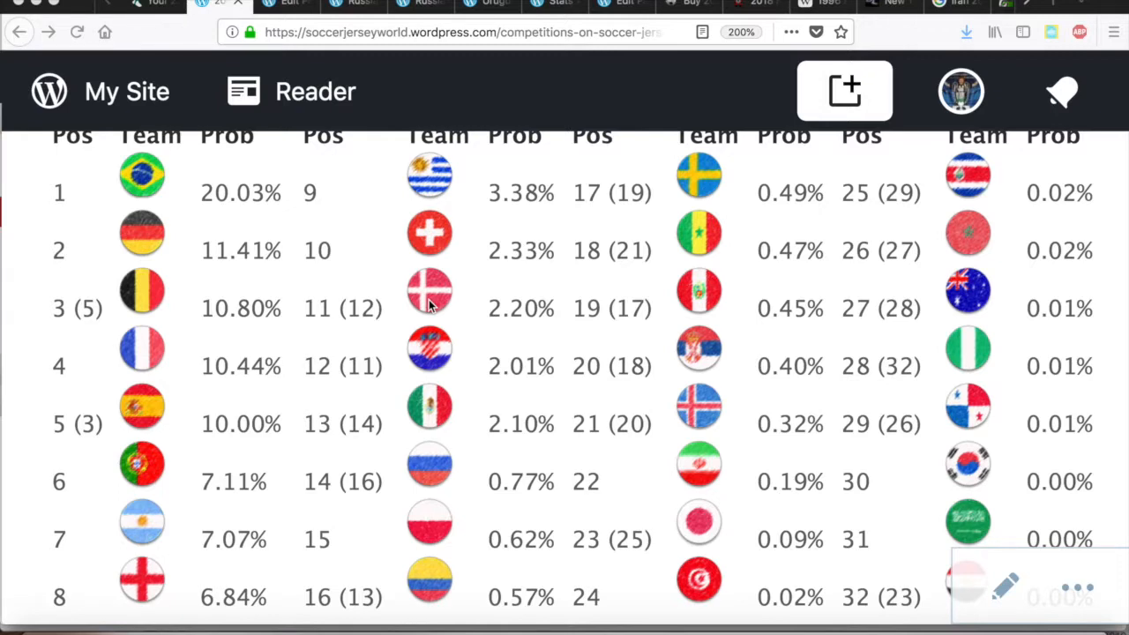
pyautogui.moveTo(450, 298)
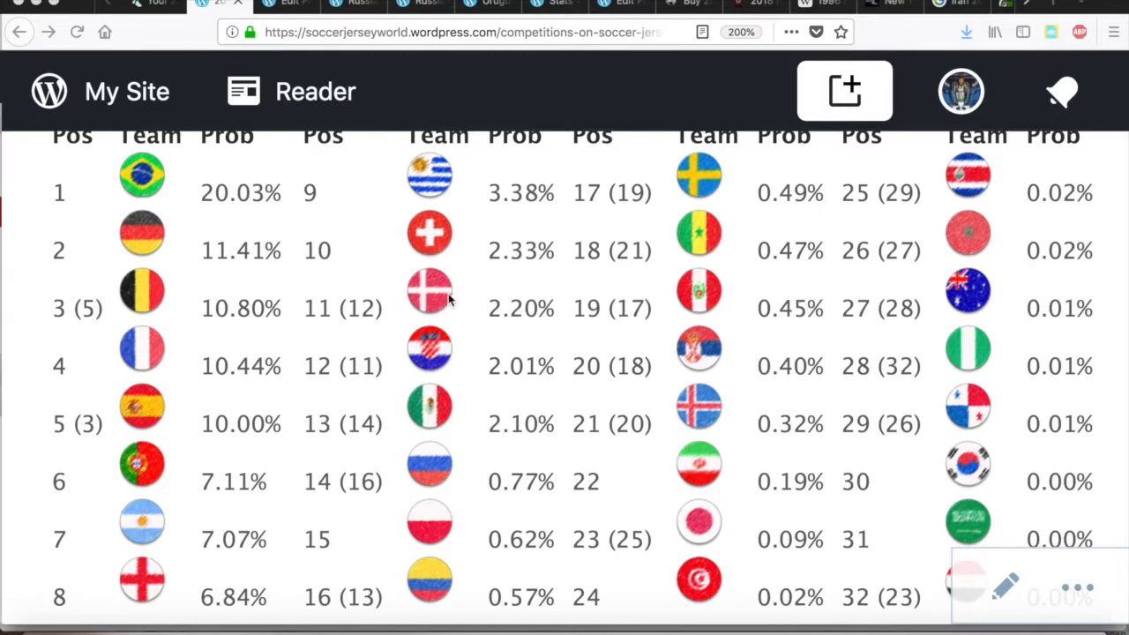
pyautogui.moveTo(498, 270)
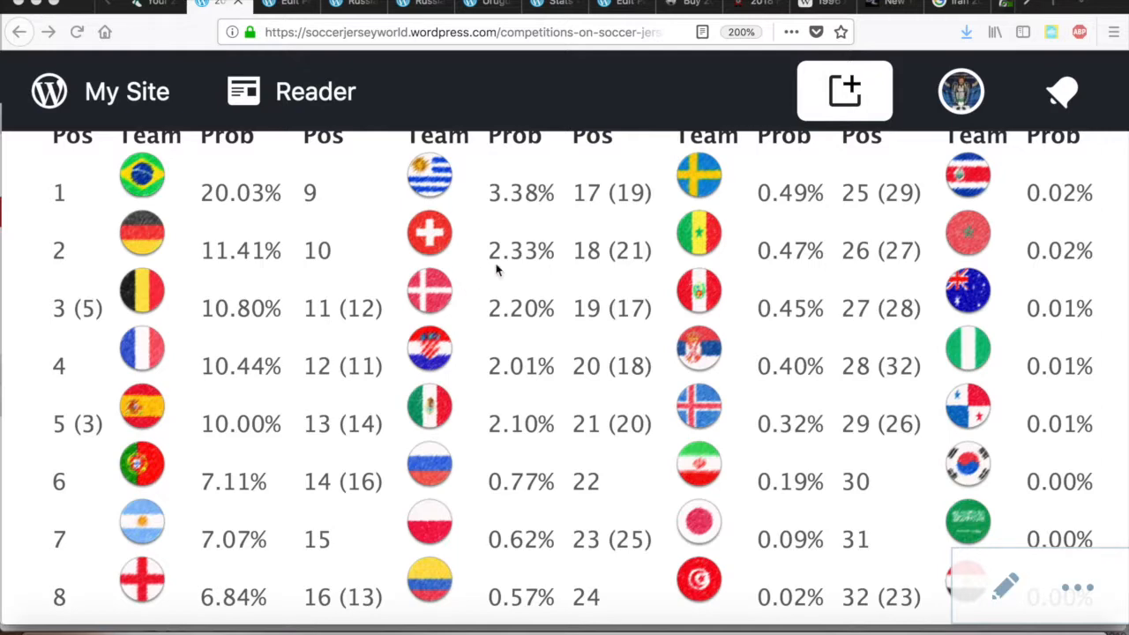
pyautogui.moveTo(525, 265)
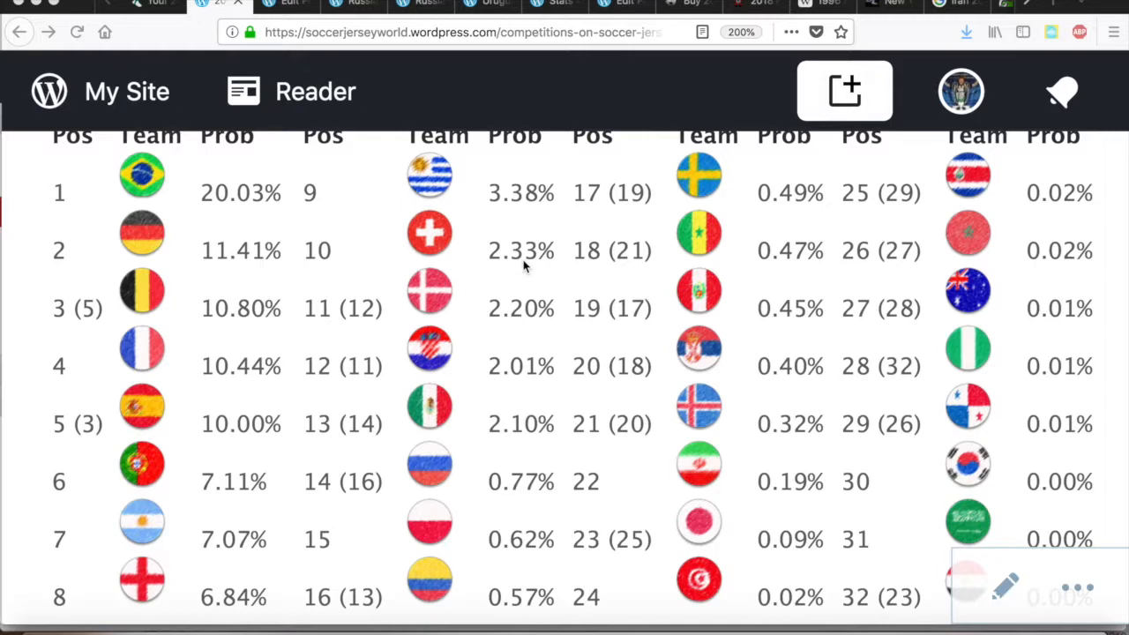
pyautogui.moveTo(472, 265)
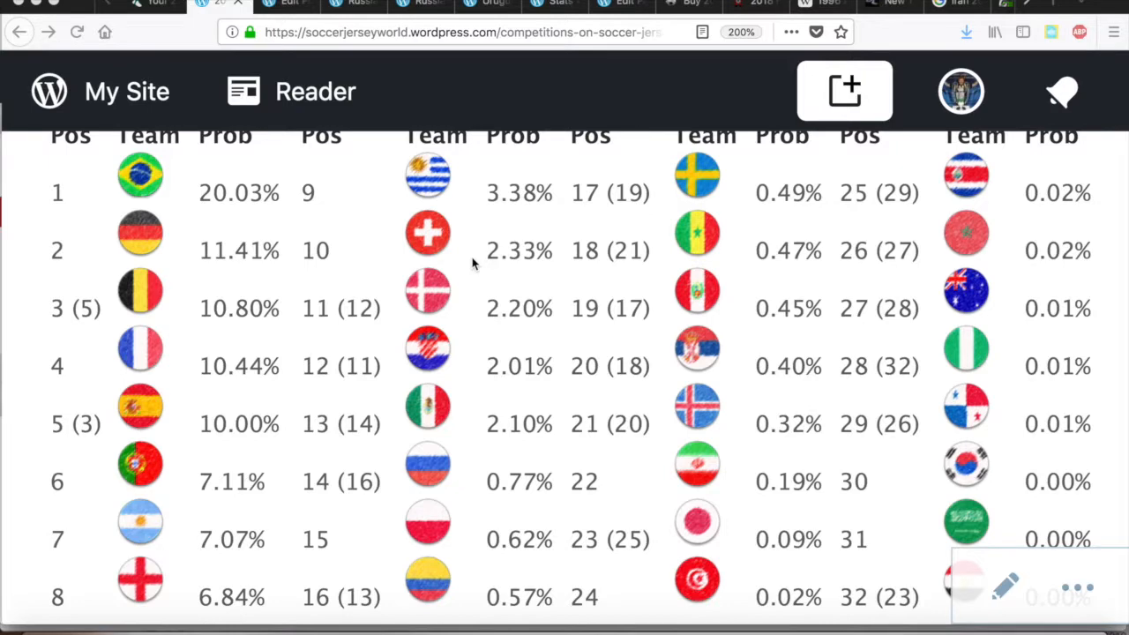
pyautogui.moveTo(402, 345)
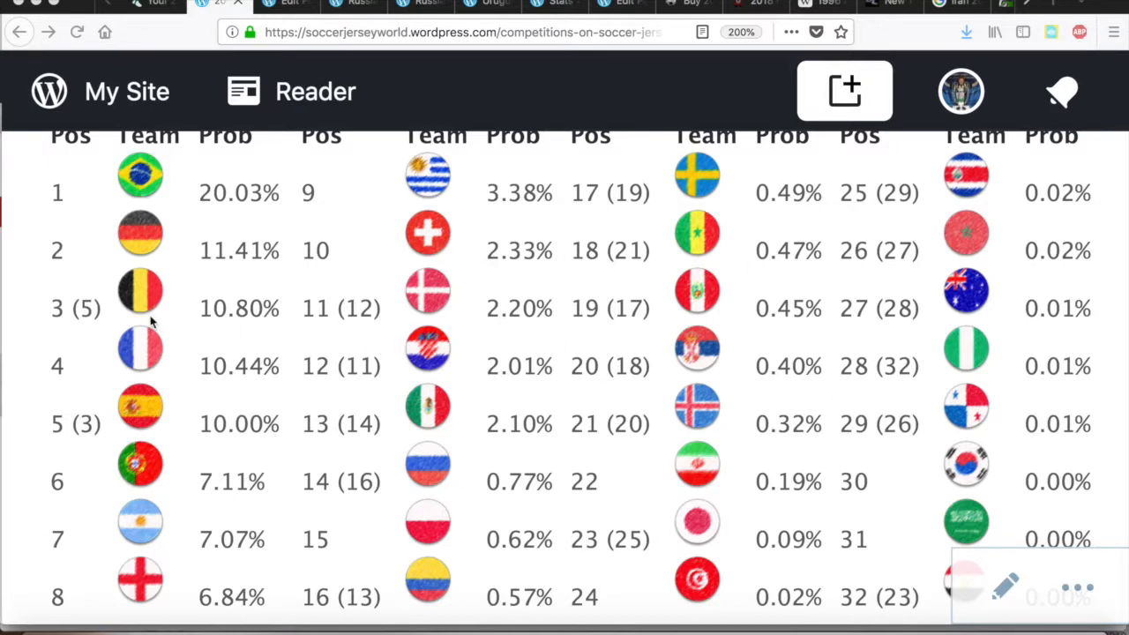
pyautogui.moveTo(174, 434)
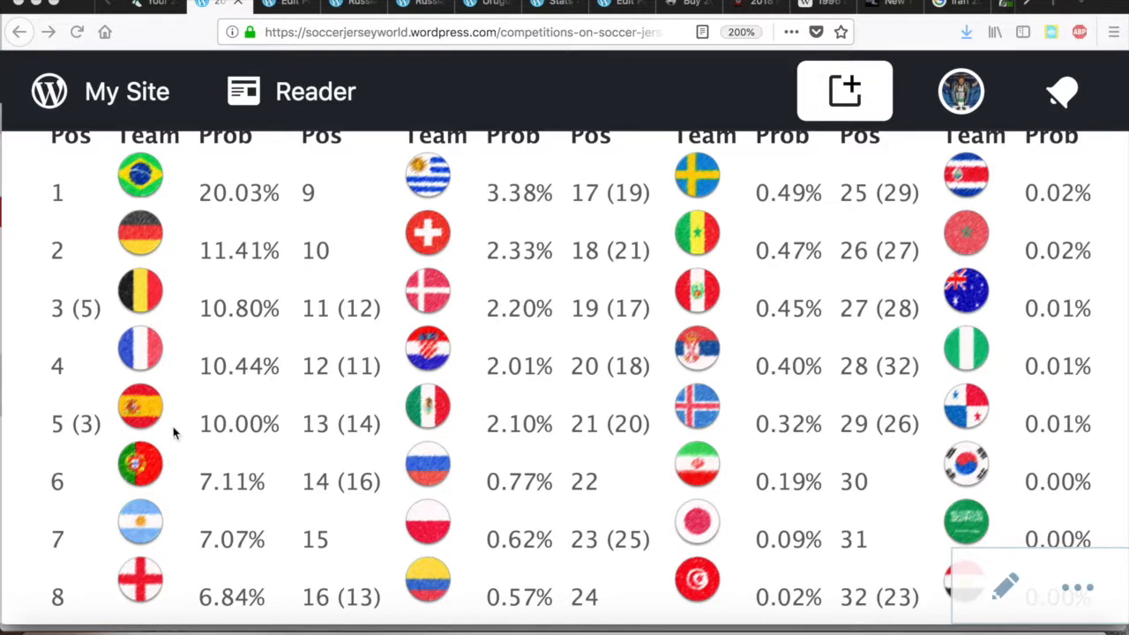
pyautogui.moveTo(176, 420)
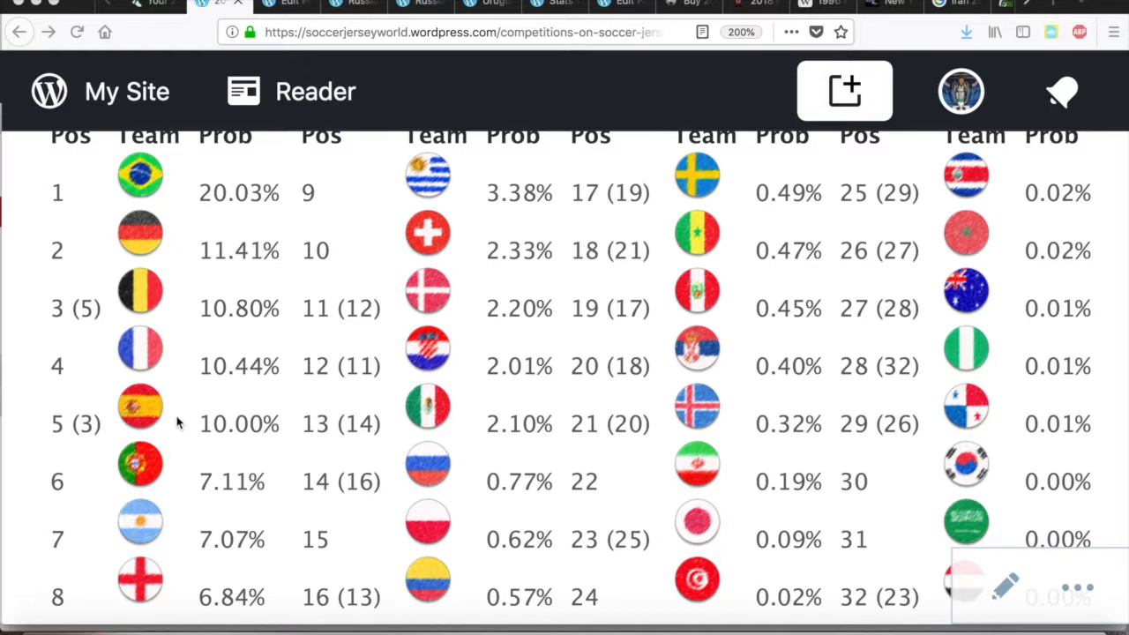
pyautogui.moveTo(246, 344)
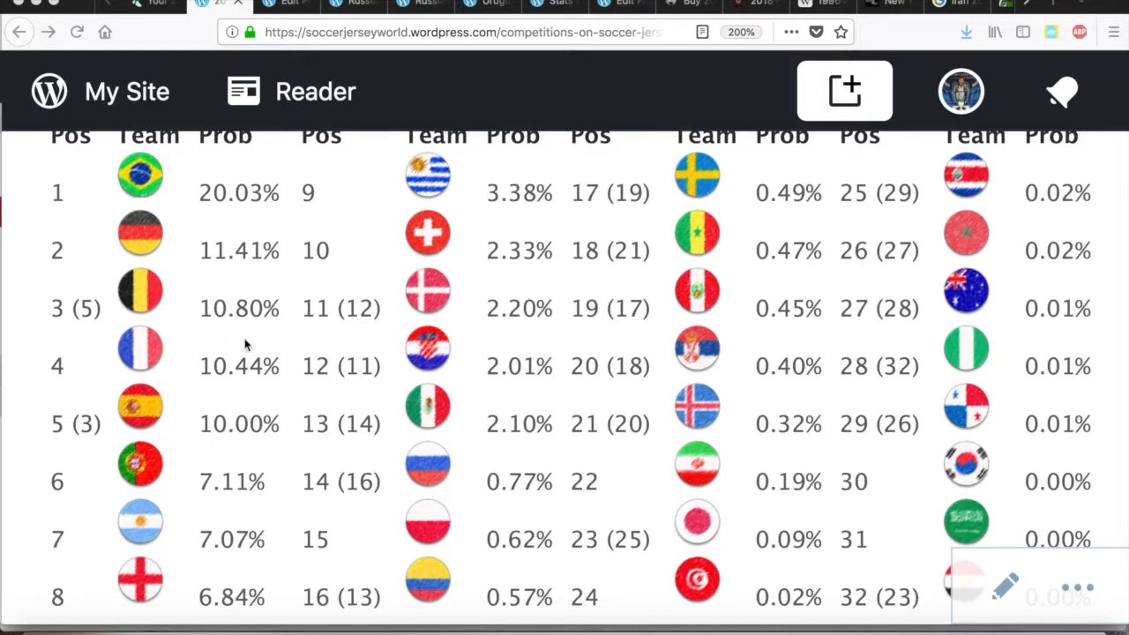
pyautogui.moveTo(204, 421)
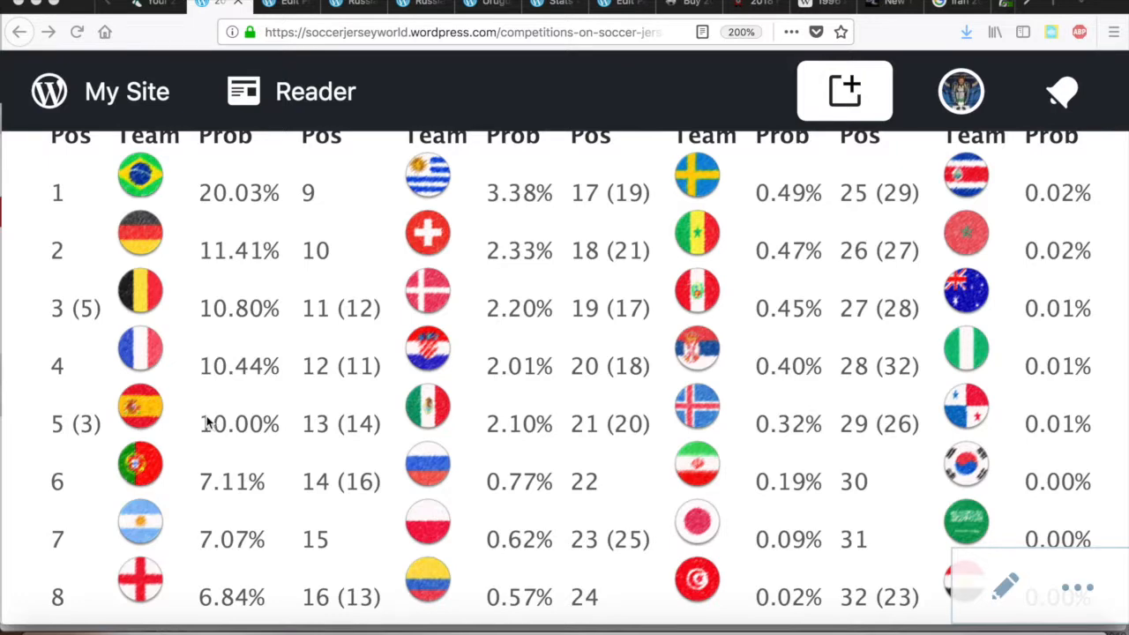
pyautogui.moveTo(131, 390)
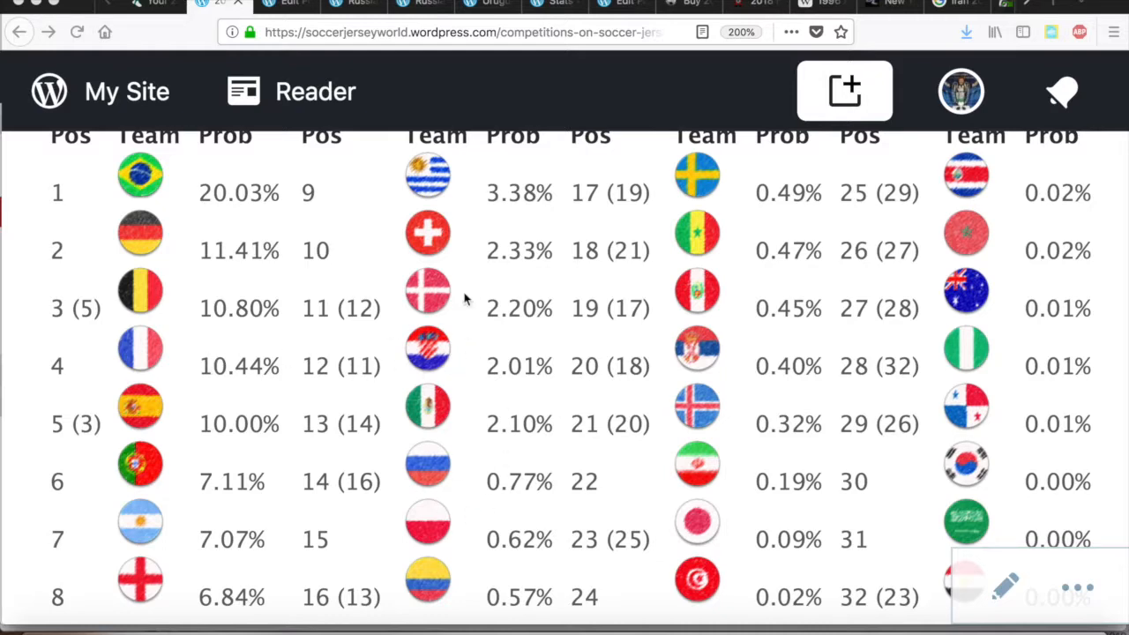
pyautogui.moveTo(402, 371)
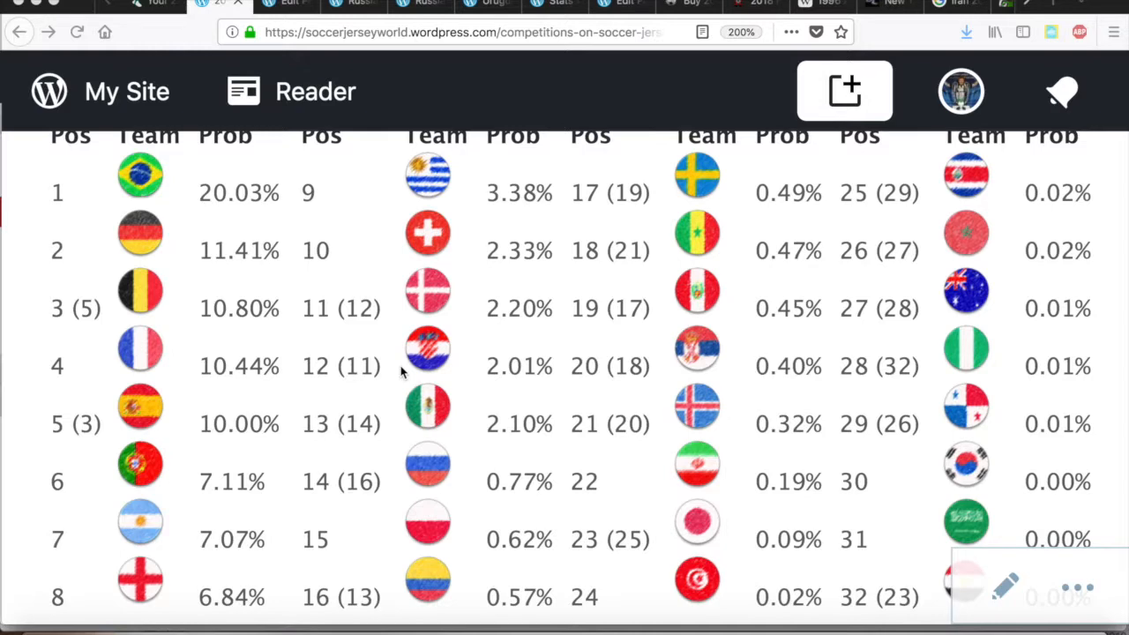
pyautogui.moveTo(697, 374)
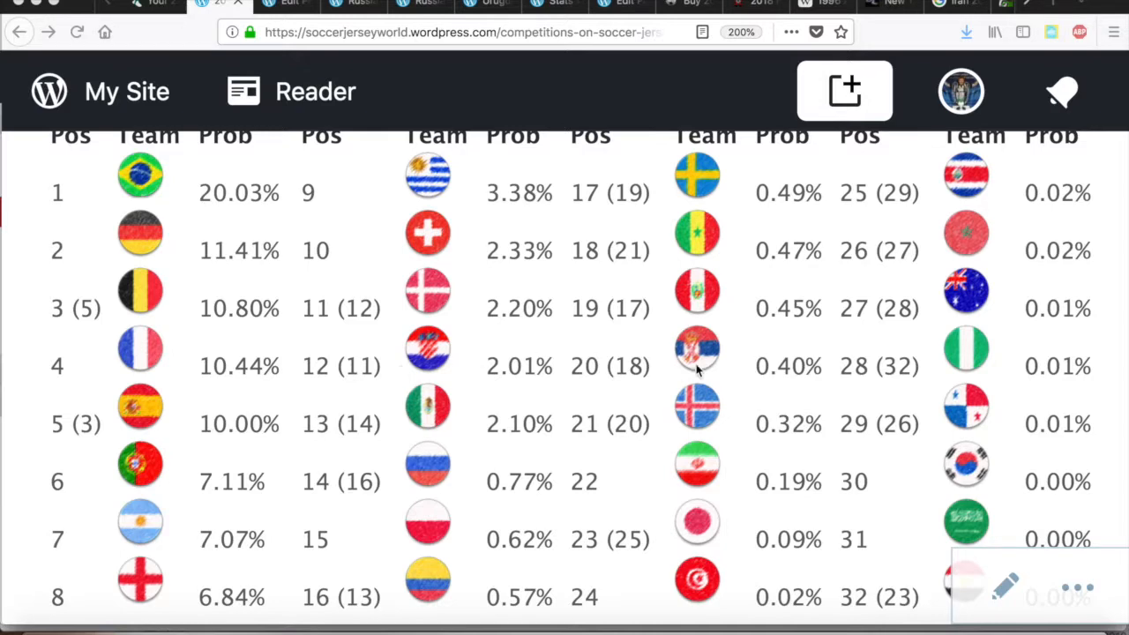
pyautogui.moveTo(713, 417)
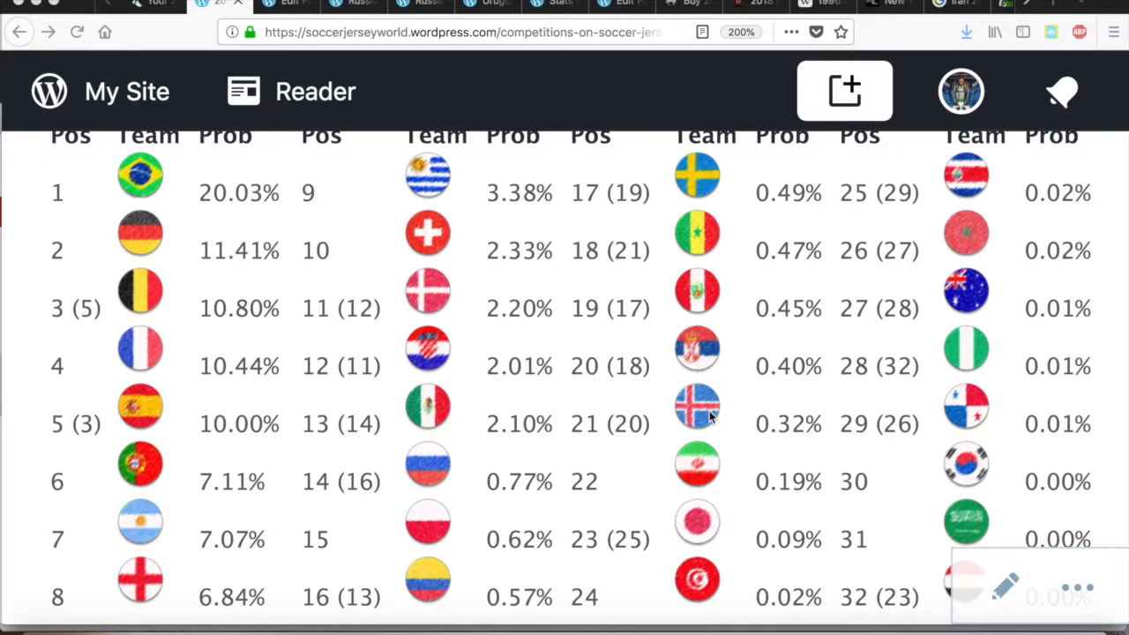
pyautogui.moveTo(939, 589)
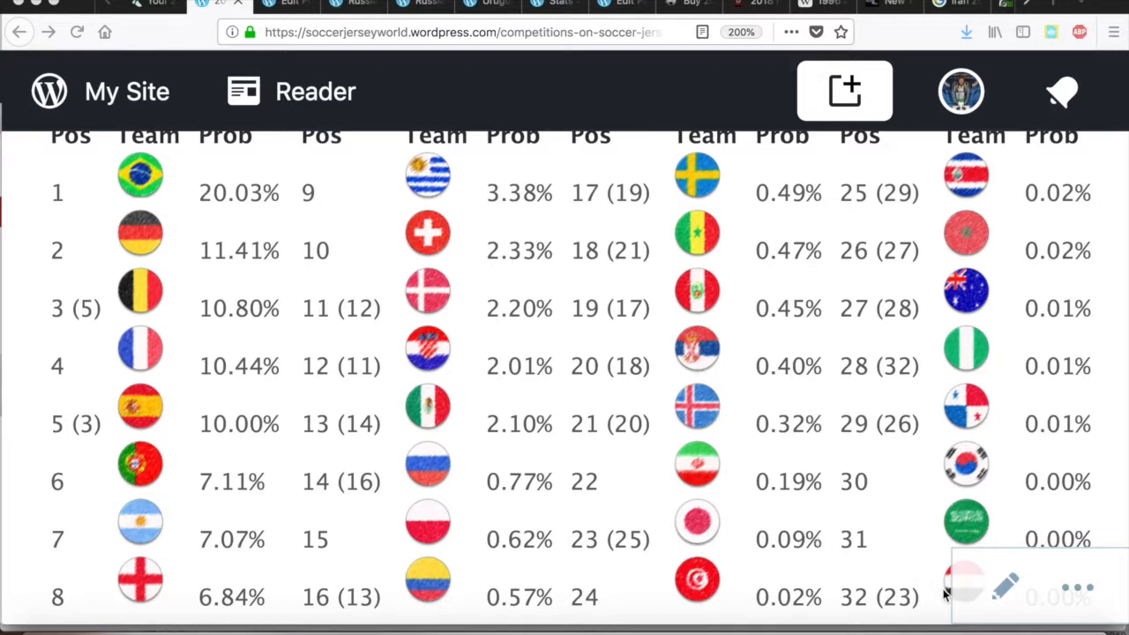
pyautogui.moveTo(921, 564)
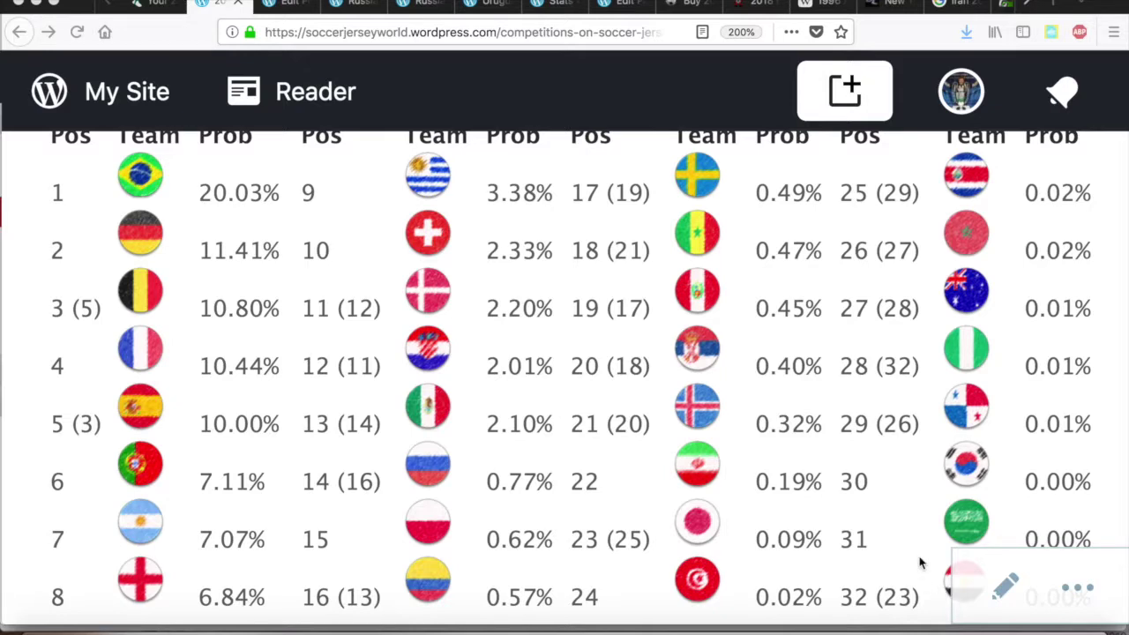
pyautogui.moveTo(723, 243)
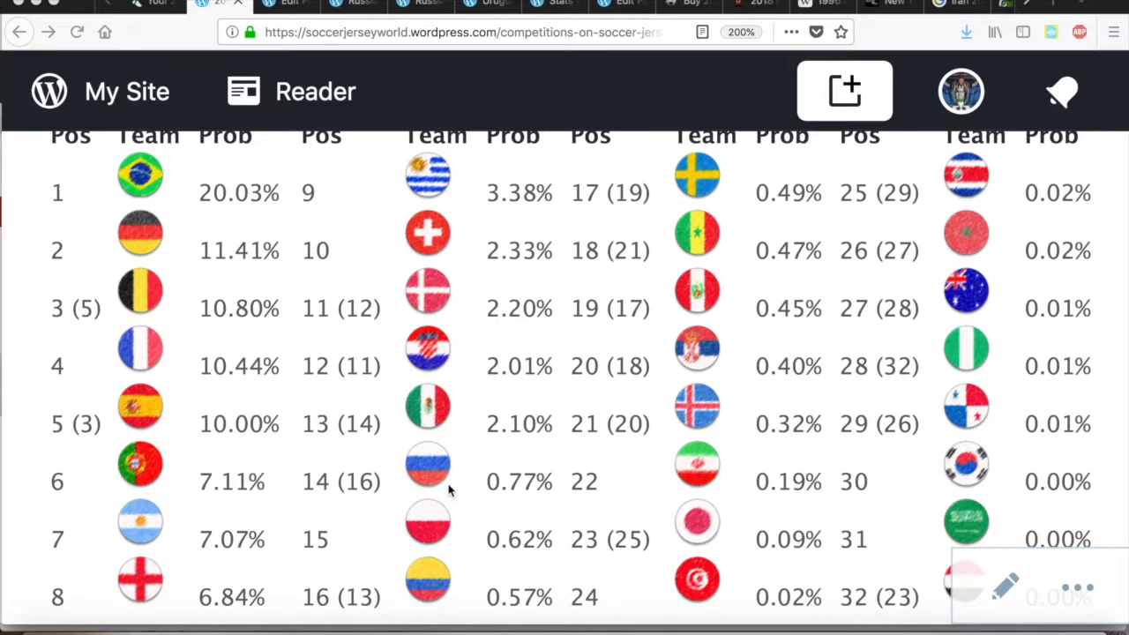
pyautogui.moveTo(450, 490)
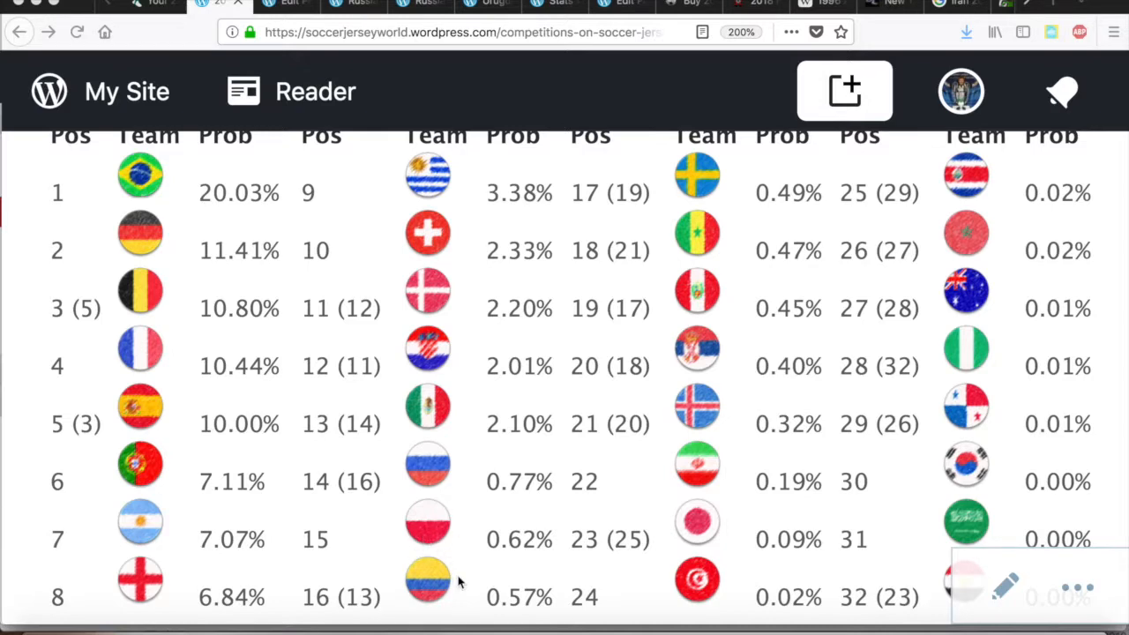
# Step: Scroll the post down past the Group E–H tables to the Round 2, quarter-final, semi-final and final headings
pyautogui.scroll(-3)
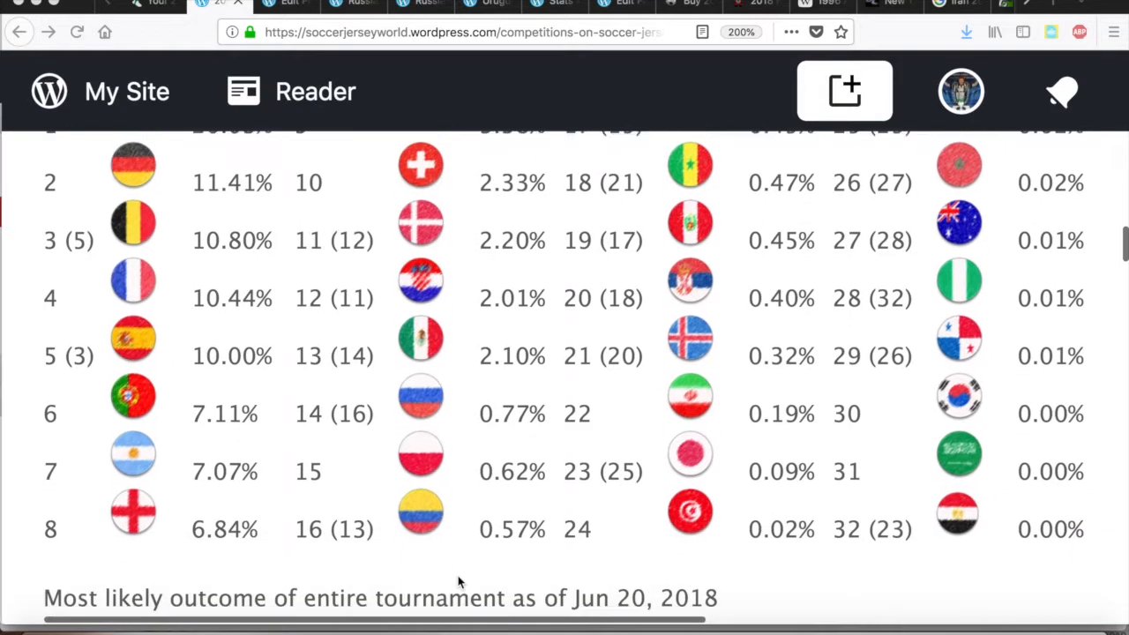
pyautogui.scroll(-3)
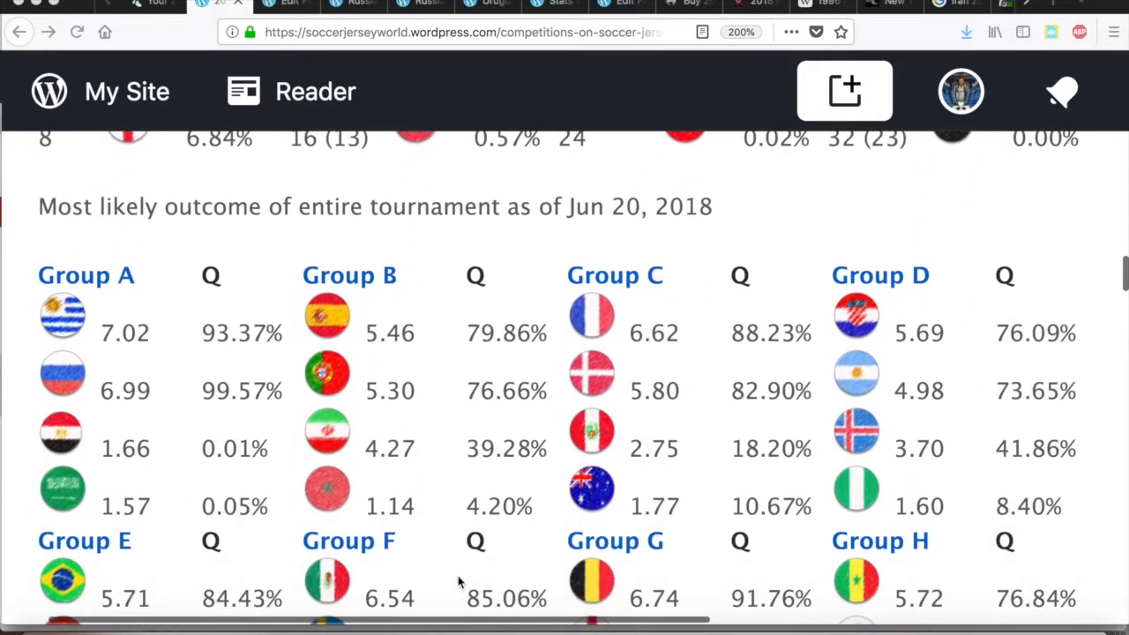
pyautogui.moveTo(233, 399)
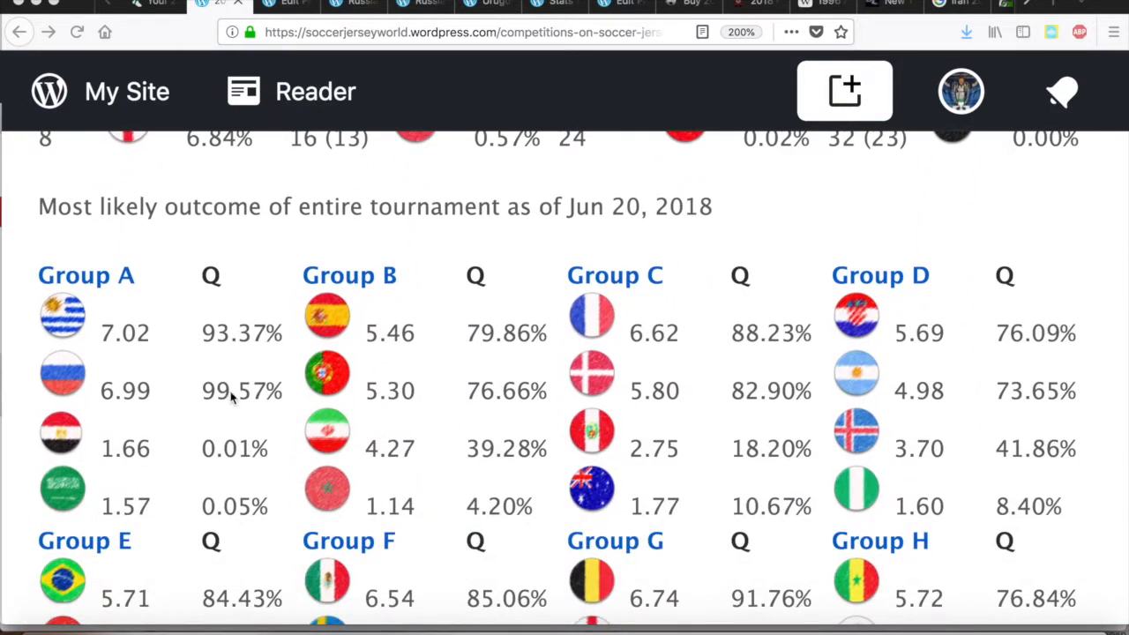
pyautogui.moveTo(178, 399)
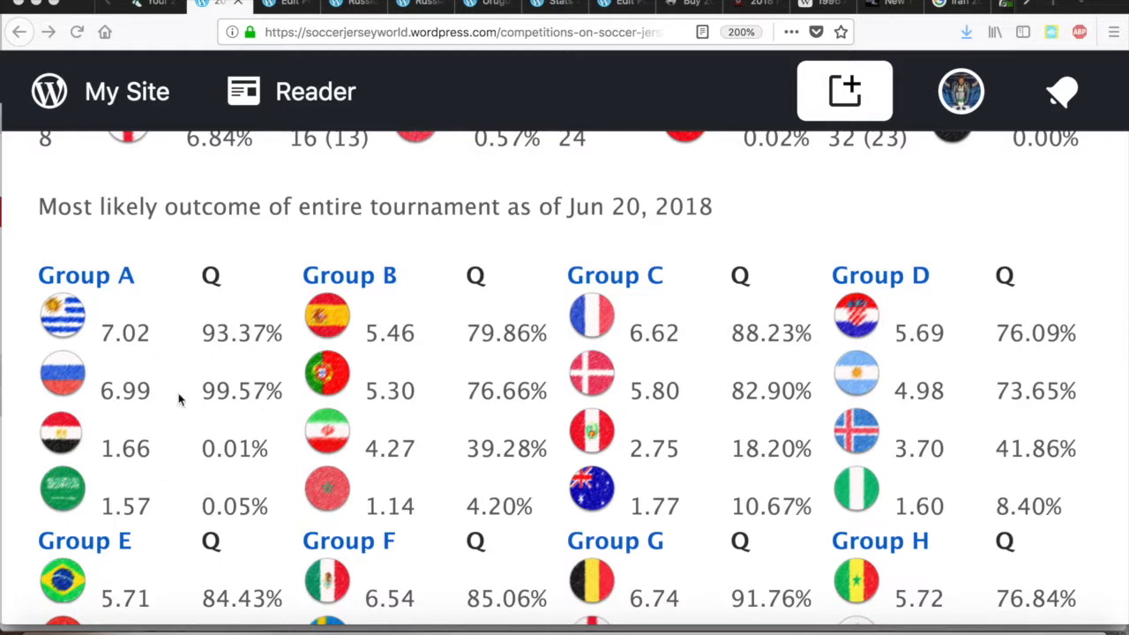
pyautogui.moveTo(233, 392)
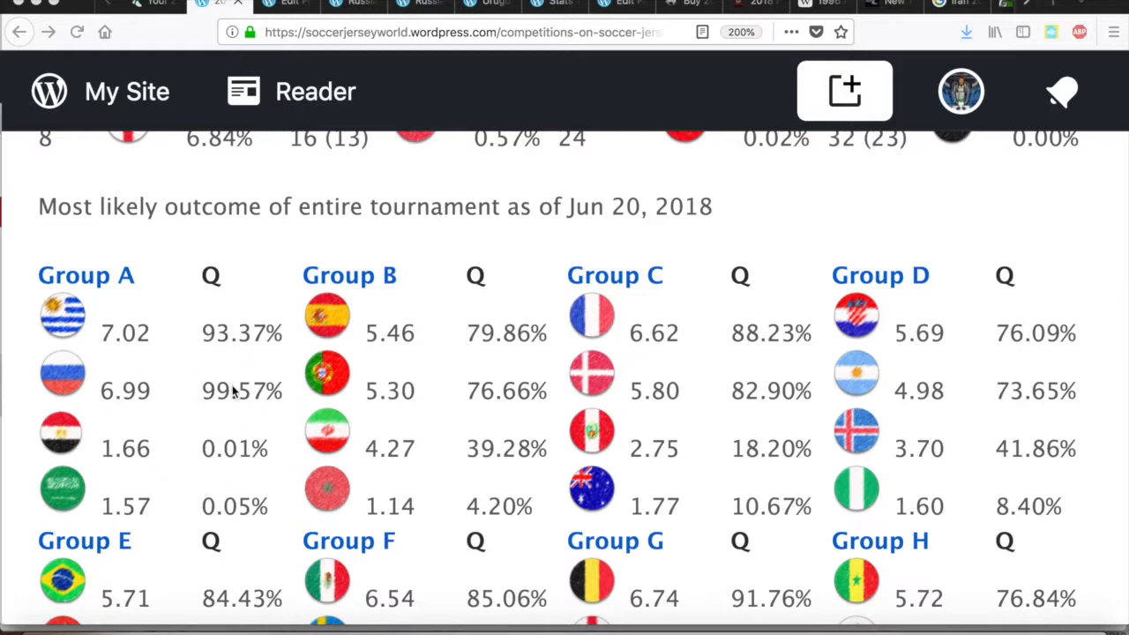
pyautogui.moveTo(247, 404)
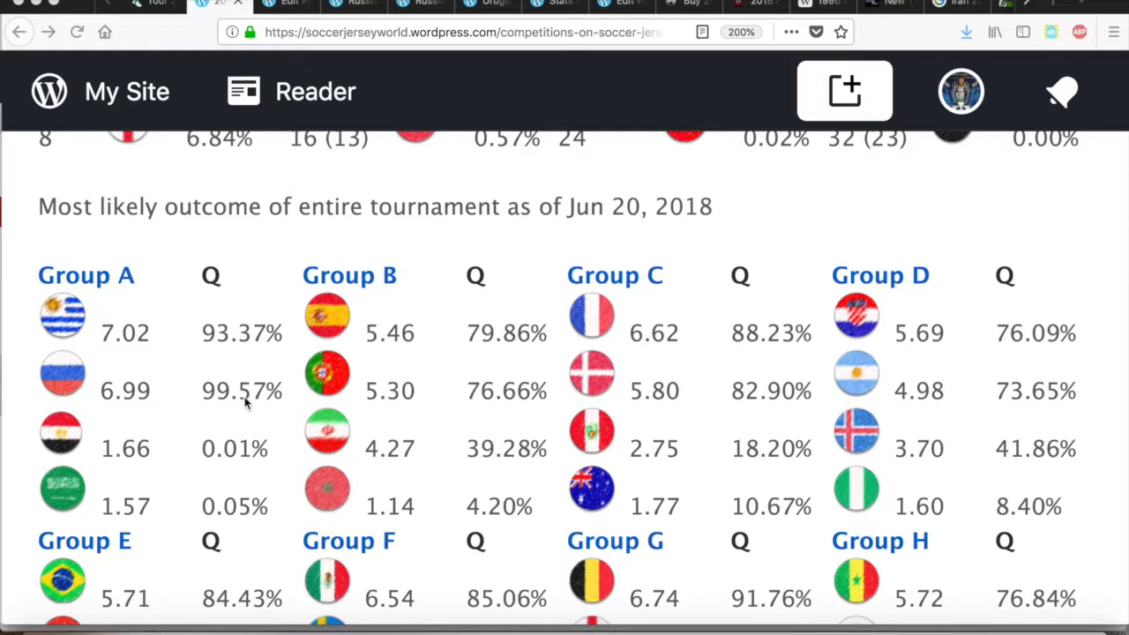
pyautogui.moveTo(208, 386)
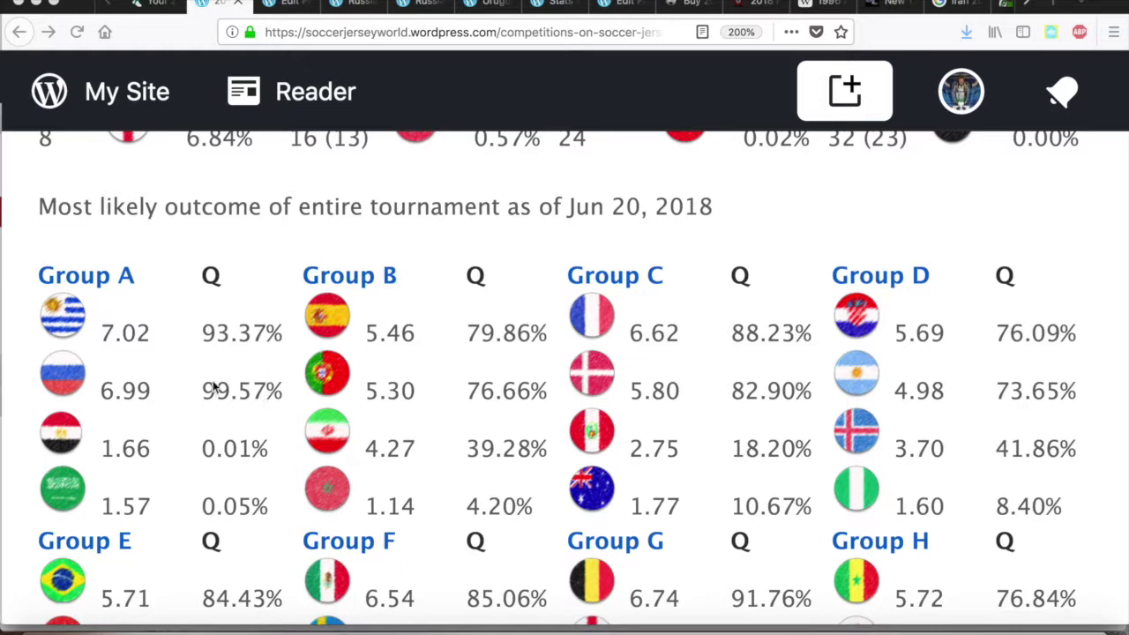
pyautogui.moveTo(233, 409)
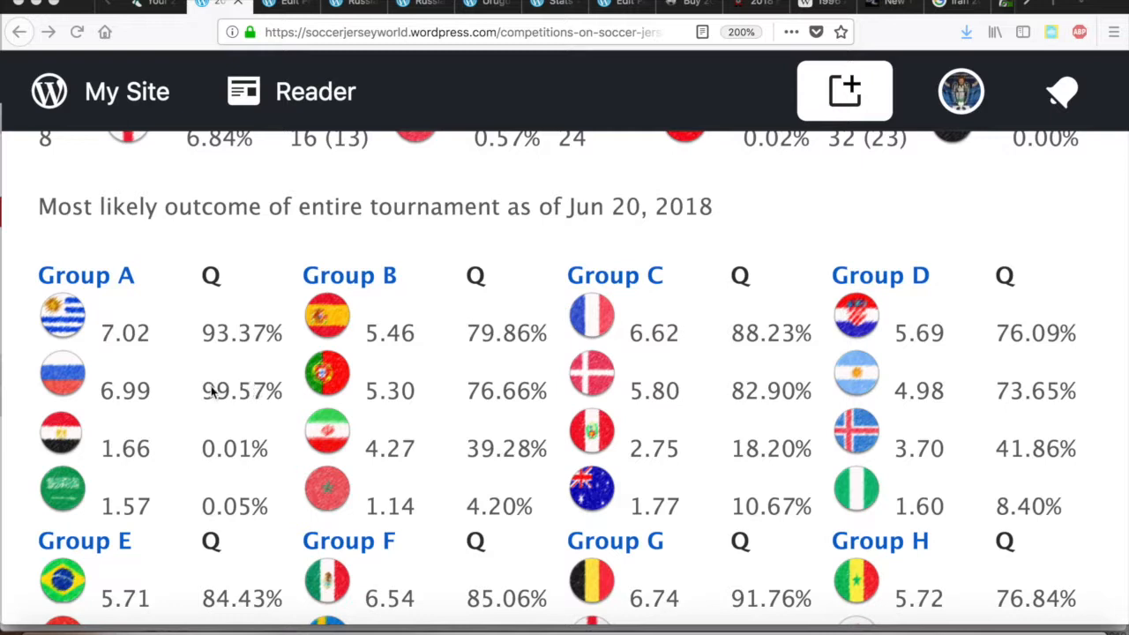
pyautogui.moveTo(148, 335)
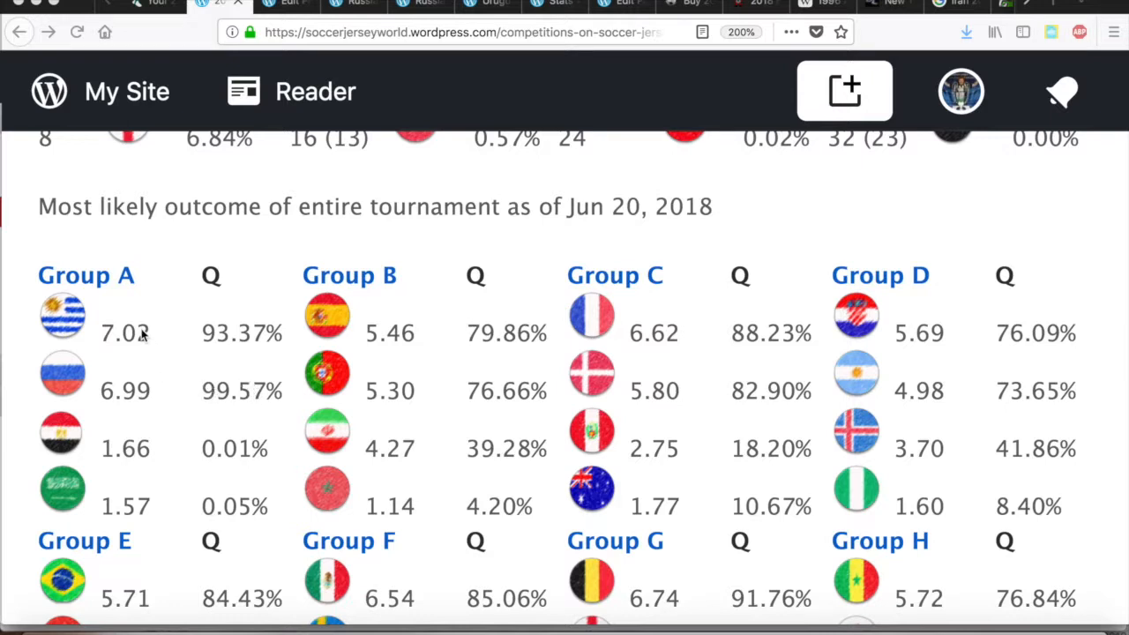
pyautogui.moveTo(165, 513)
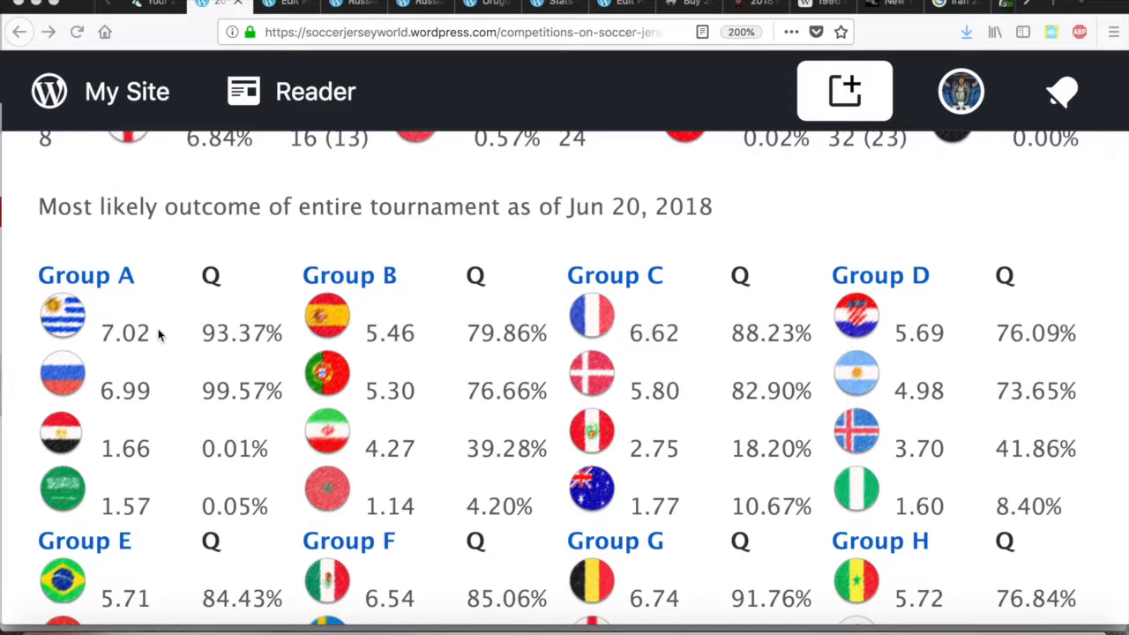
pyautogui.moveTo(127, 374)
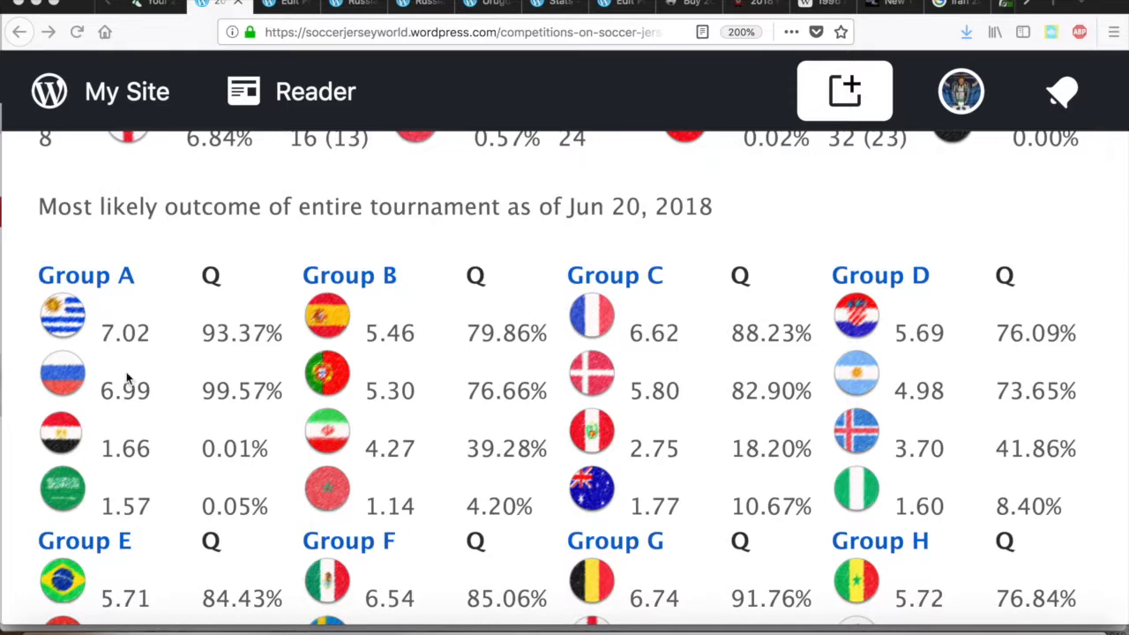
pyautogui.moveTo(130, 411)
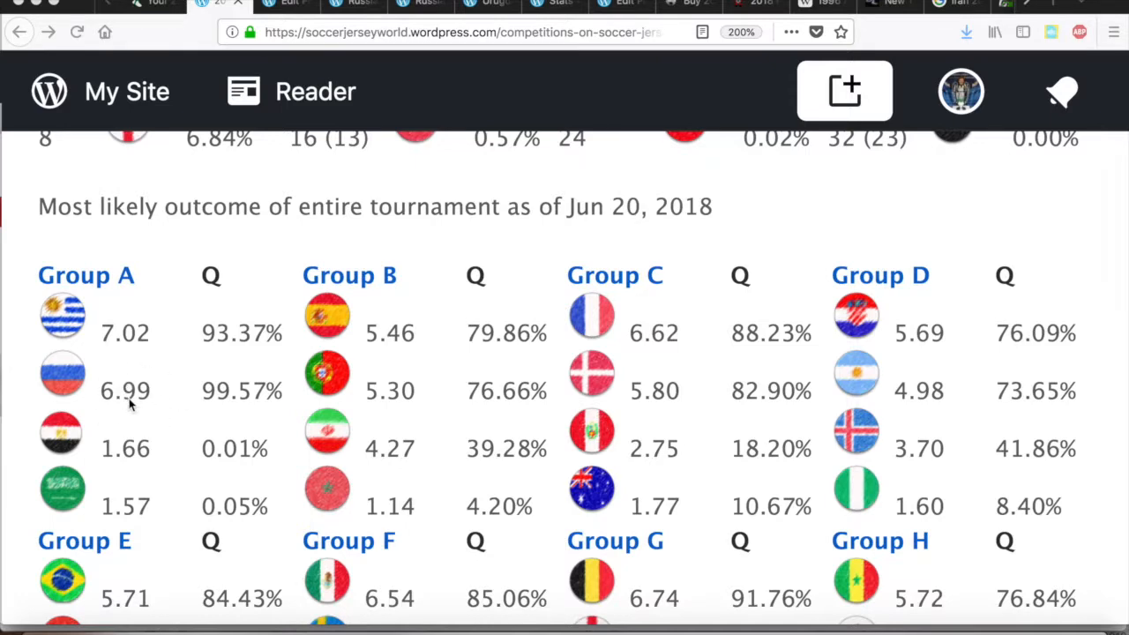
pyautogui.scroll(-3)
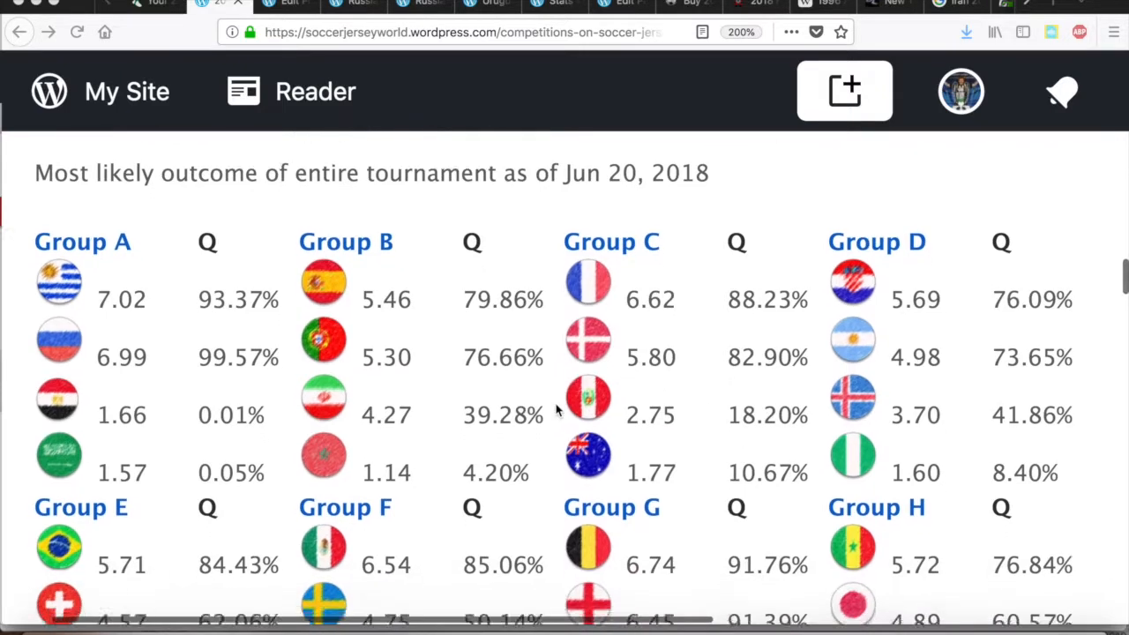
pyautogui.scroll(-3)
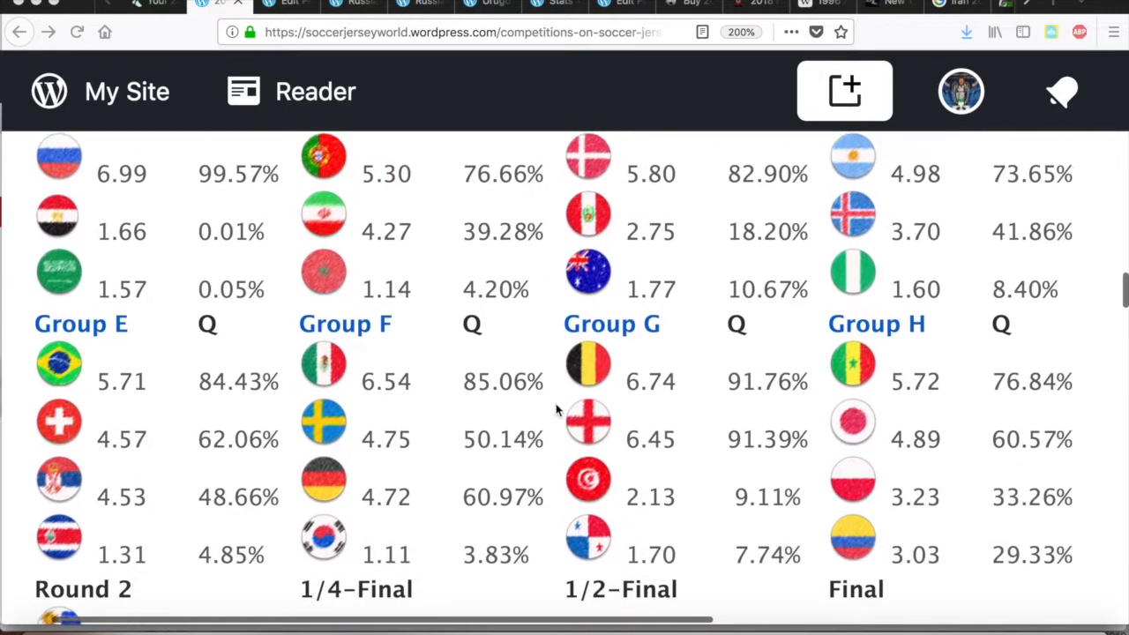
pyautogui.scroll(-3)
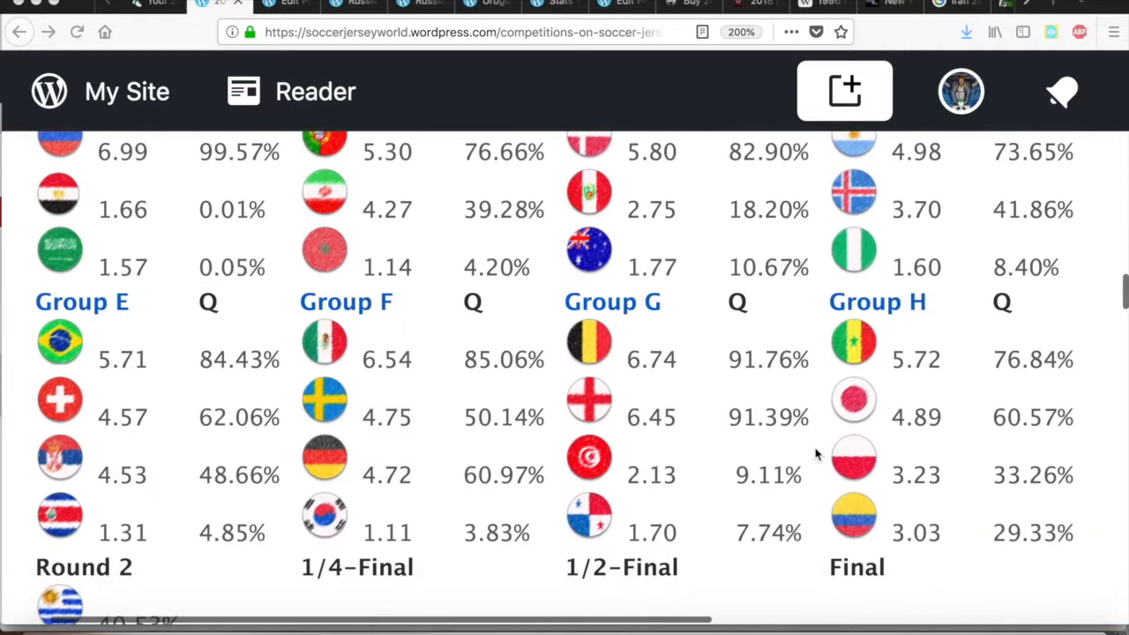
pyautogui.scroll(-3)
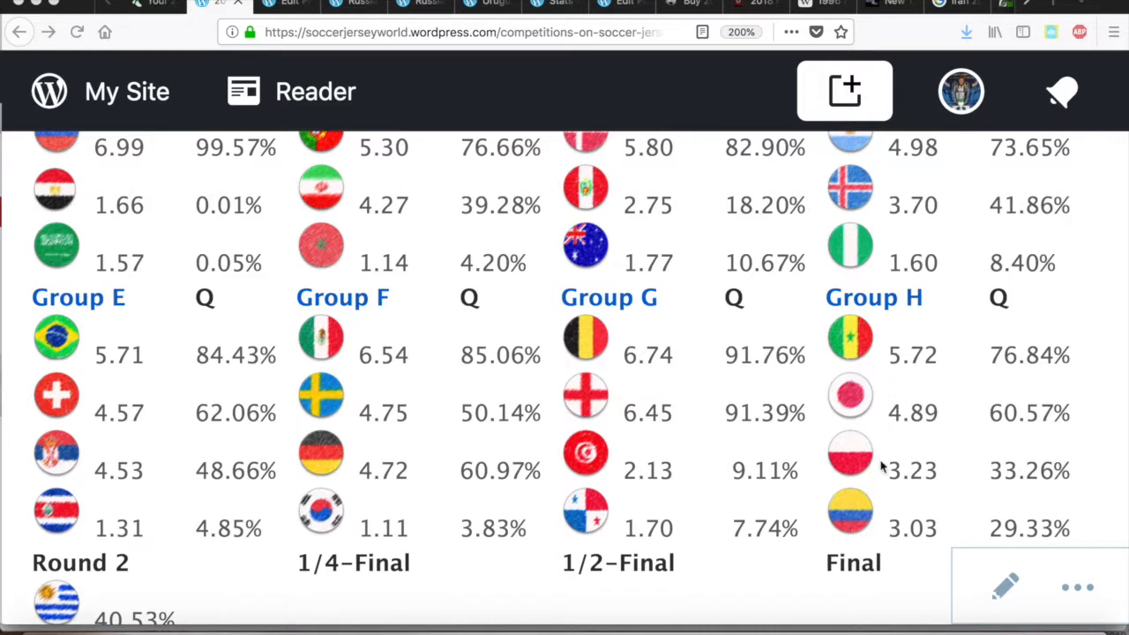
pyautogui.moveTo(875, 522)
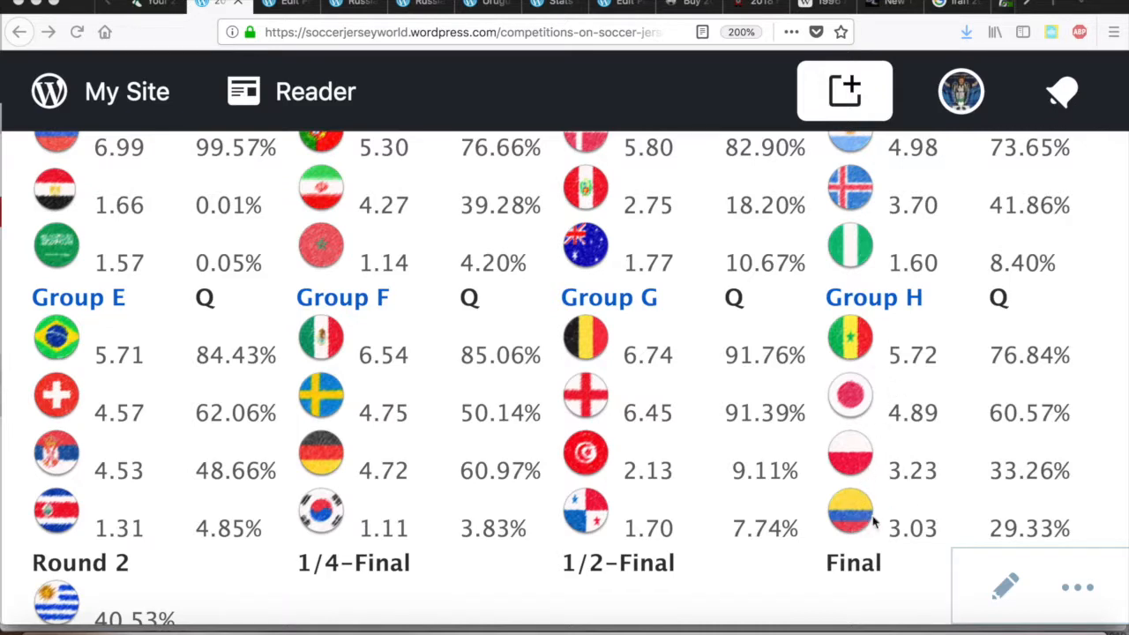
pyautogui.moveTo(871, 494)
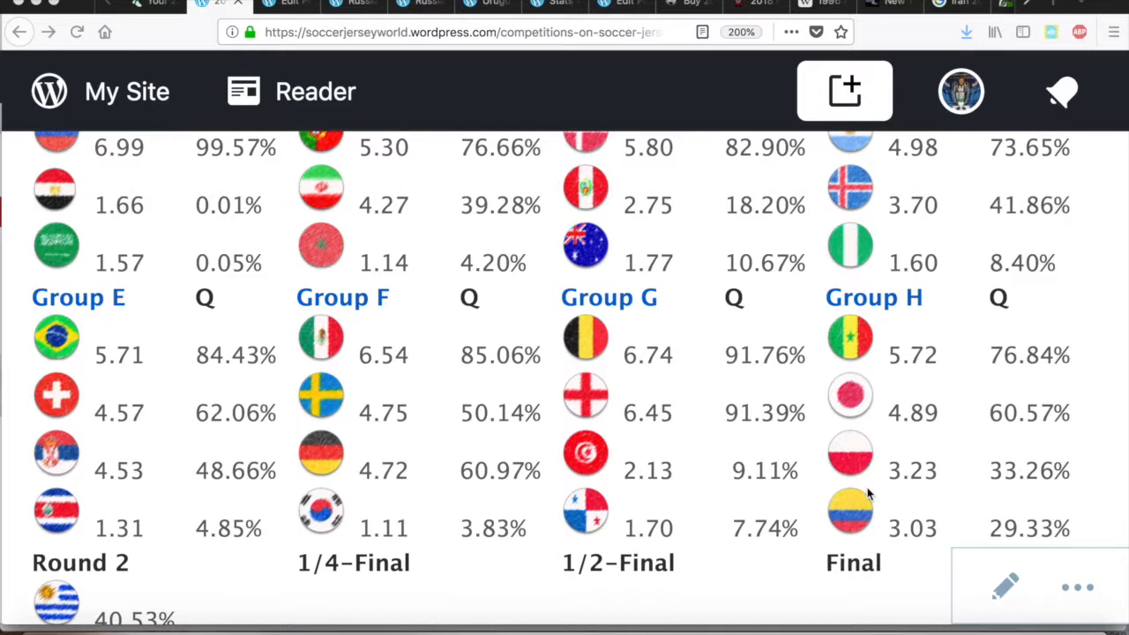
pyautogui.scroll(-3)
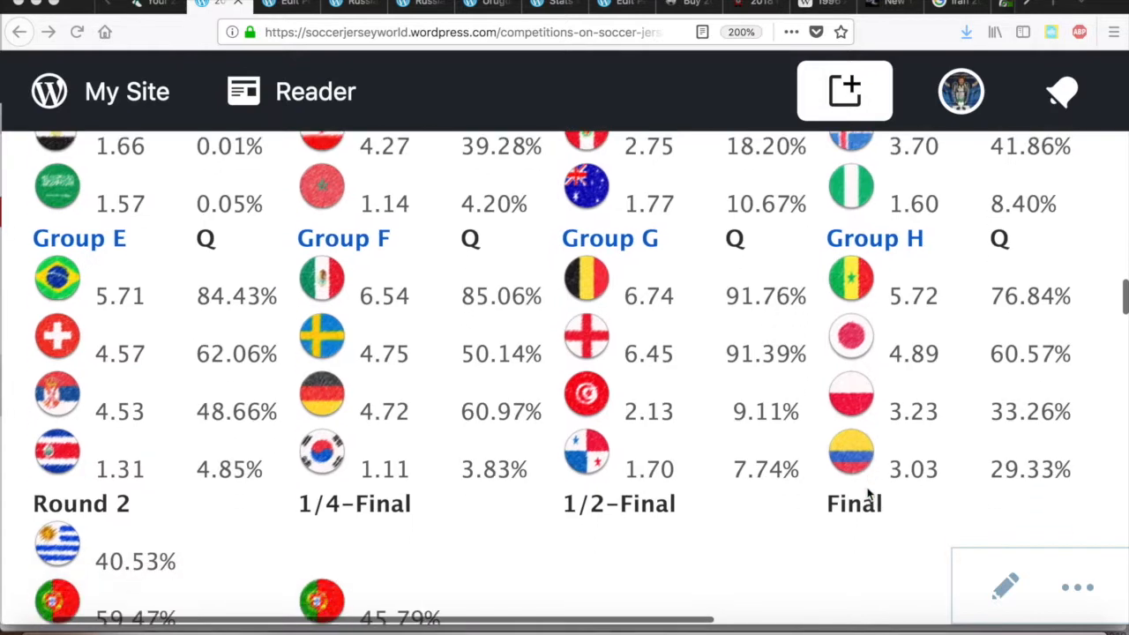
pyautogui.scroll(-3)
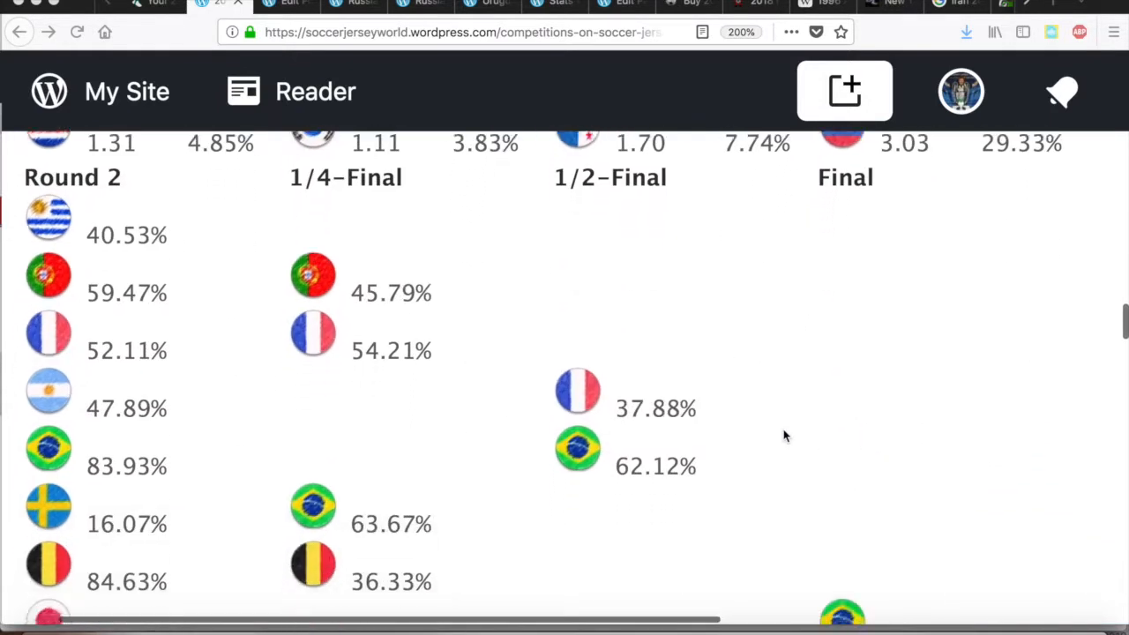
pyautogui.scroll(-3)
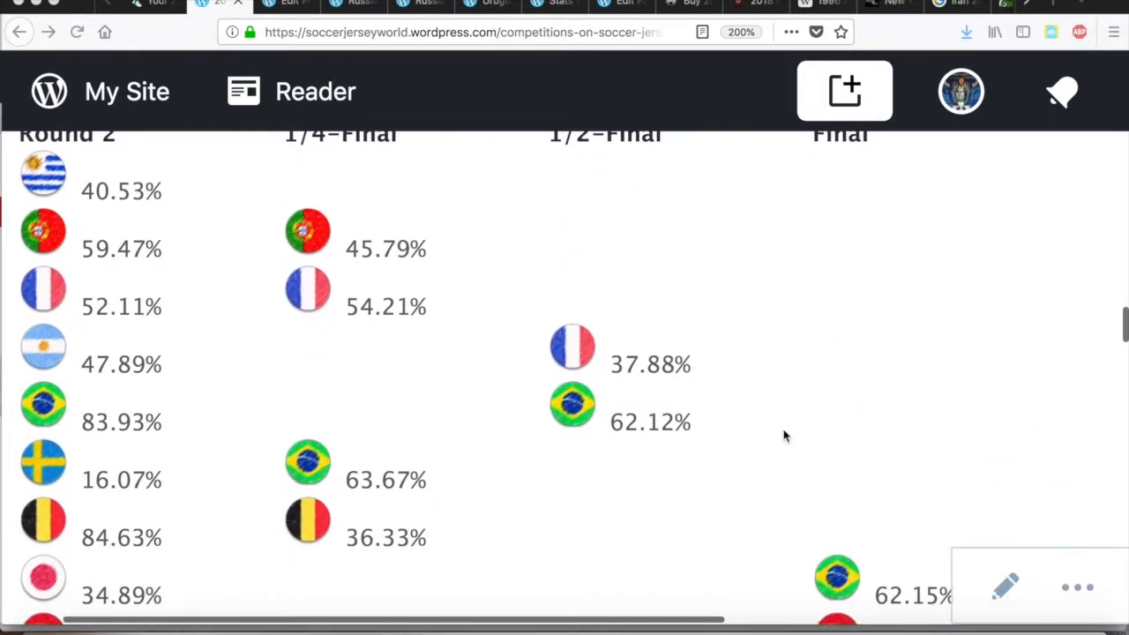
pyautogui.scroll(3)
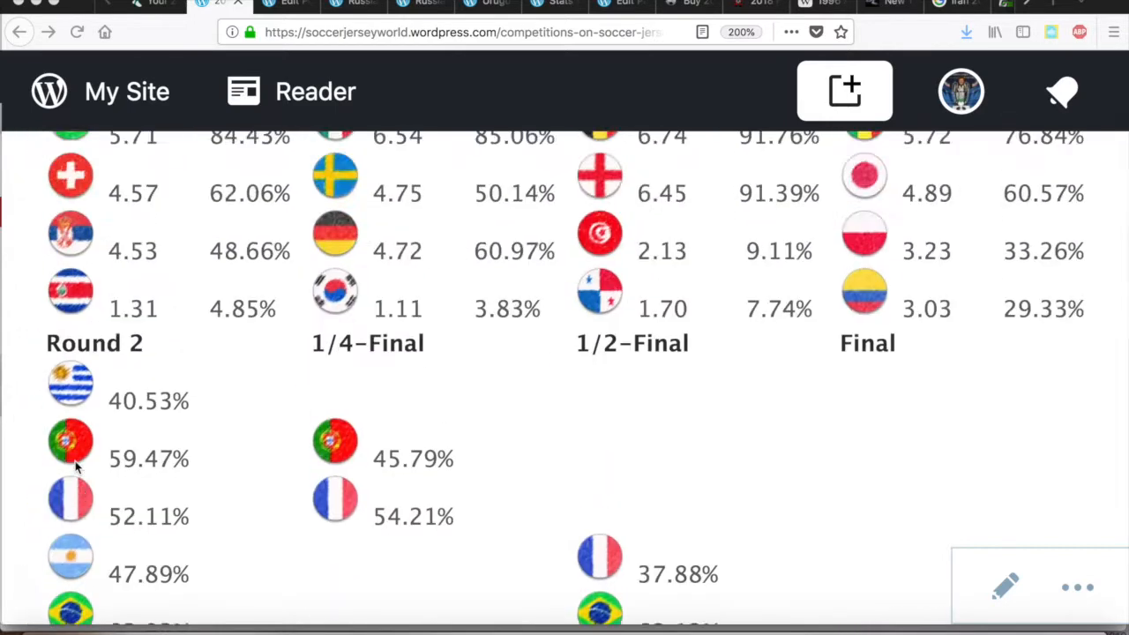
pyautogui.scroll(3)
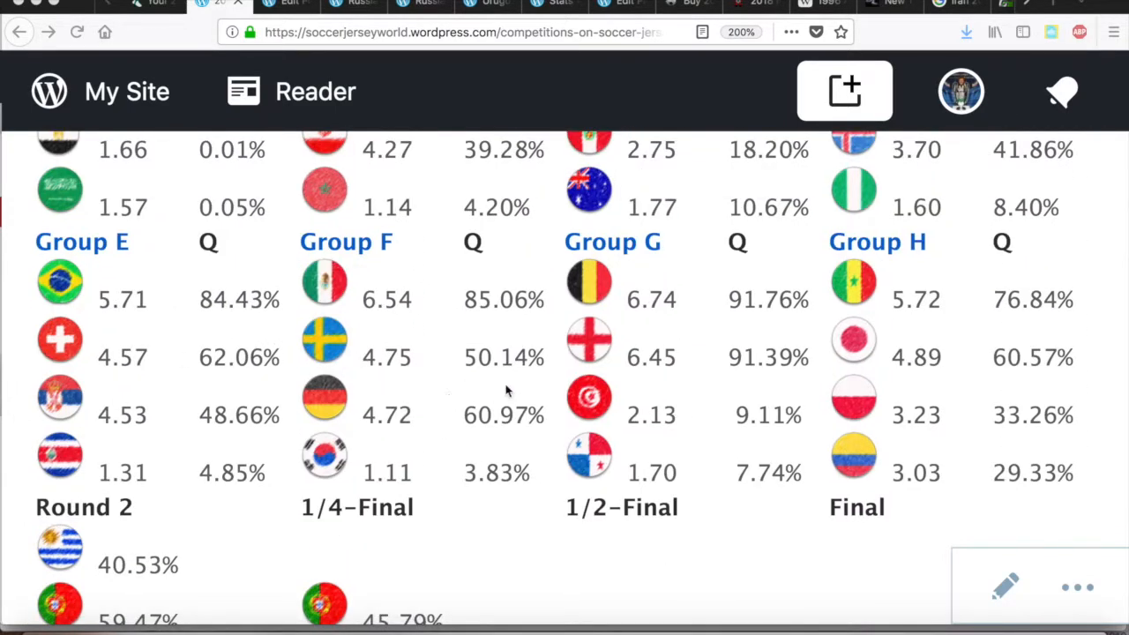
pyautogui.moveTo(457, 385)
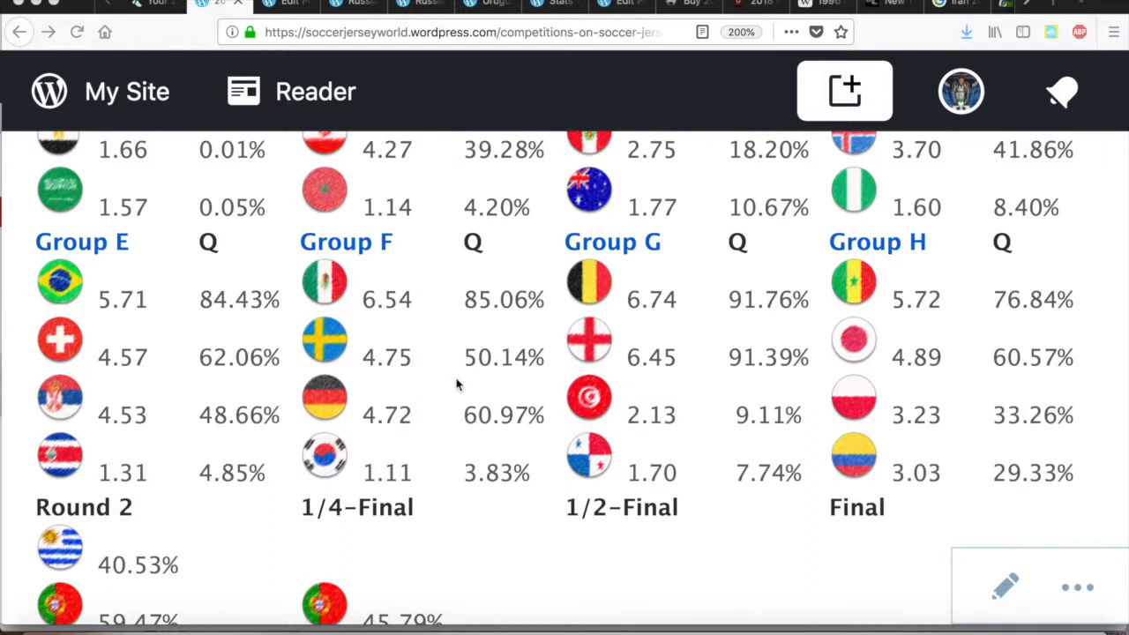
pyautogui.moveTo(501, 419)
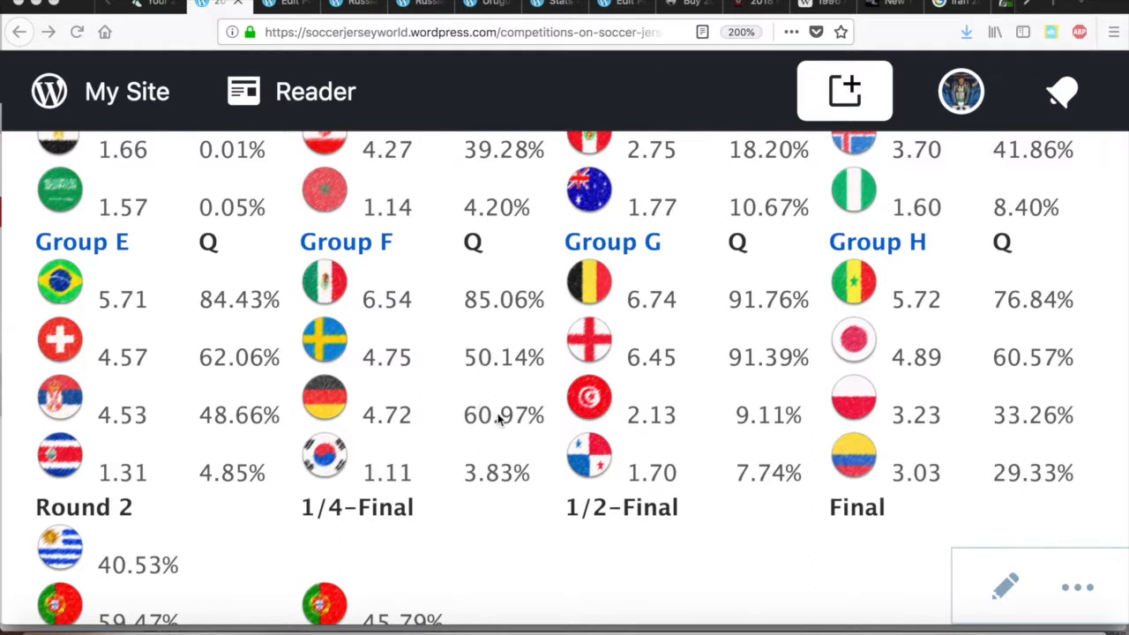
pyautogui.moveTo(431, 375)
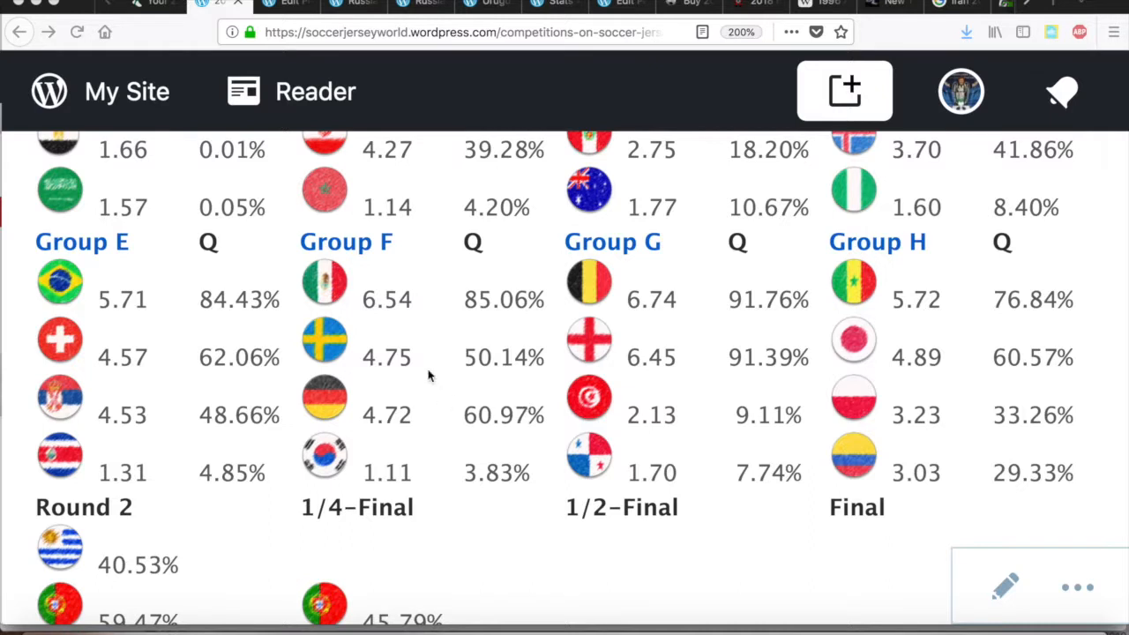
pyautogui.moveTo(423, 388)
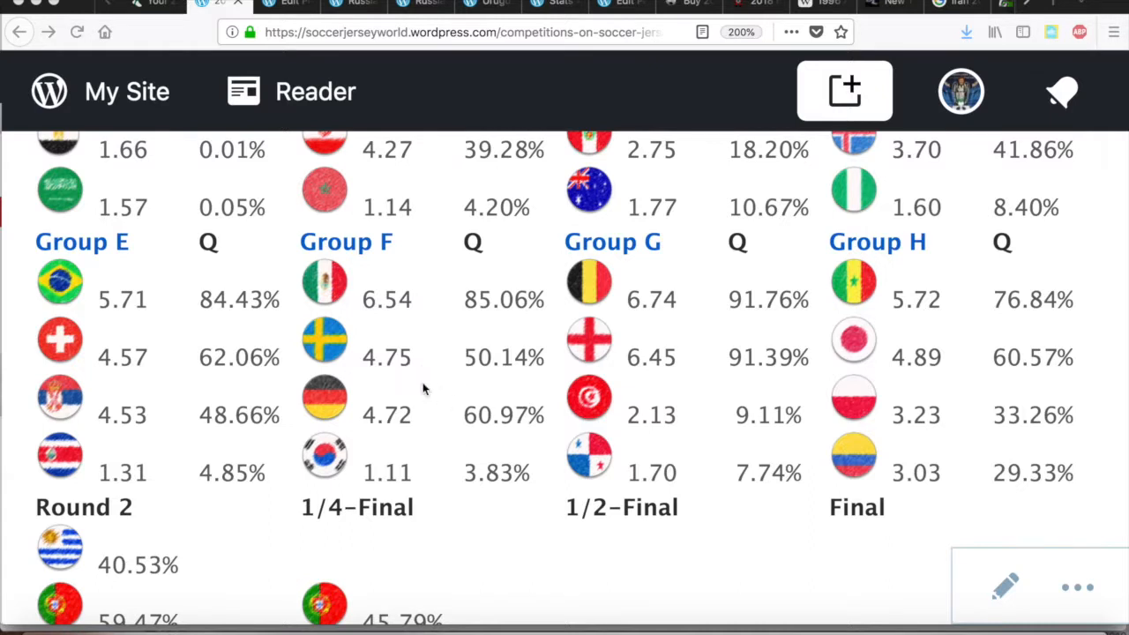
pyautogui.scroll(-3)
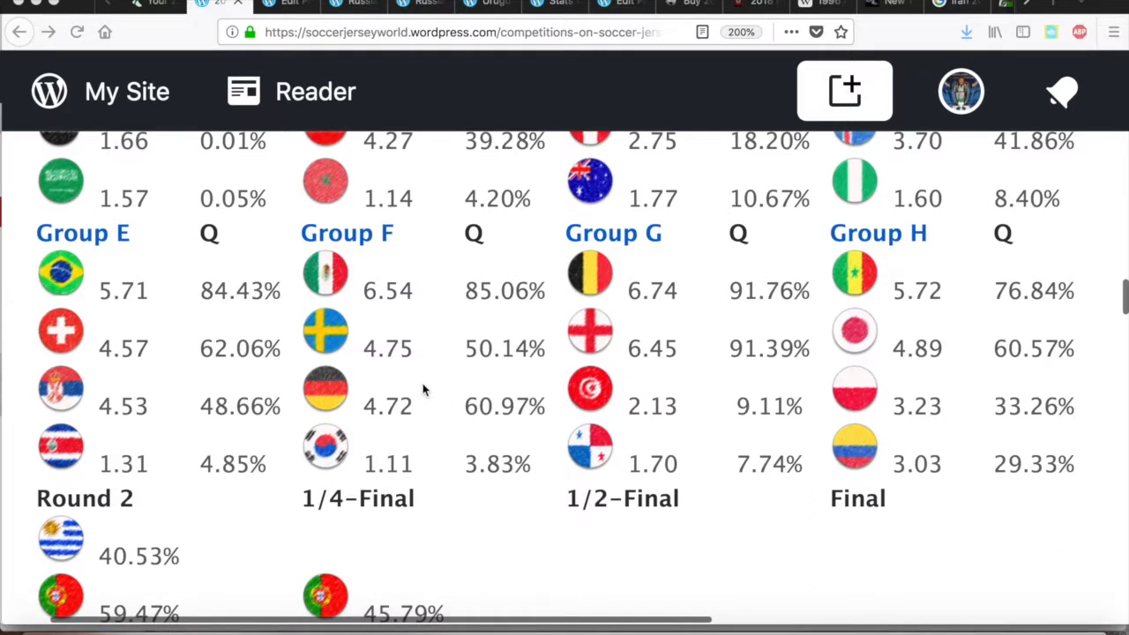
pyautogui.scroll(-3)
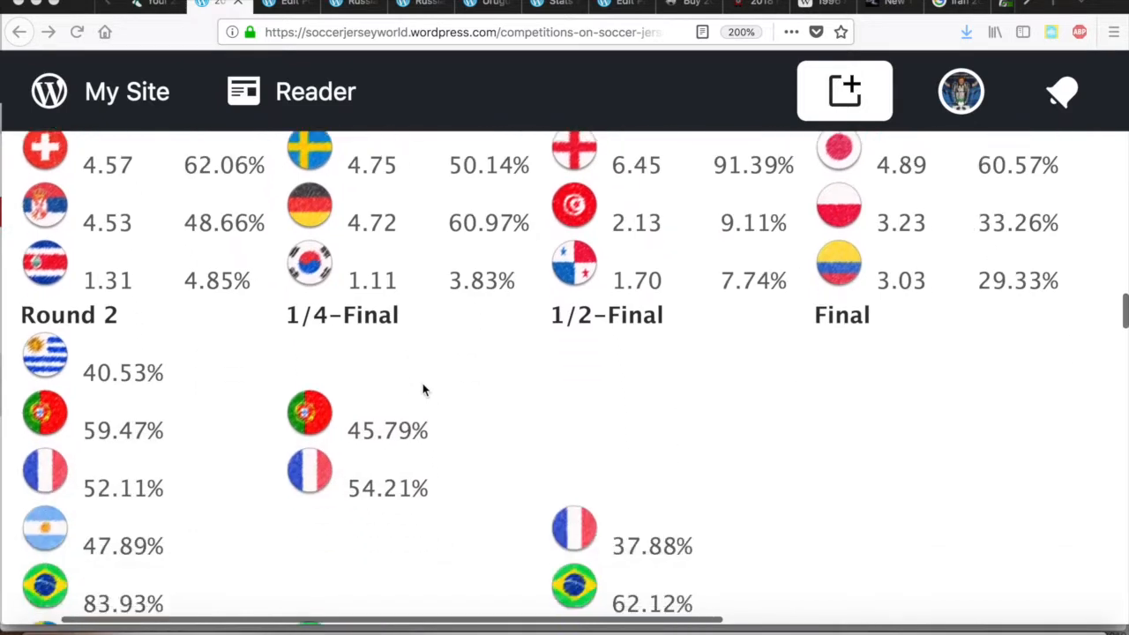
pyautogui.scroll(-3)
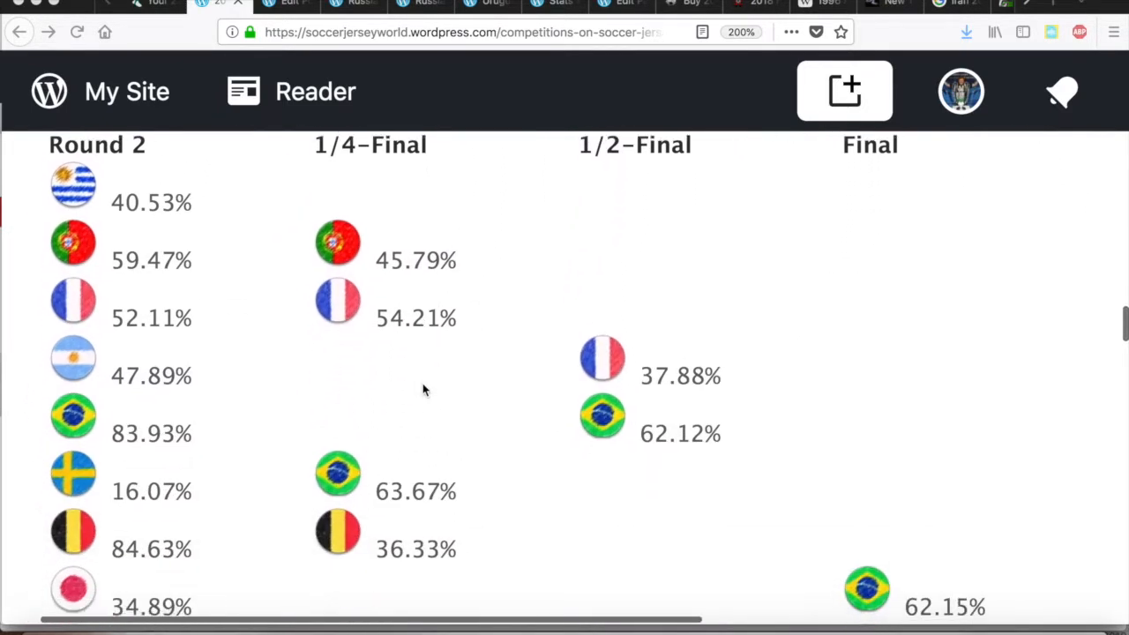
pyautogui.scroll(-3)
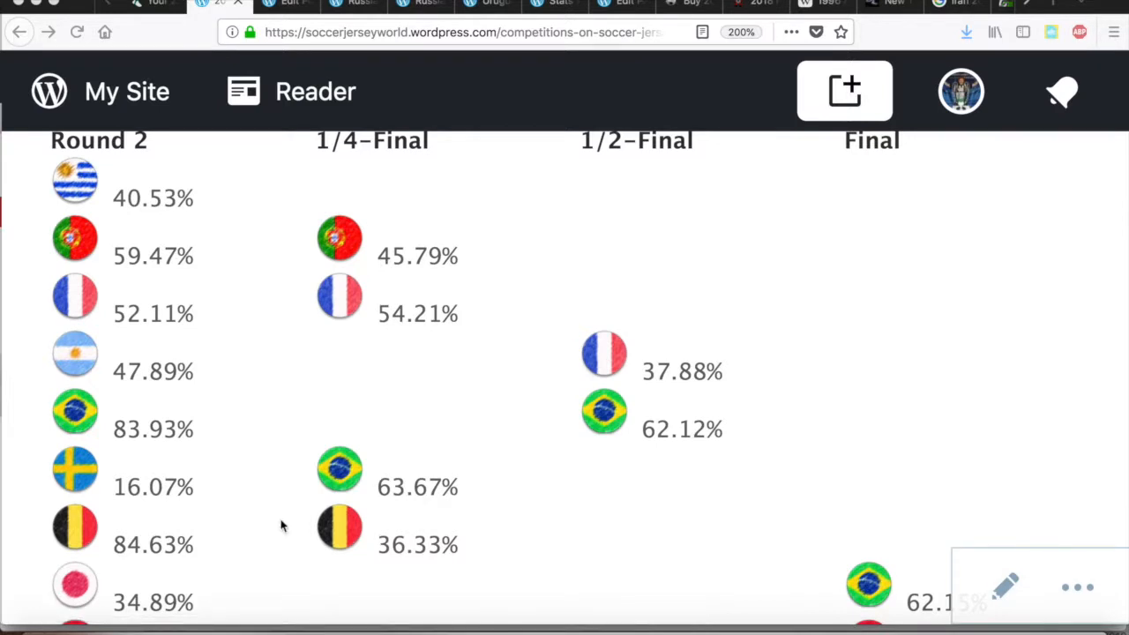
pyautogui.moveTo(169, 571)
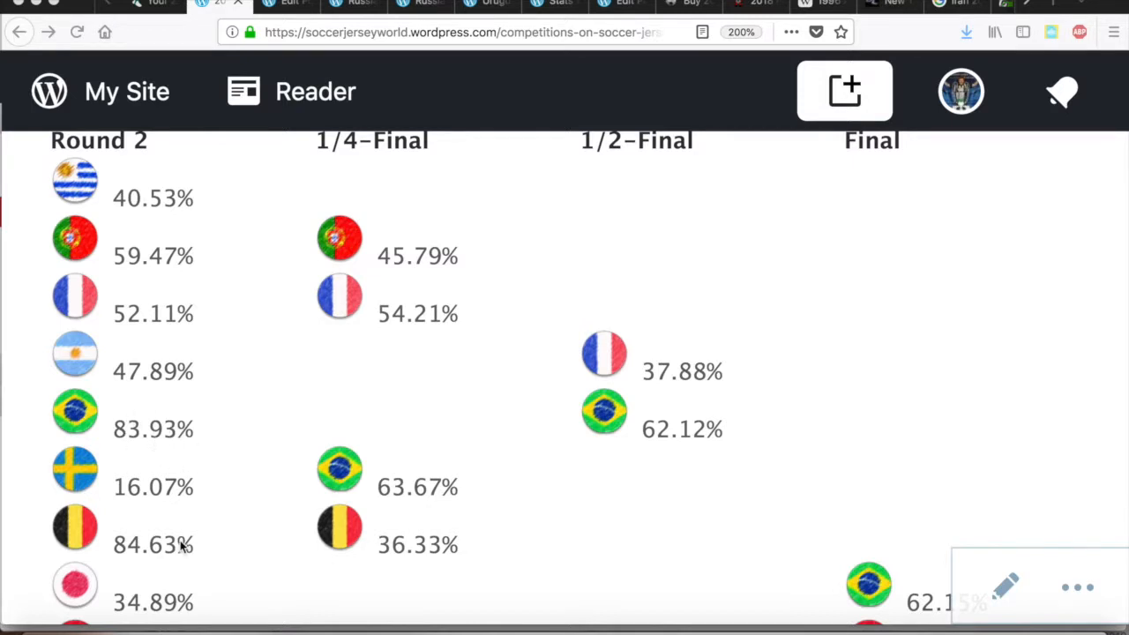
pyautogui.moveTo(183, 478)
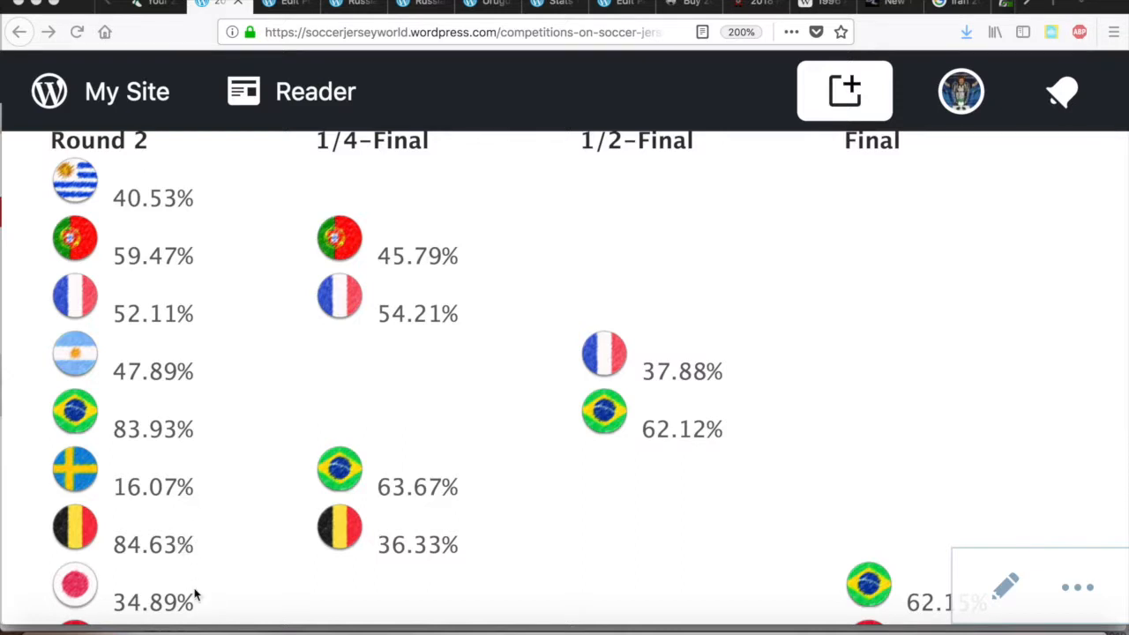
pyautogui.scroll(-3)
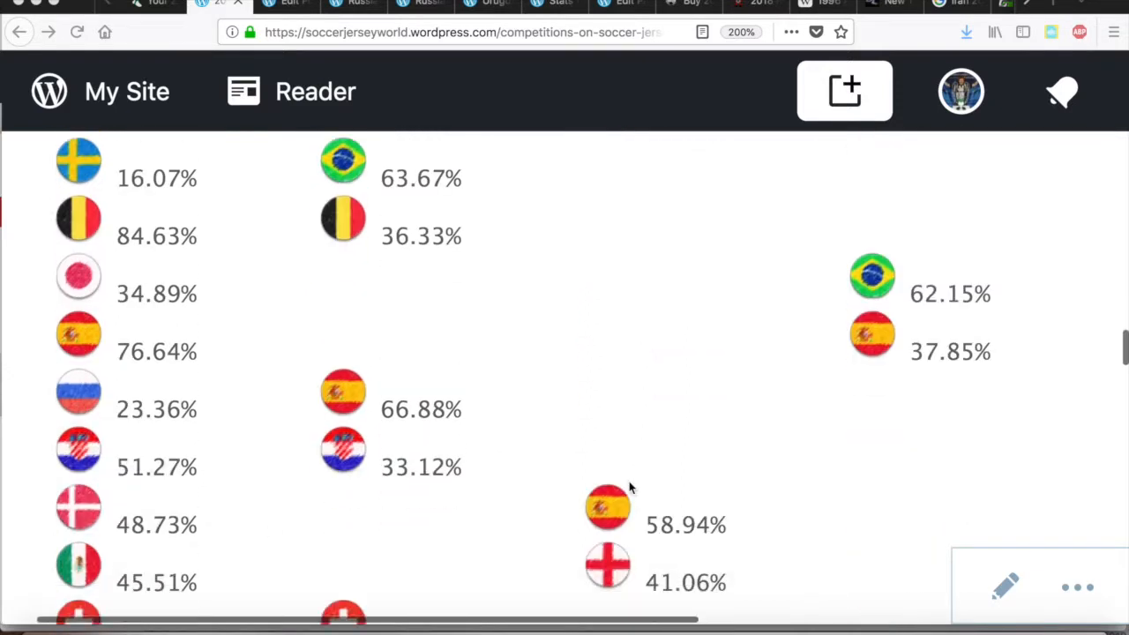
pyautogui.scroll(-3)
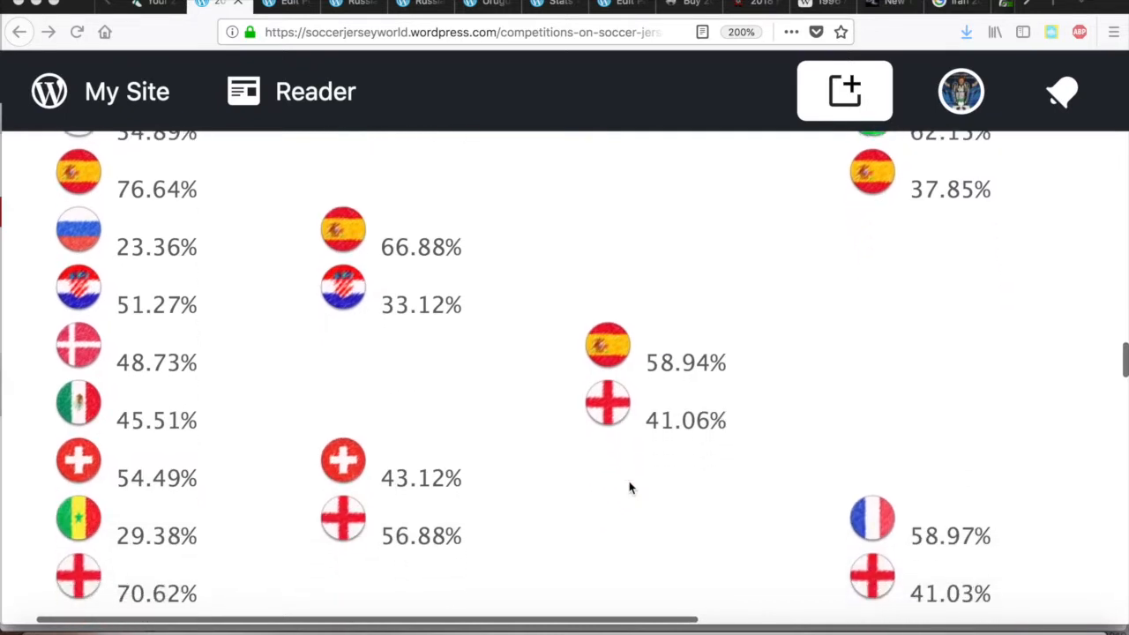
pyautogui.moveTo(137, 537)
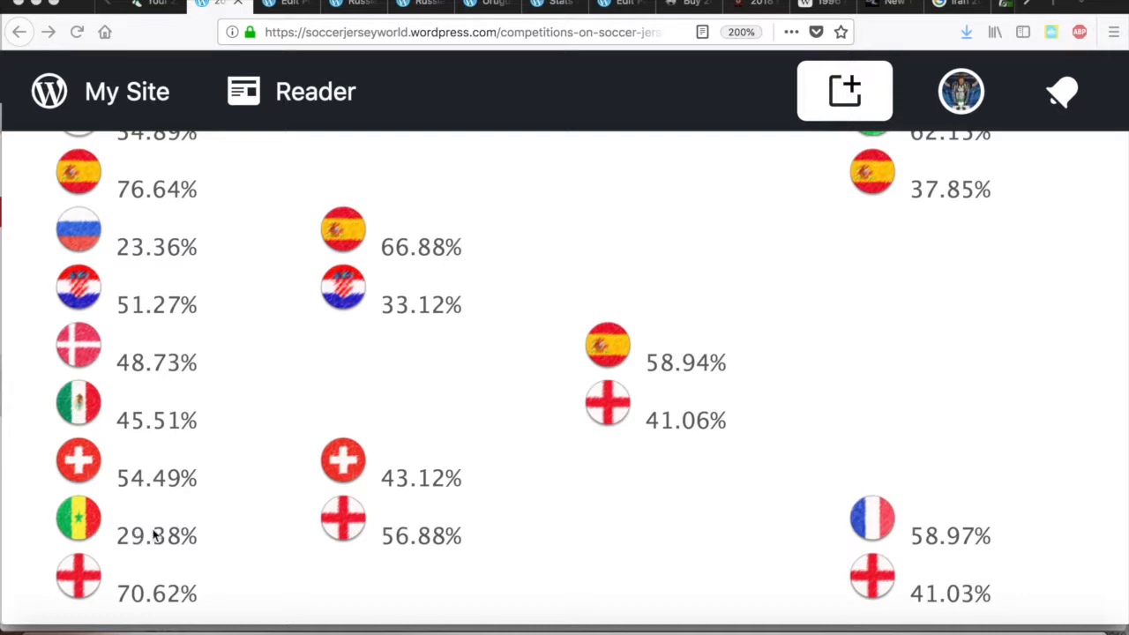
pyautogui.moveTo(176, 538)
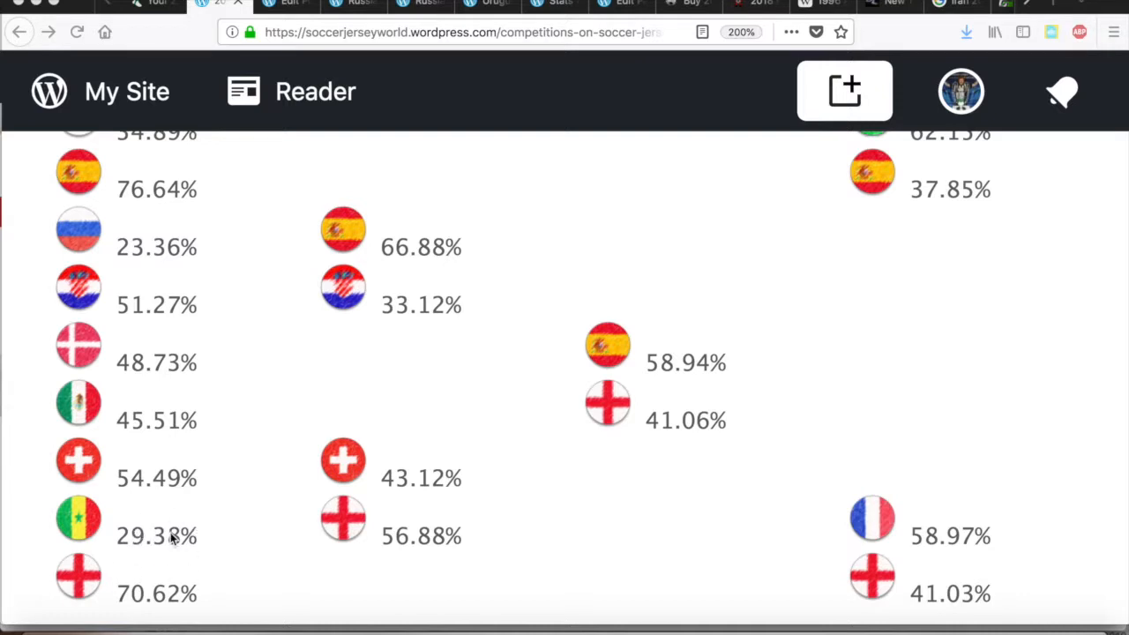
pyautogui.moveTo(656, 455)
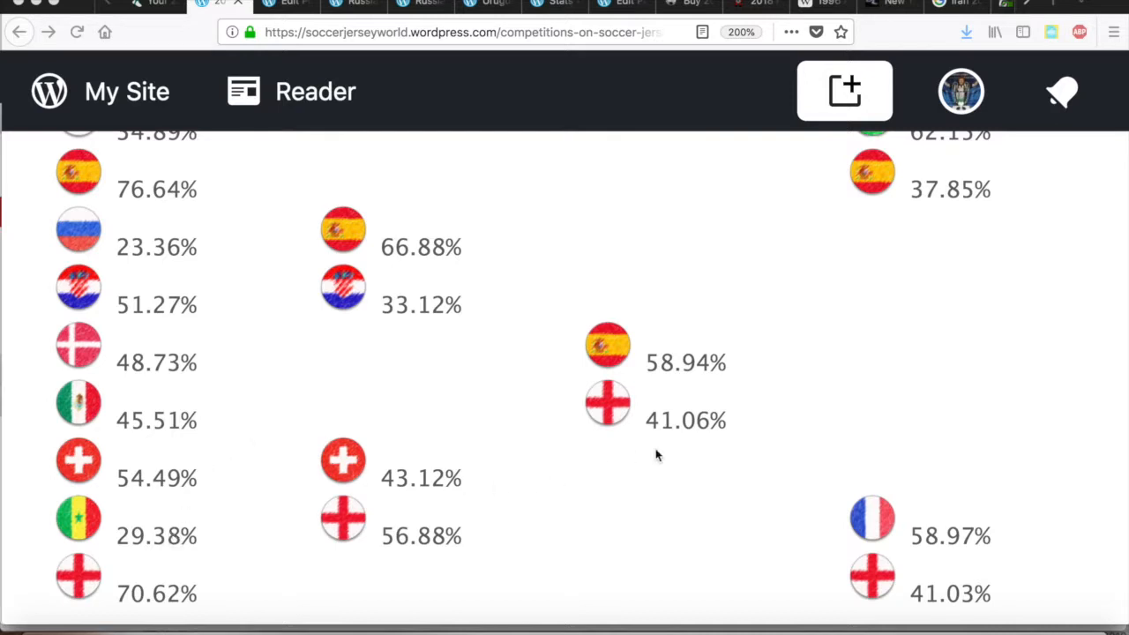
pyautogui.moveTo(729, 303)
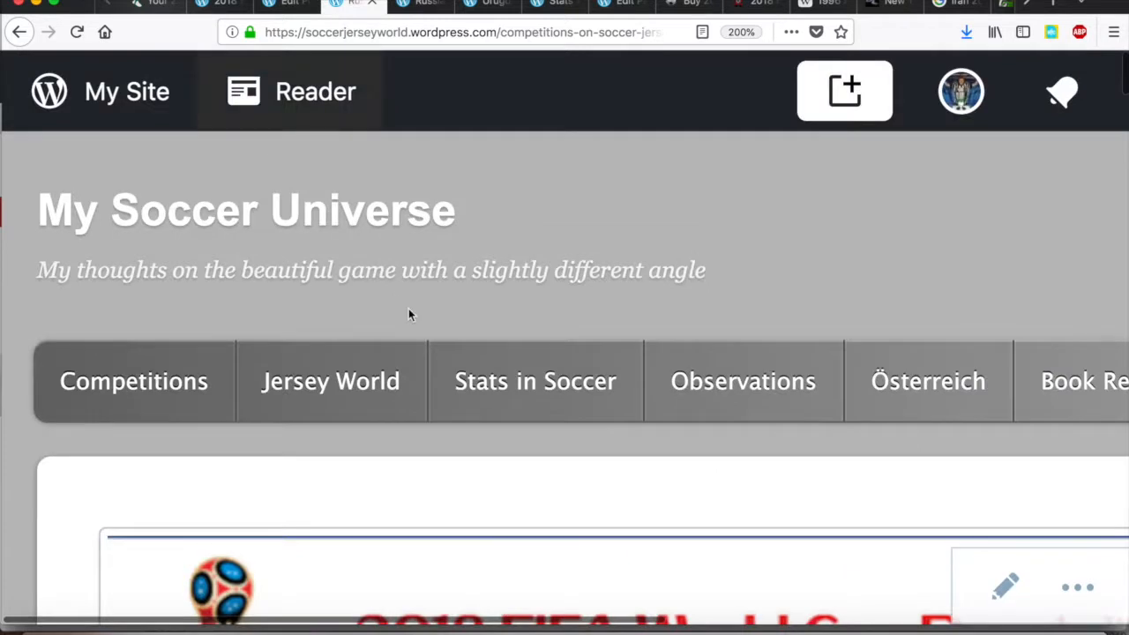
# Step: Scroll past the 2018 FIFA World Cup Russia banner to the Group A chart for Russia, Saudi Arabia, Egypt and Uruguay
pyautogui.scroll(-3)
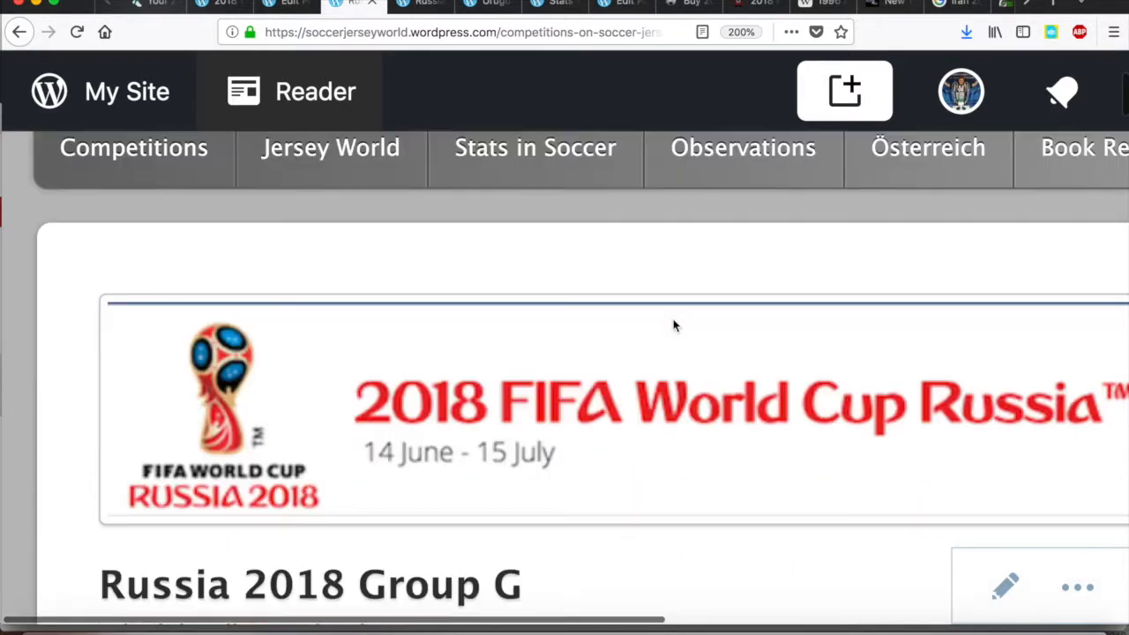
pyautogui.scroll(-3)
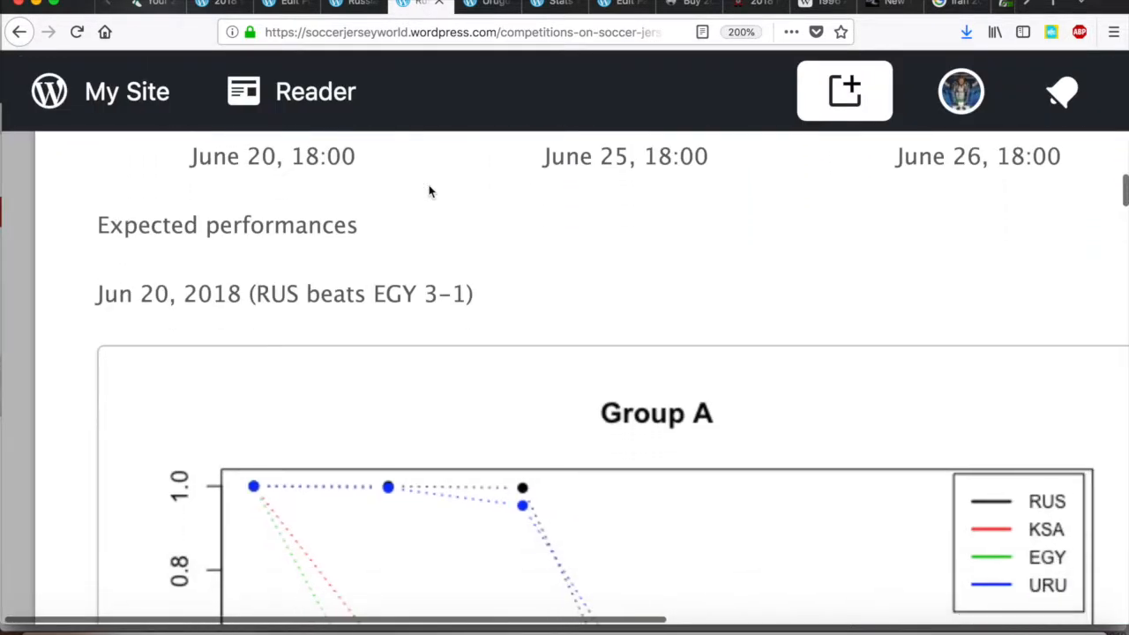
pyautogui.scroll(-3)
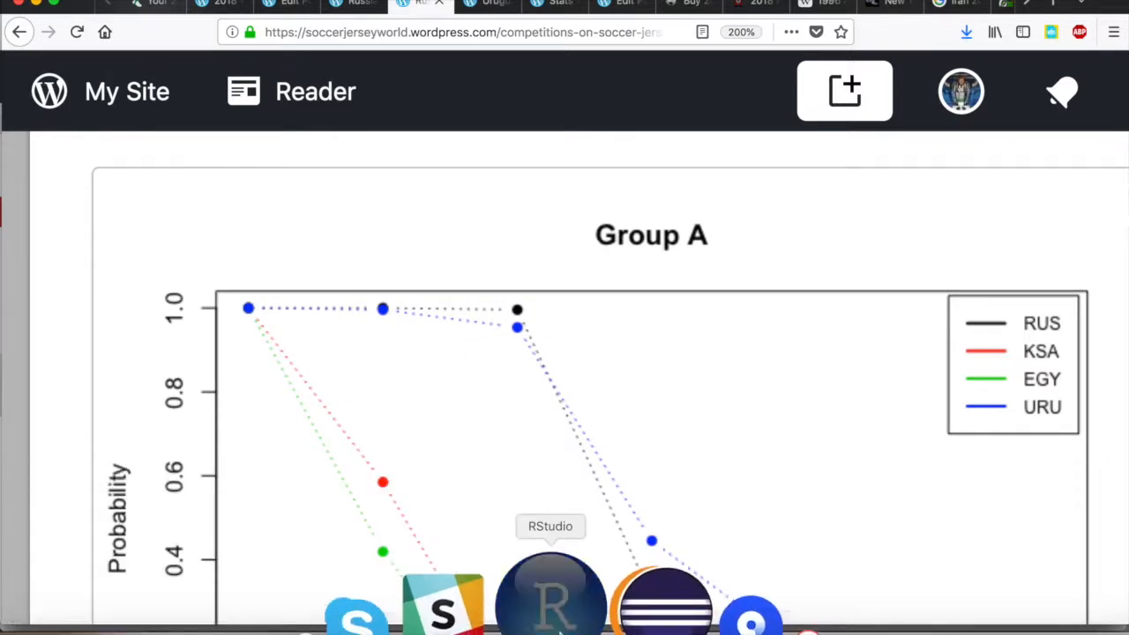
# Step: Switch from the browser to RStudio, whose Plots pane shows the Group A chart (RUS, KSA, EGY, URU)
pyautogui.click(550, 600)
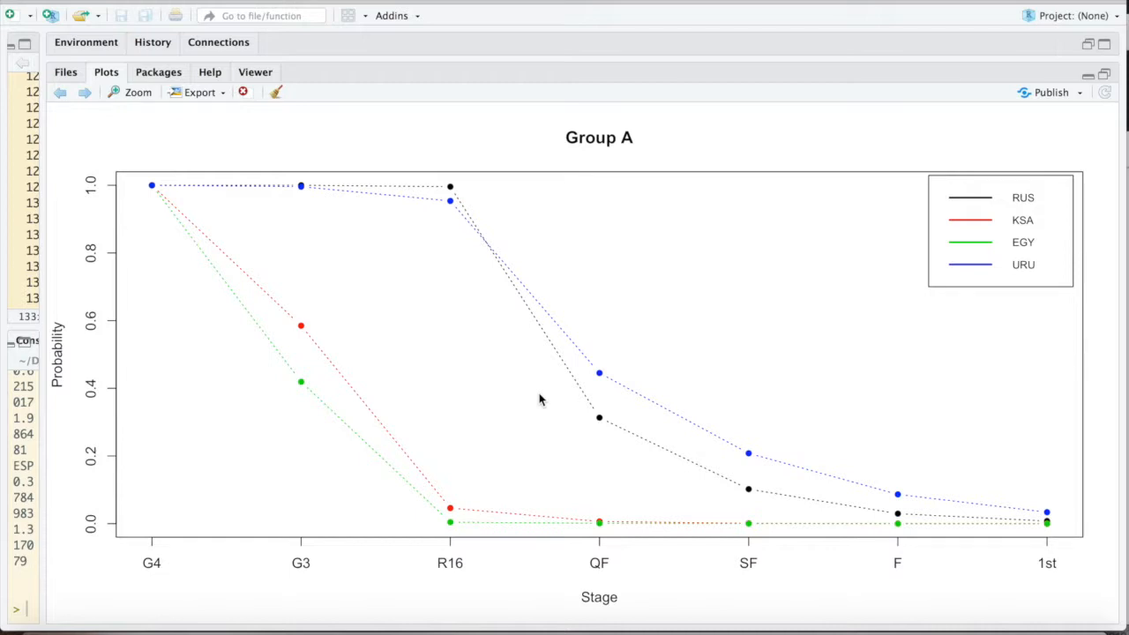
pyautogui.moveTo(490, 353)
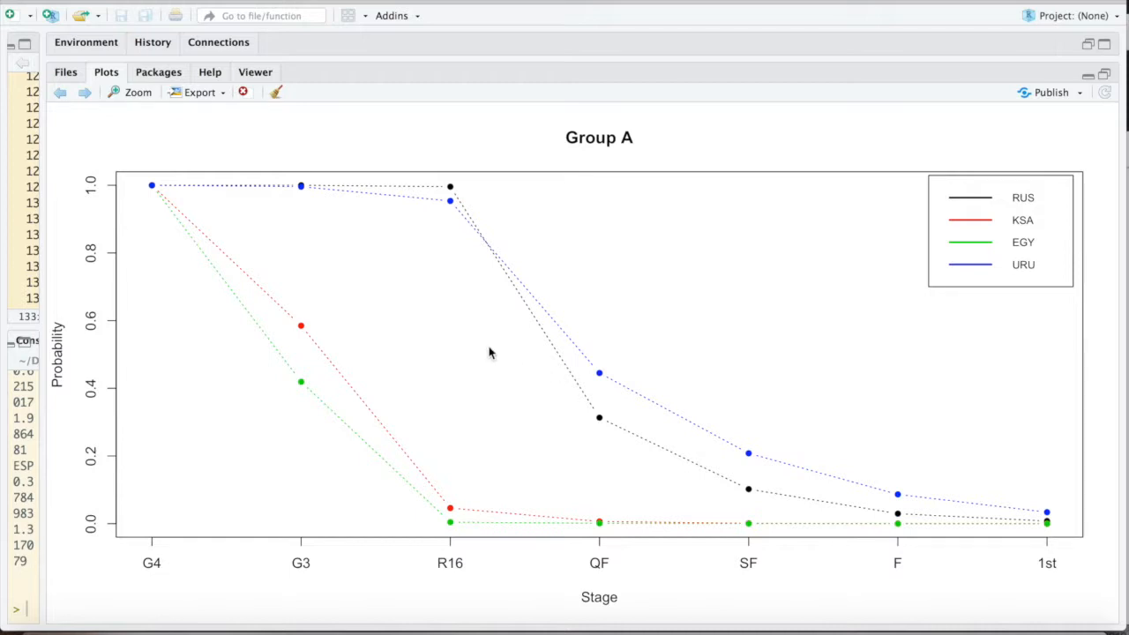
pyautogui.moveTo(297, 505)
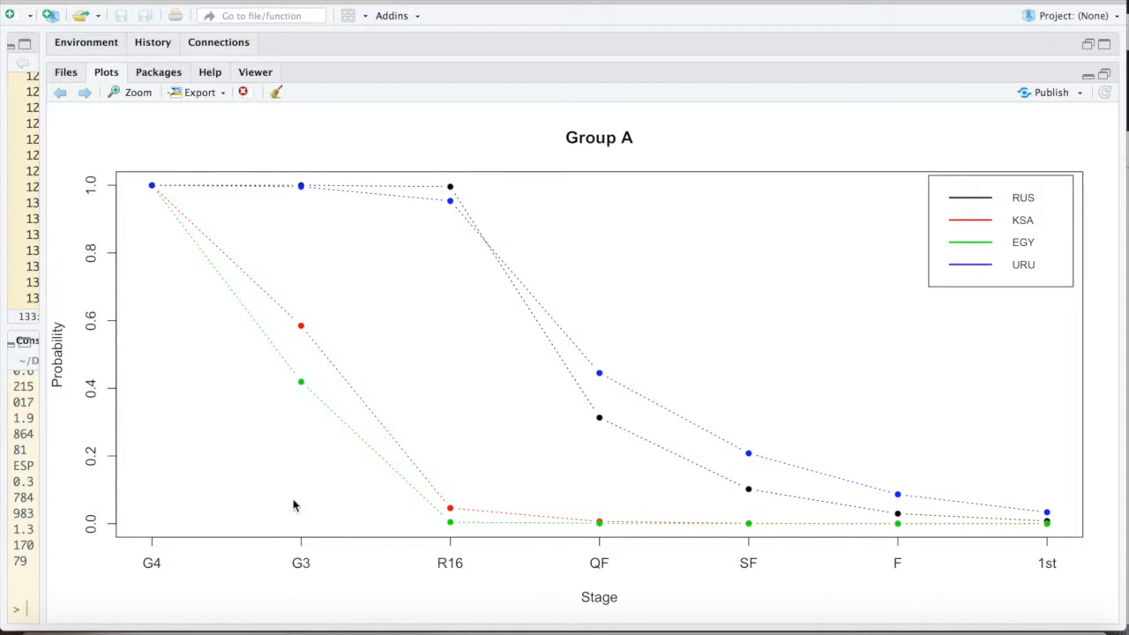
pyautogui.moveTo(139, 205)
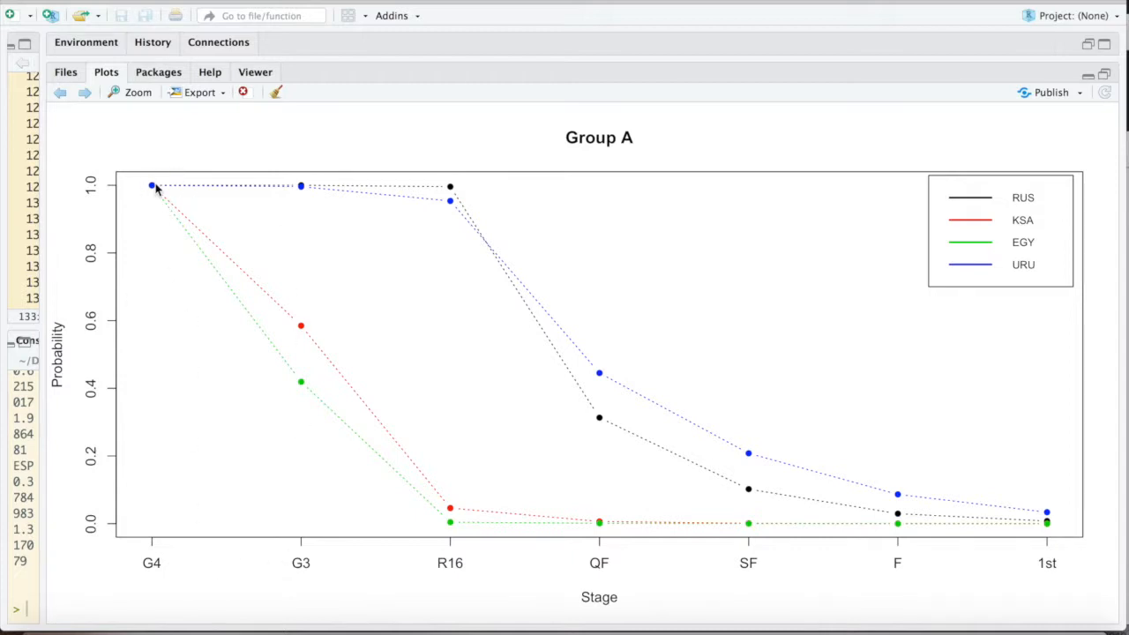
pyautogui.moveTo(310, 194)
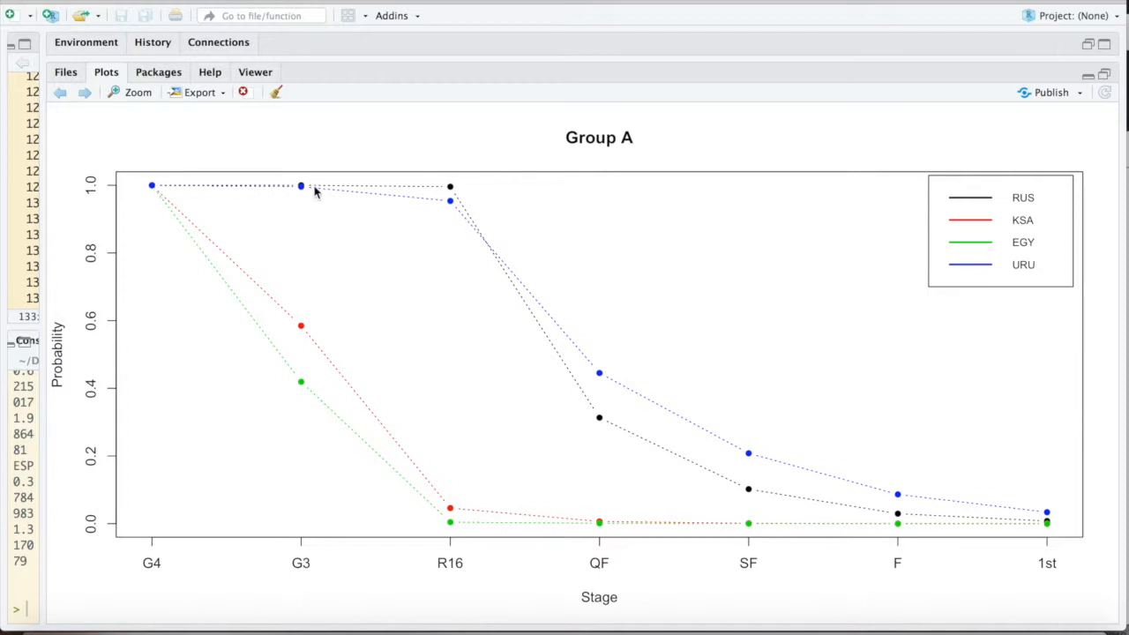
pyautogui.moveTo(300, 185)
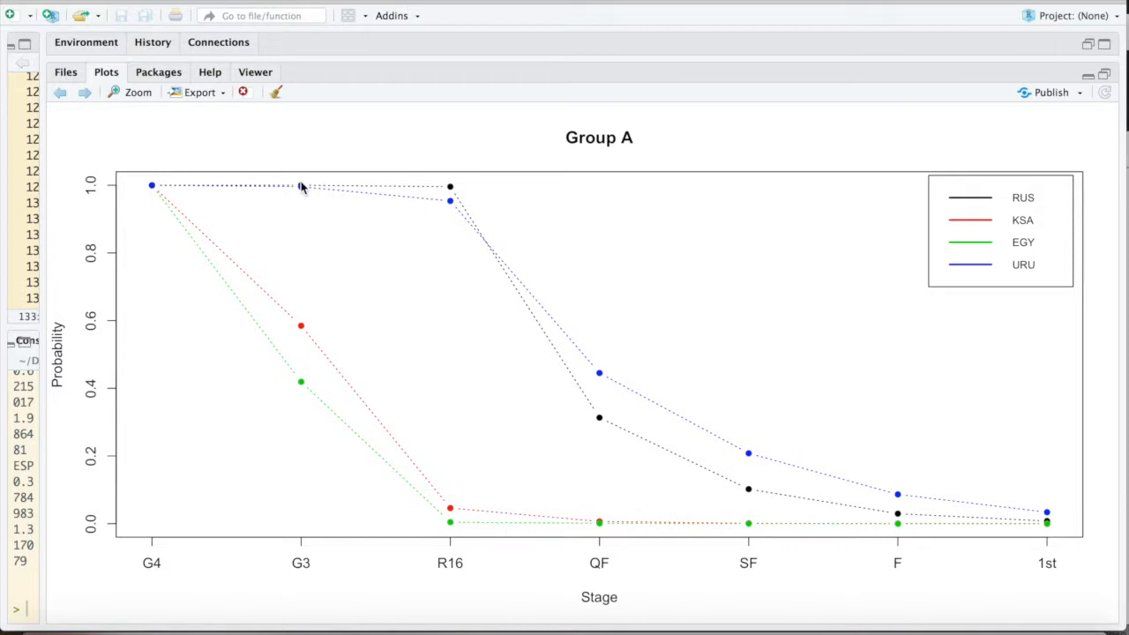
pyautogui.moveTo(308, 193)
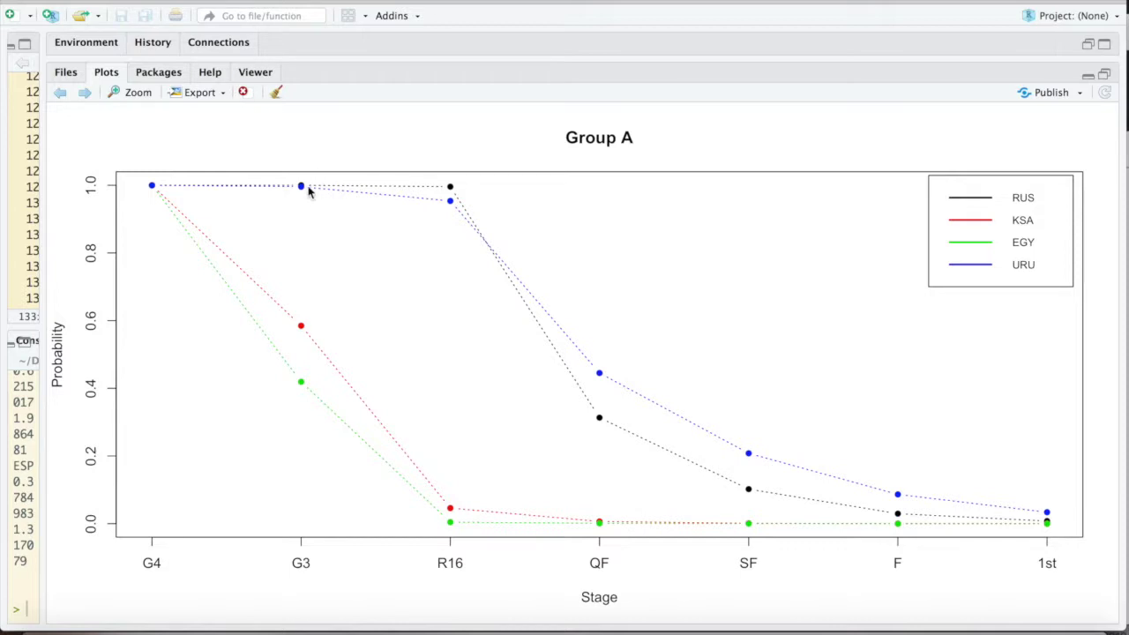
pyautogui.moveTo(492, 254)
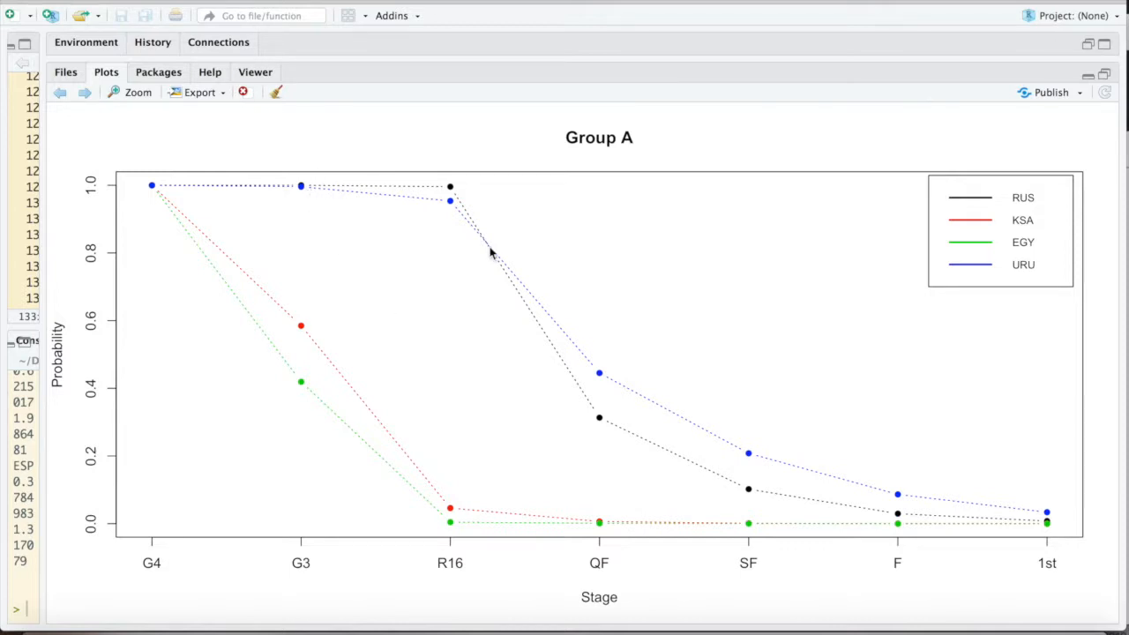
pyautogui.moveTo(455, 219)
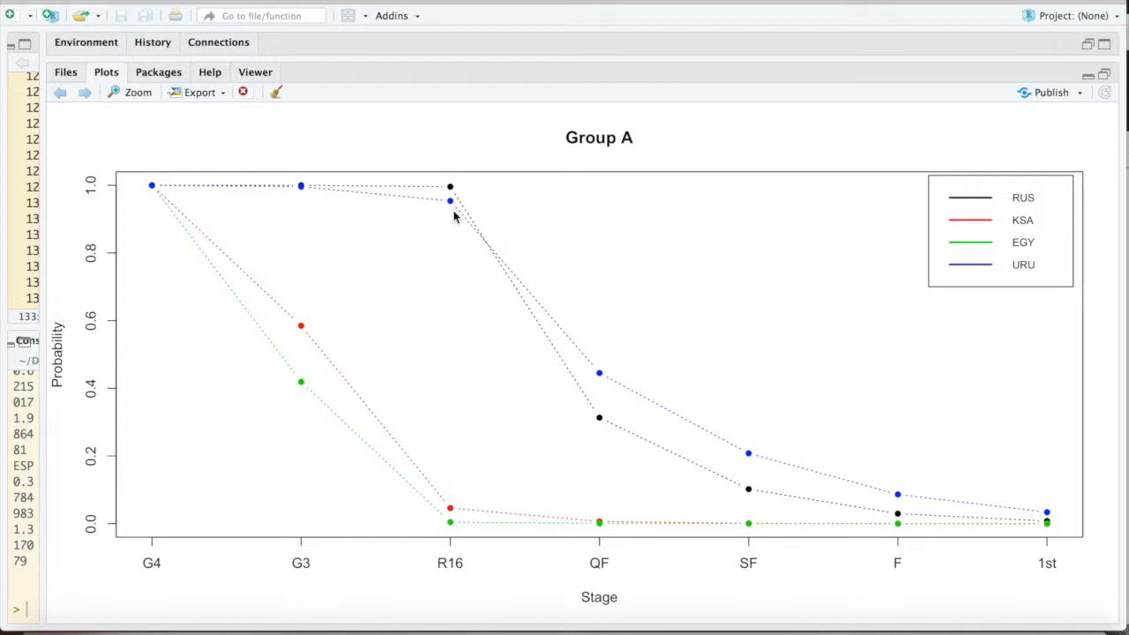
pyautogui.moveTo(451, 210)
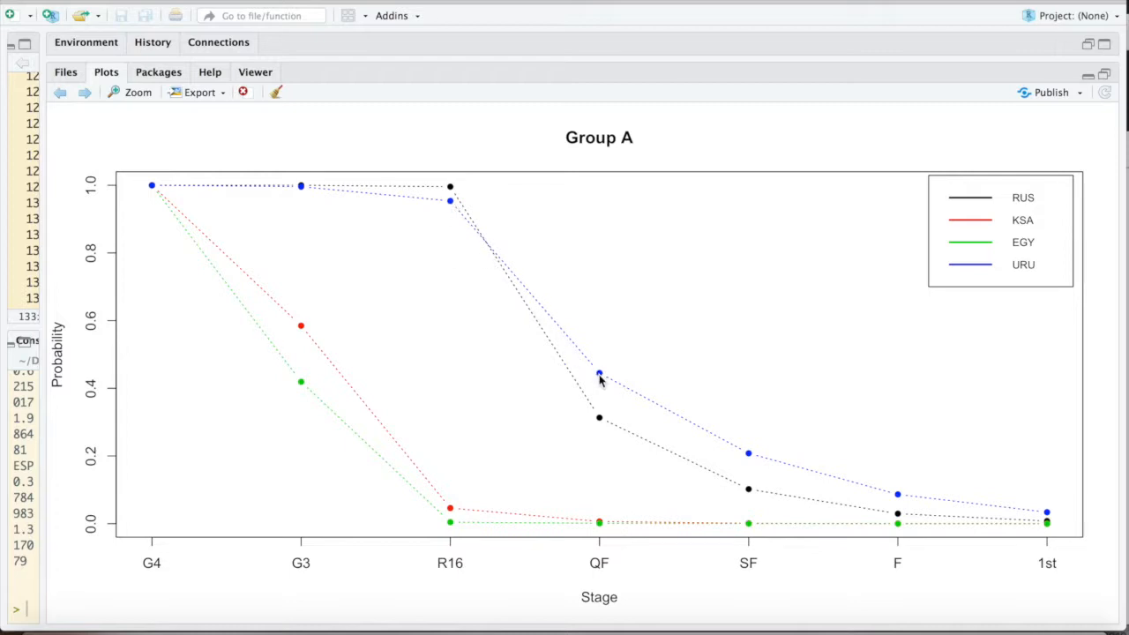
pyautogui.moveTo(806, 473)
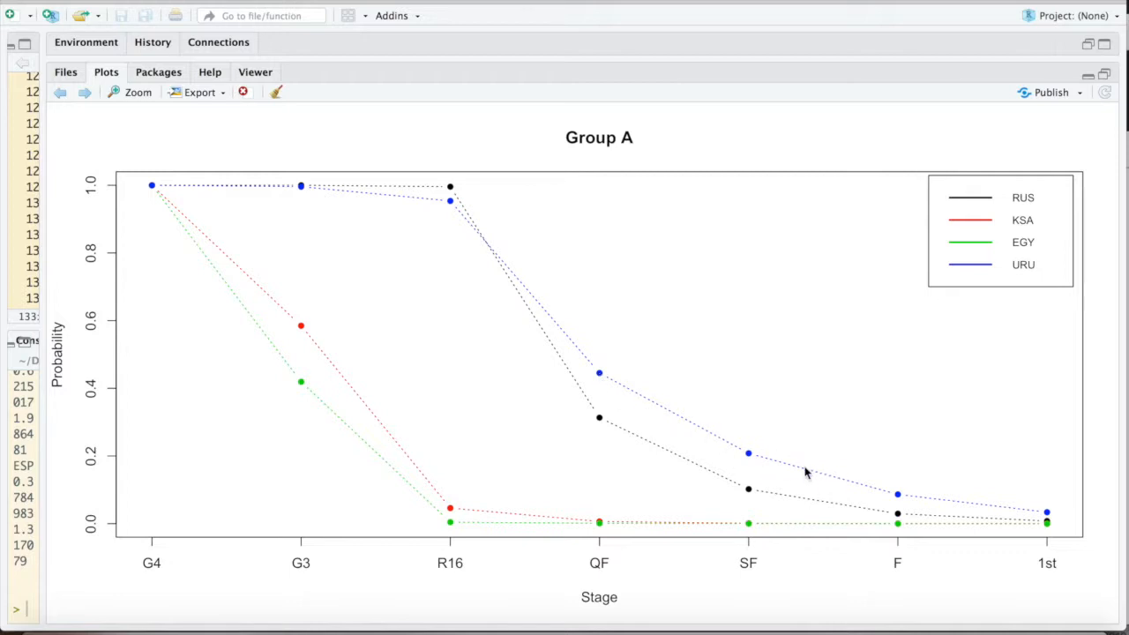
pyautogui.moveTo(699, 473)
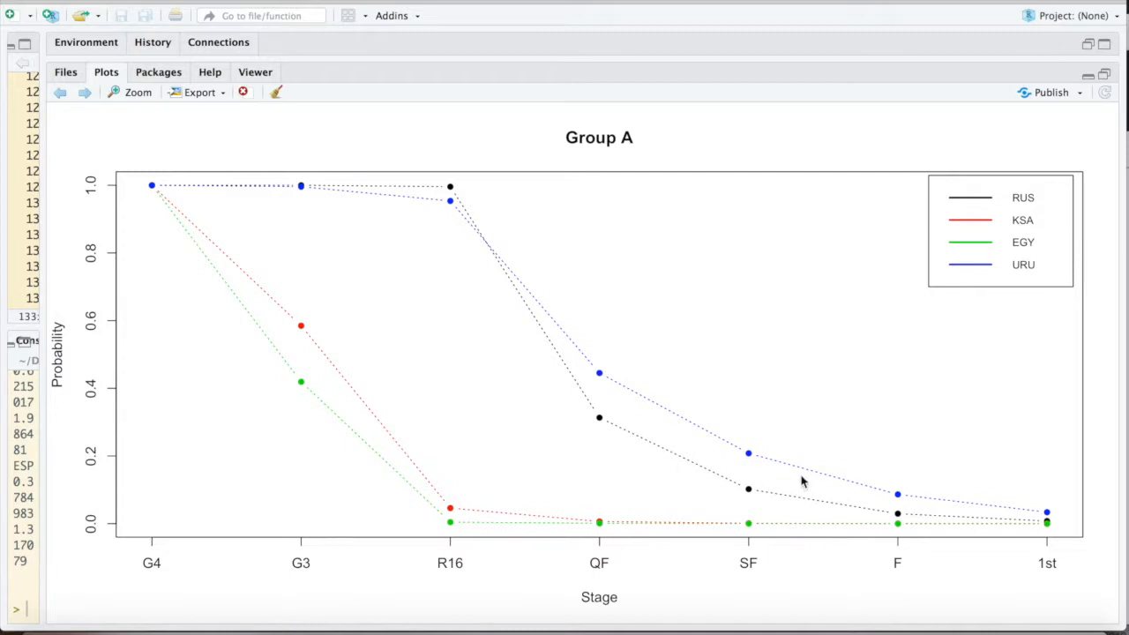
pyautogui.moveTo(204, 145)
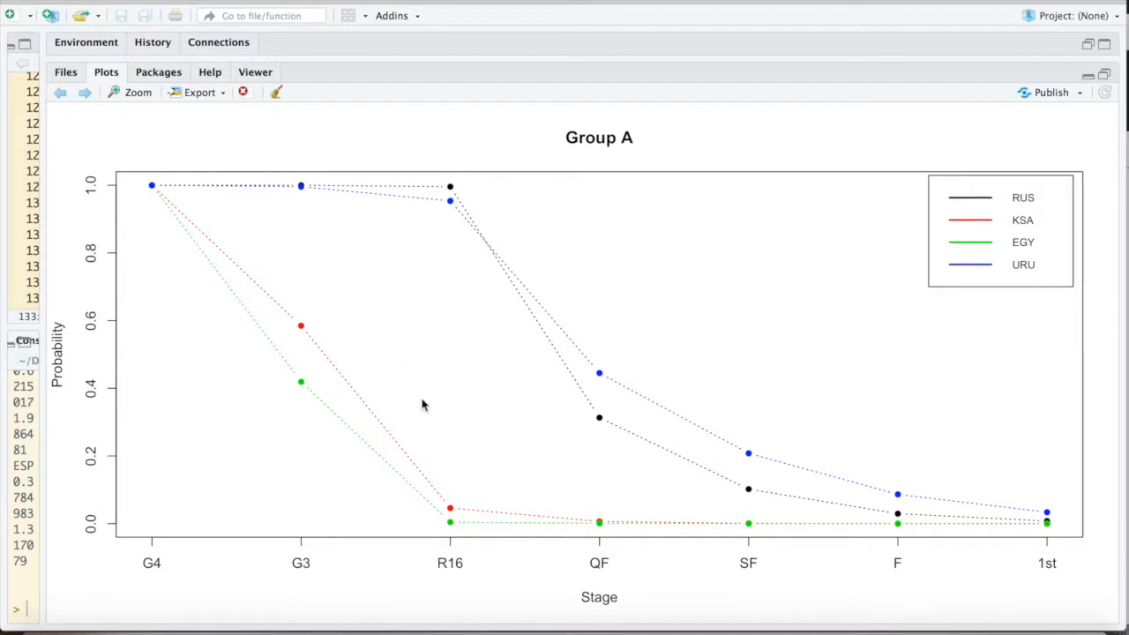
pyautogui.moveTo(92, 120)
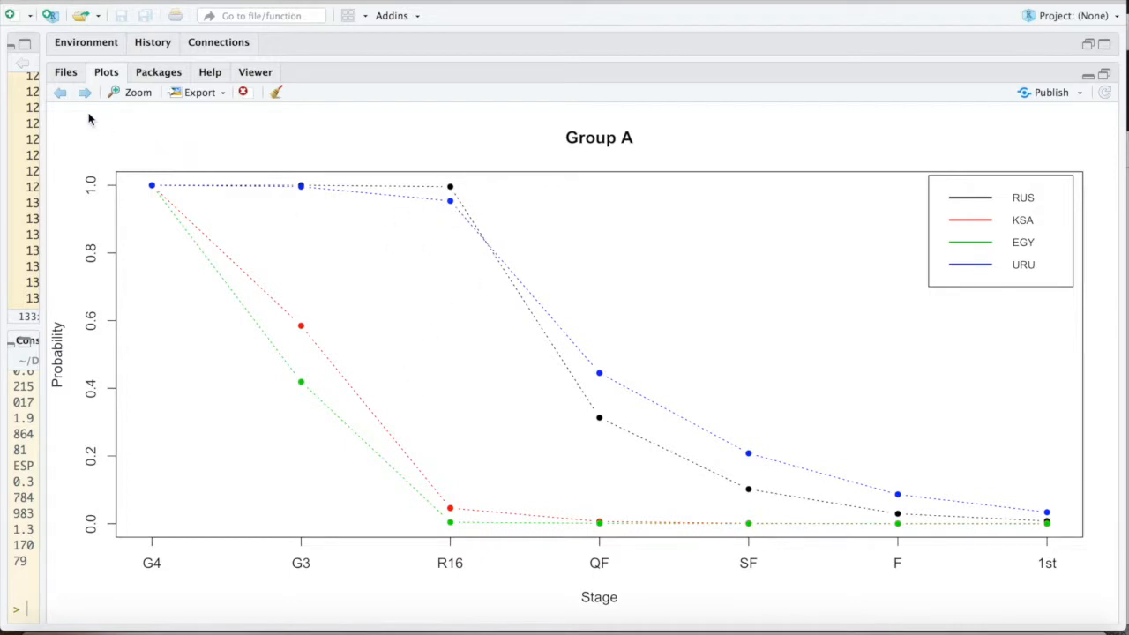
# Step: Advance the Plots pane to the Group B chart for Portugal, Spain, Morocco and Iran
pyautogui.click(84, 92)
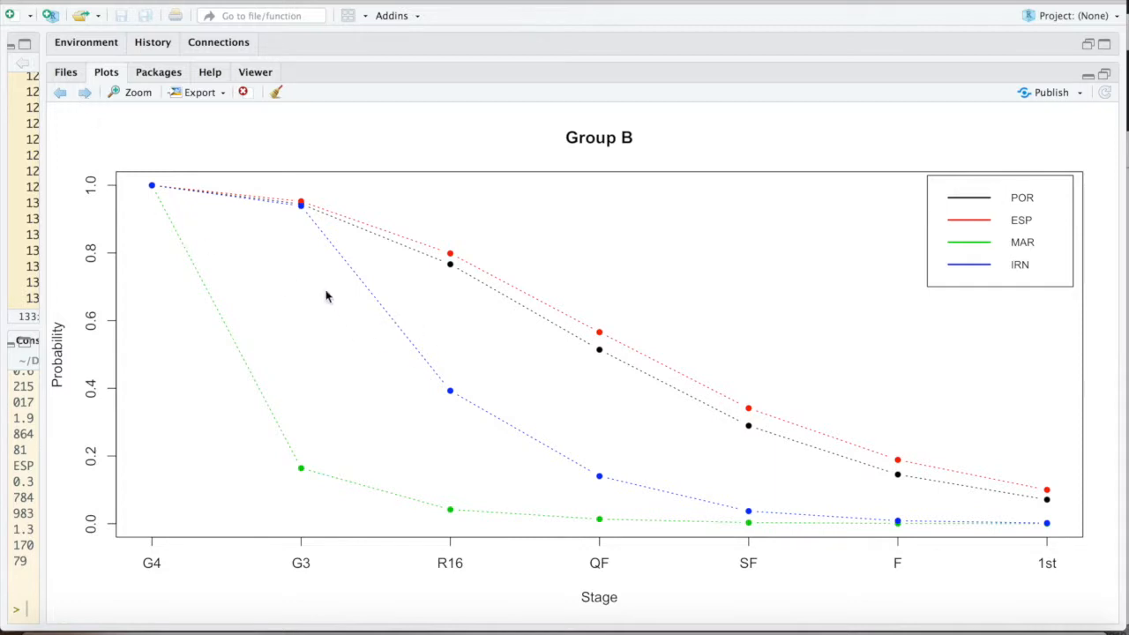
pyautogui.moveTo(300, 219)
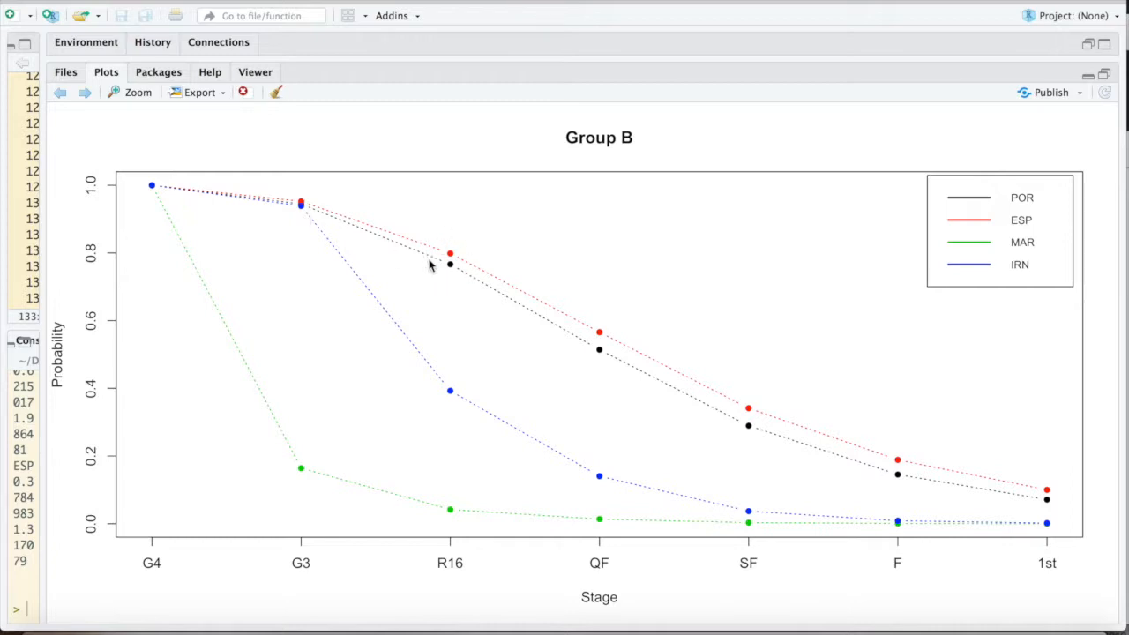
pyautogui.moveTo(487, 282)
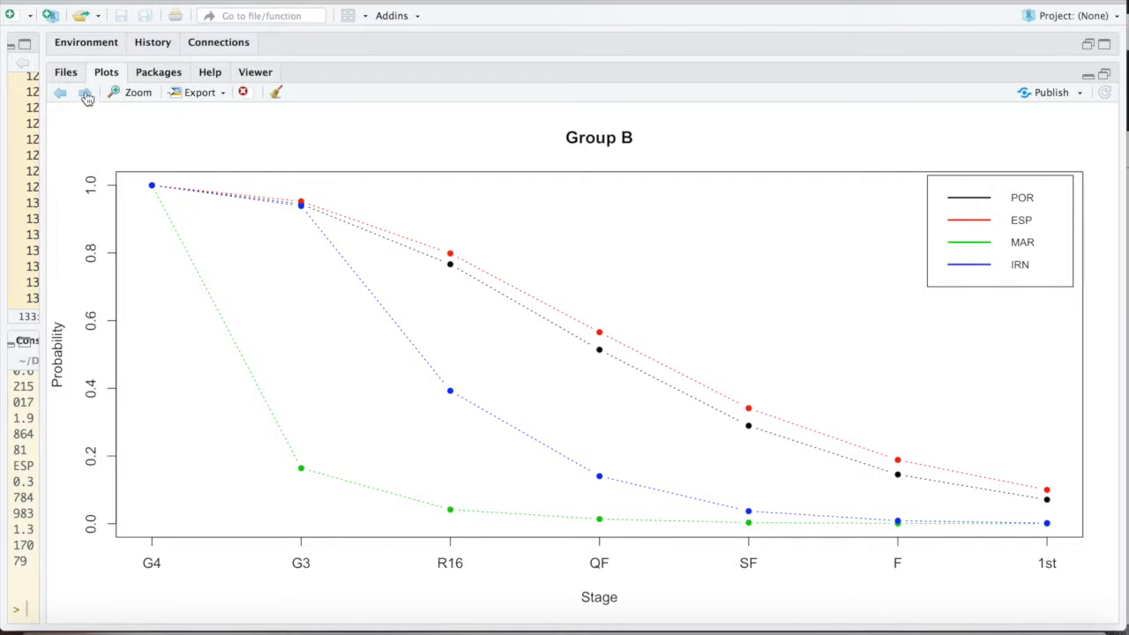
pyautogui.click(83, 94)
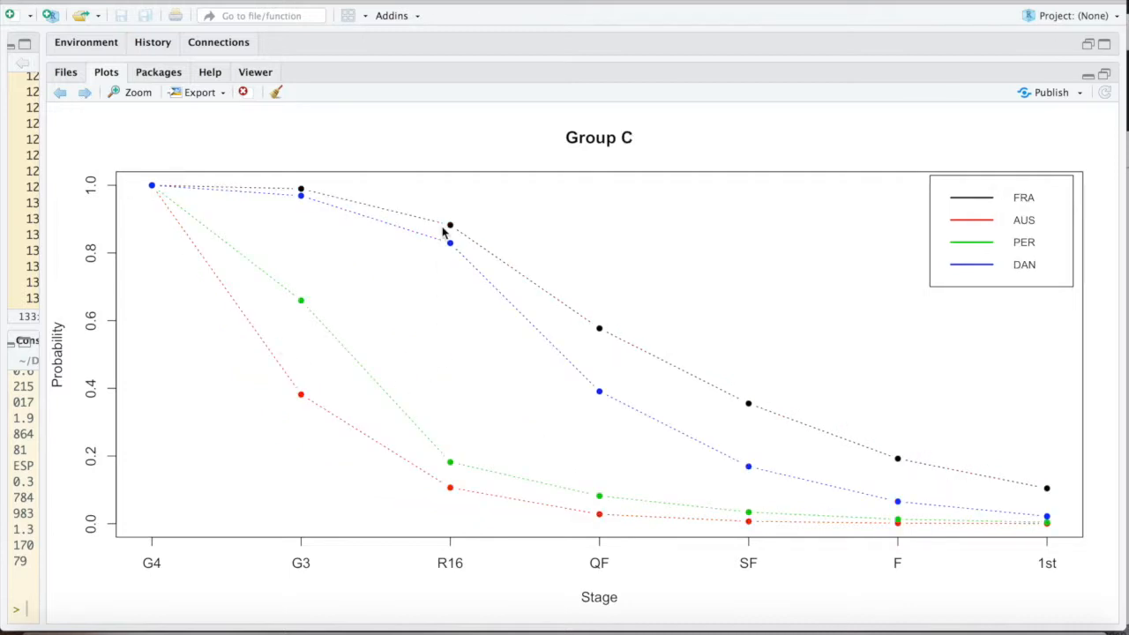
pyautogui.moveTo(420, 332)
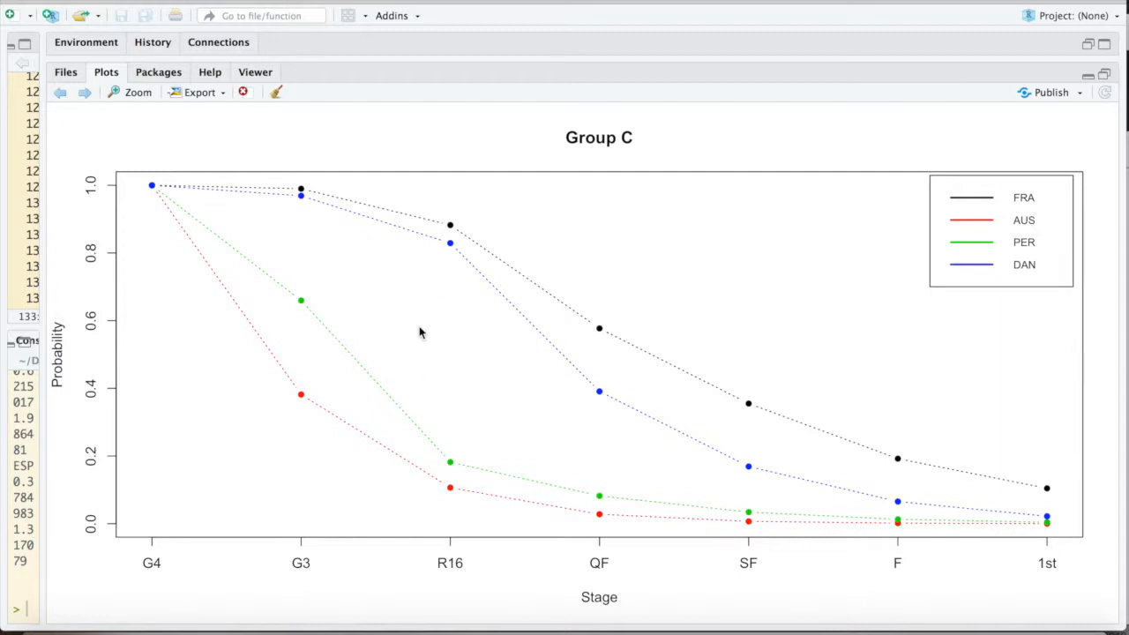
pyautogui.moveTo(318, 265)
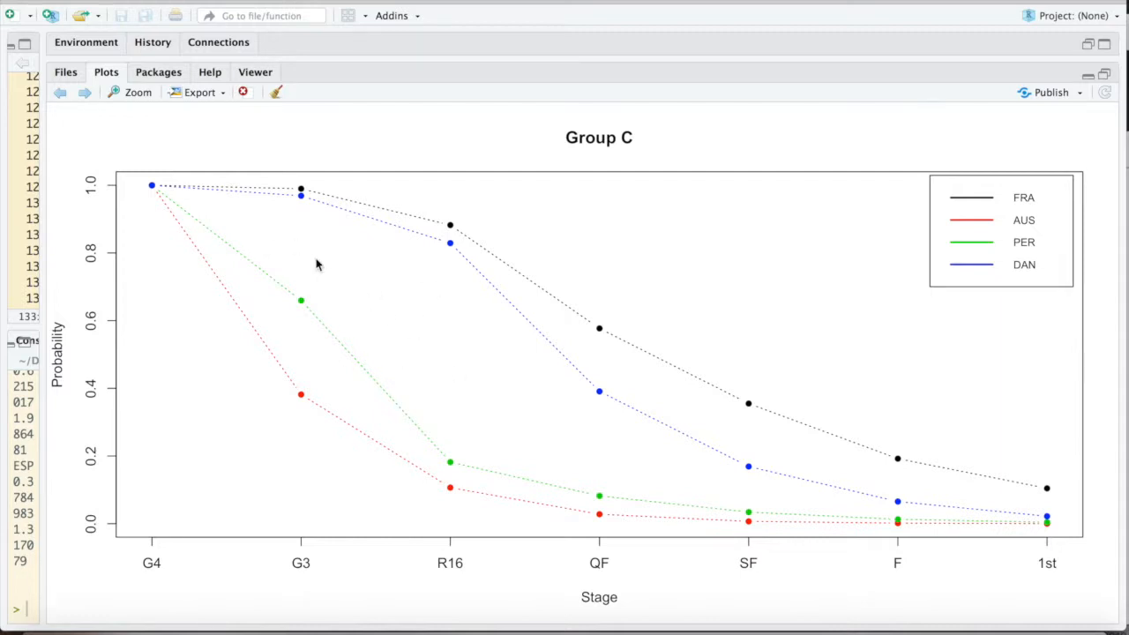
pyautogui.moveTo(494, 397)
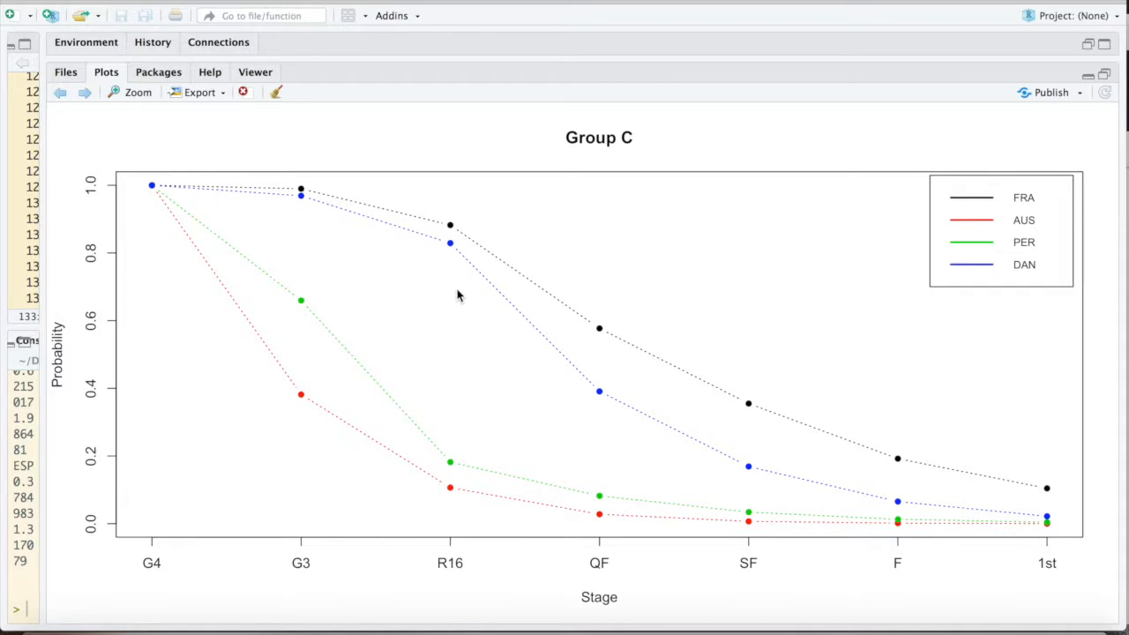
pyautogui.moveTo(478, 291)
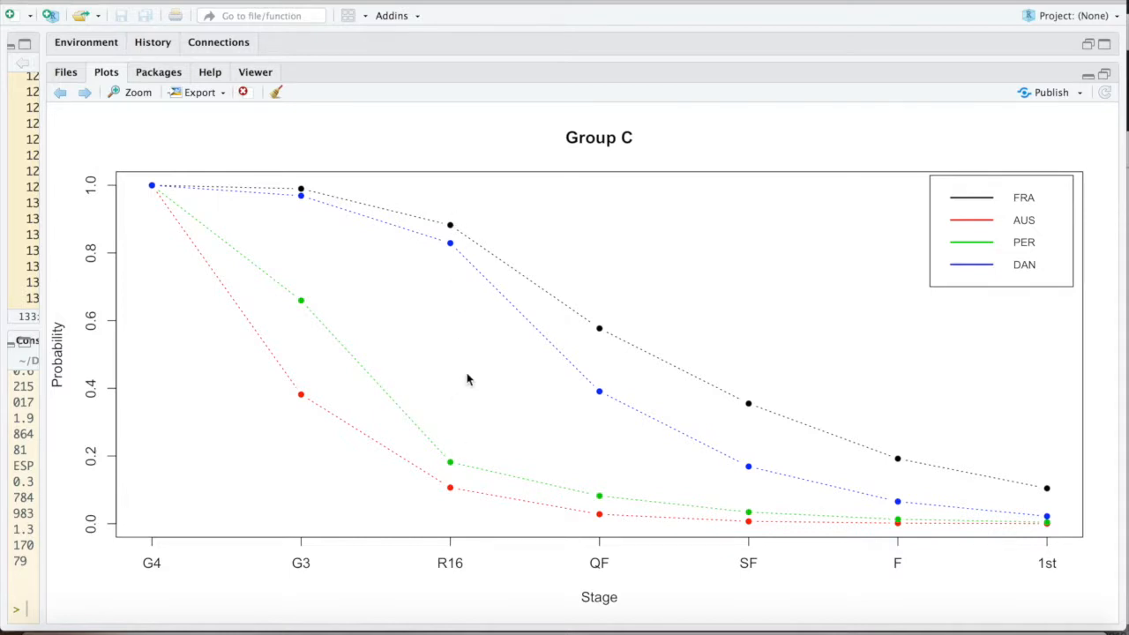
pyautogui.moveTo(125, 170)
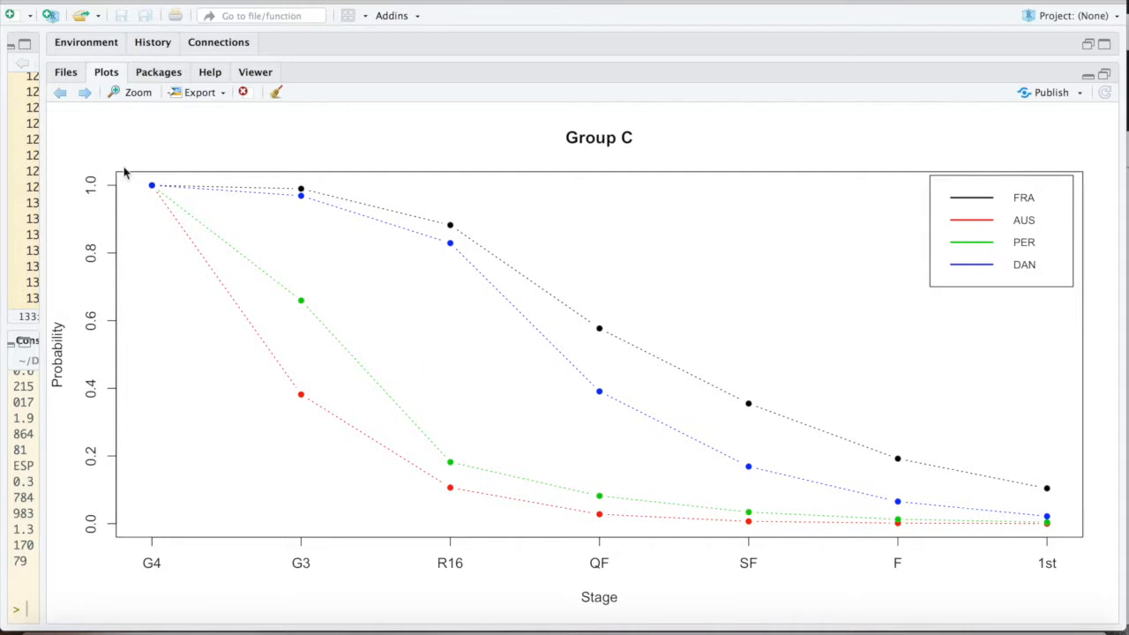
# Step: Advance the Plots pane to the Group D chart for Argentina, Iceland, Croatia and Nigeria
pyautogui.click(84, 92)
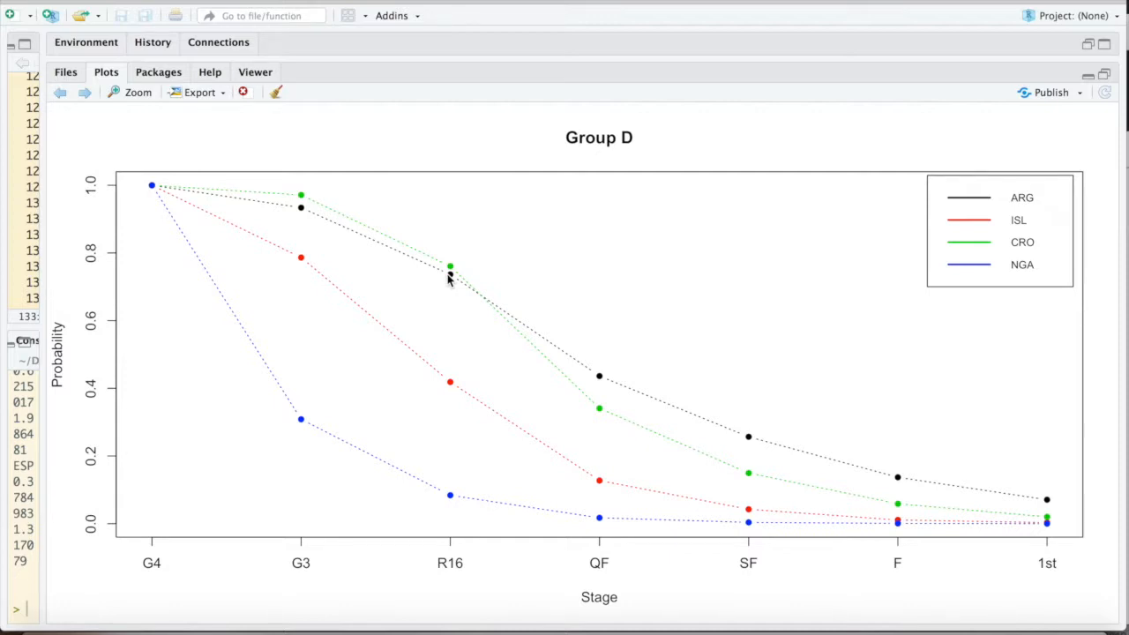
pyautogui.moveTo(638, 393)
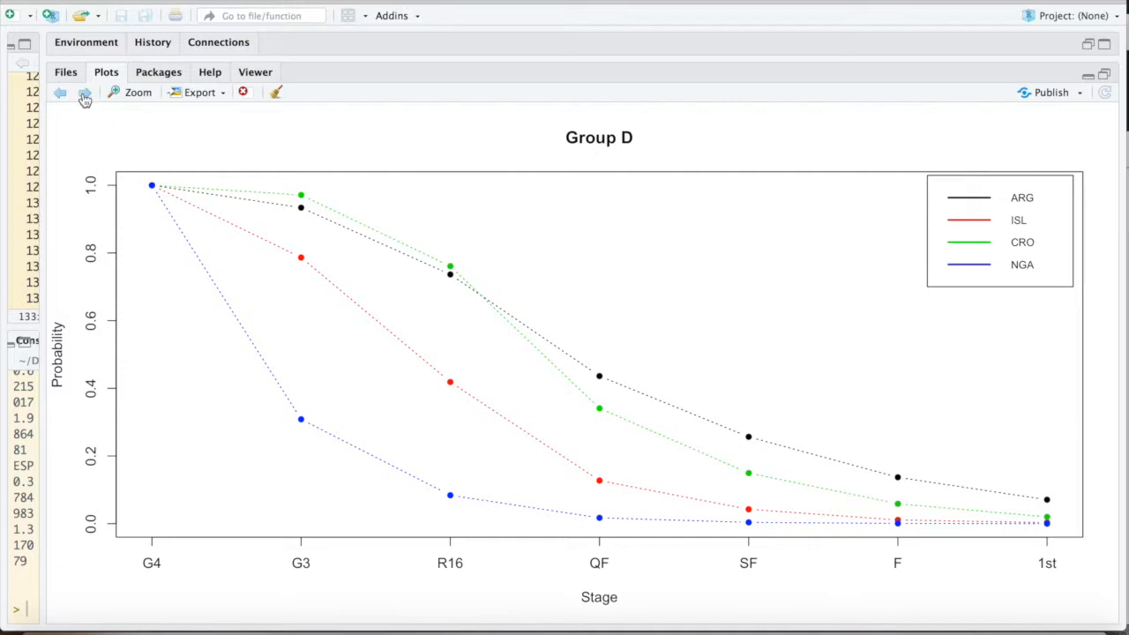
# Step: Advance the Plots pane to the Group E chart for Brazil, Switzerland, Costa Rica and Serbia
pyautogui.click(81, 92)
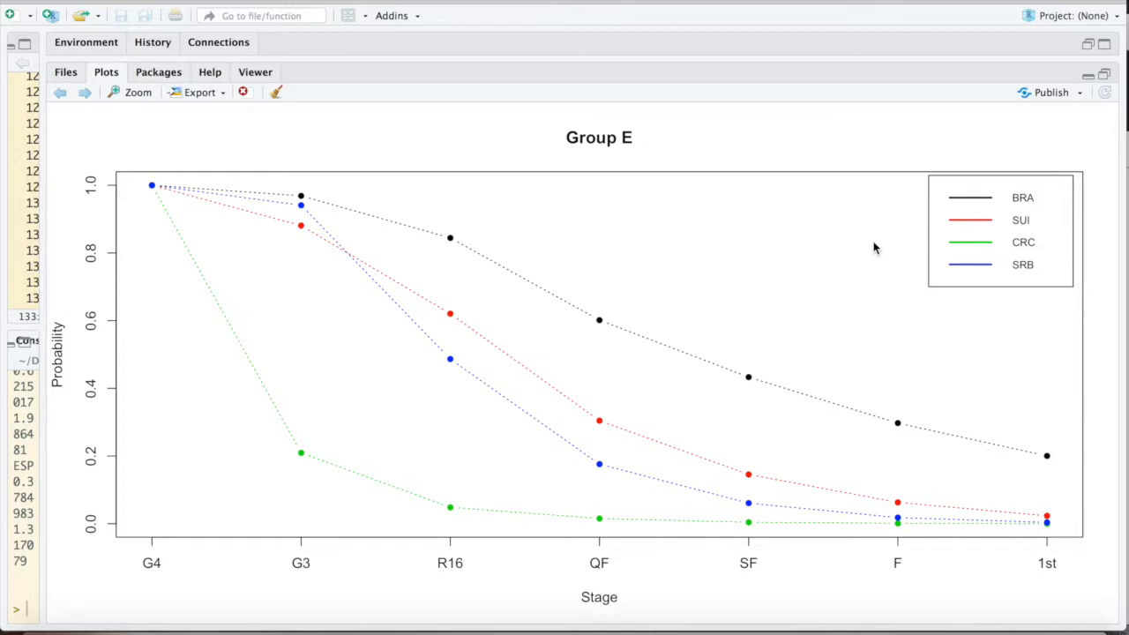
pyautogui.moveTo(296, 216)
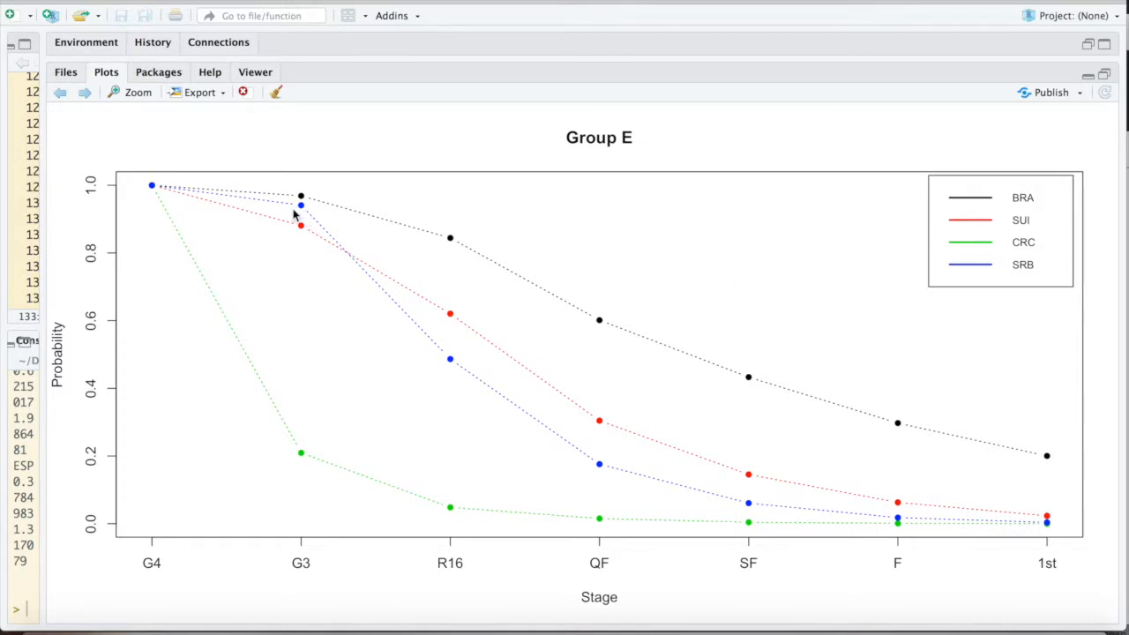
pyautogui.moveTo(307, 210)
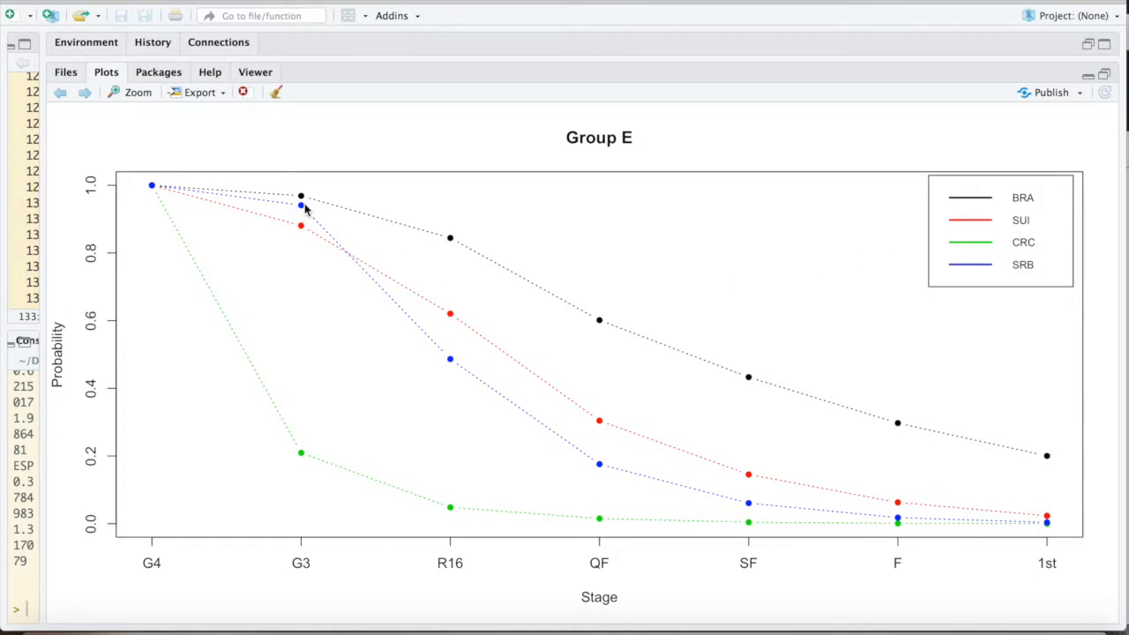
pyautogui.moveTo(462, 311)
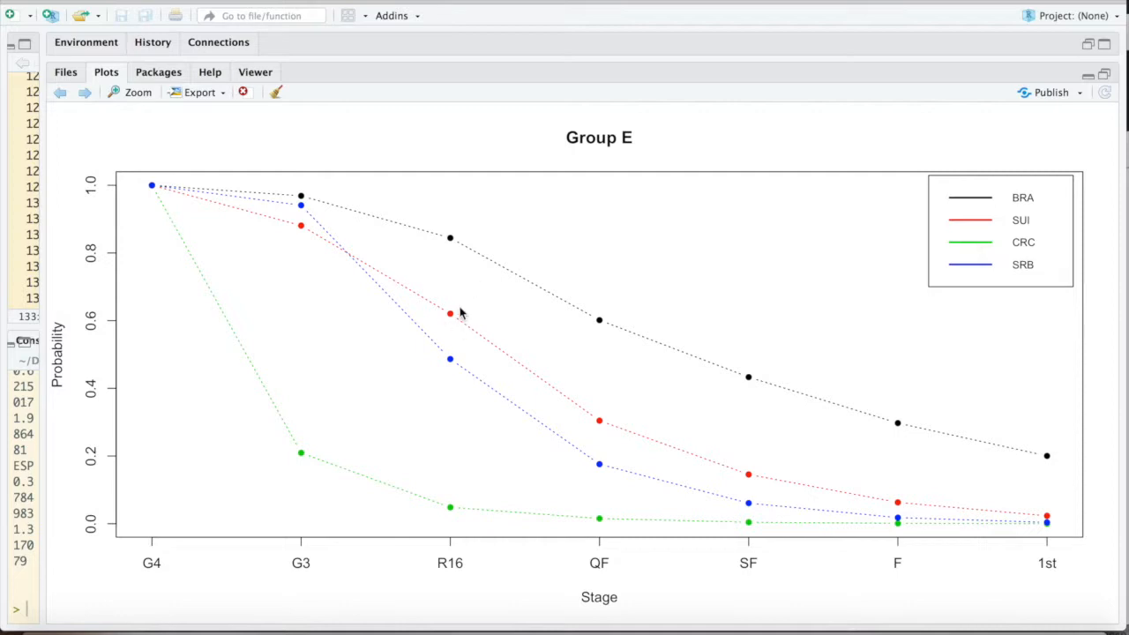
pyautogui.moveTo(448, 344)
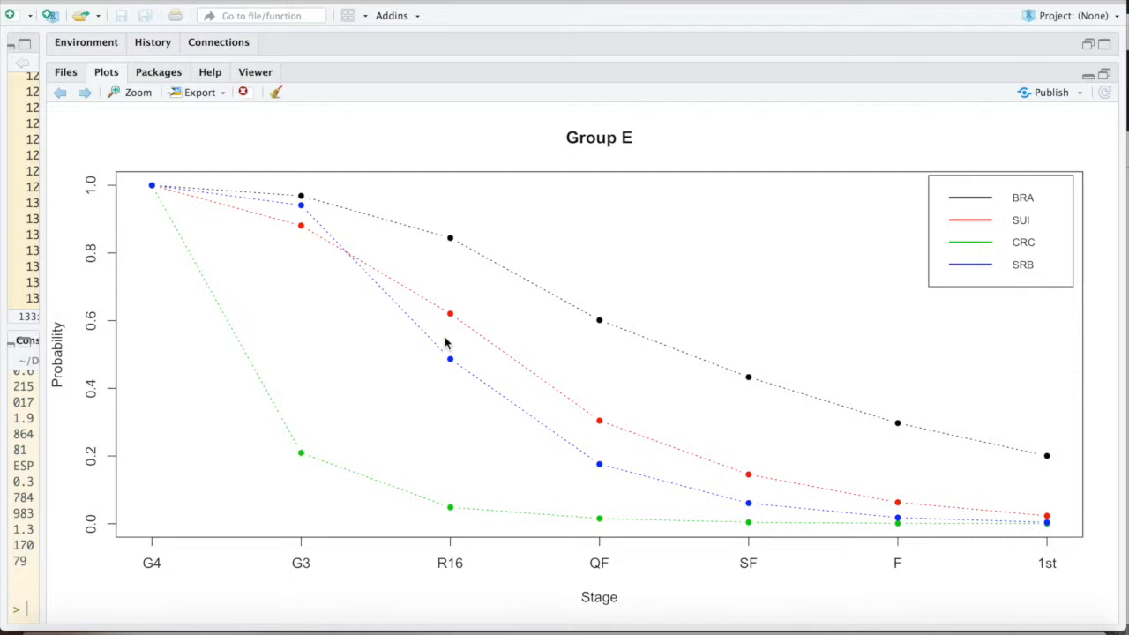
pyautogui.moveTo(459, 330)
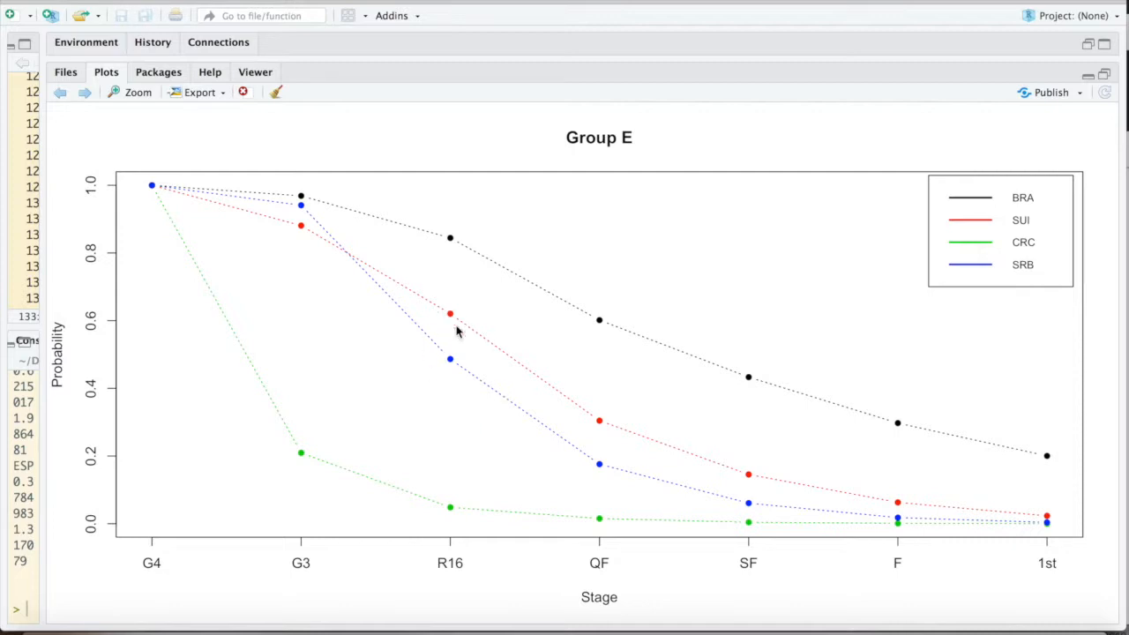
pyautogui.moveTo(441, 392)
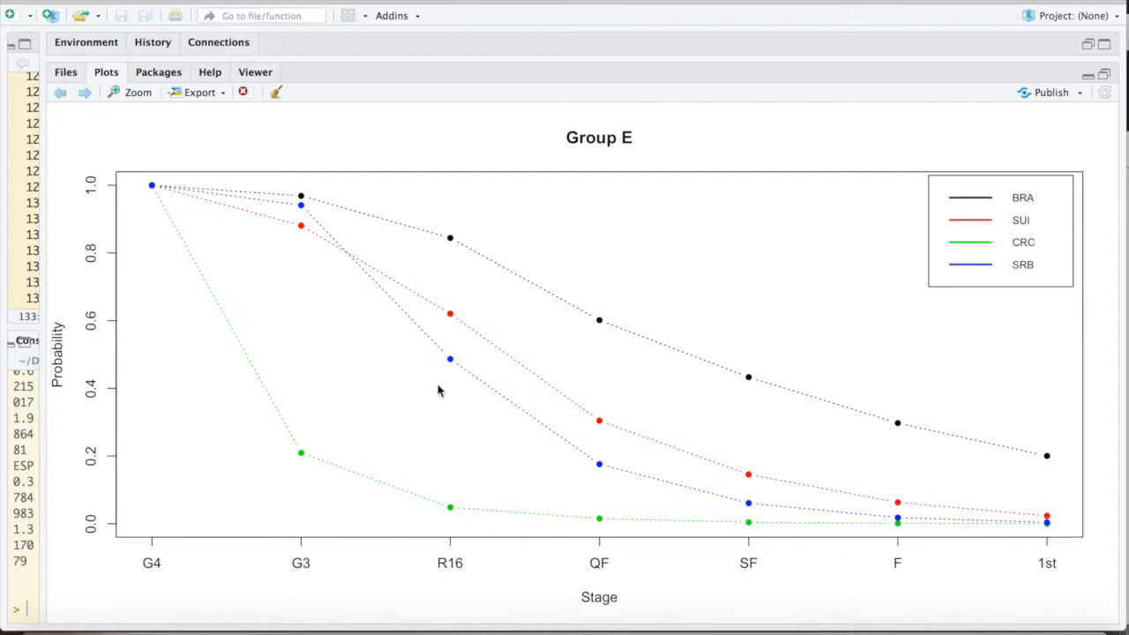
pyautogui.moveTo(81, 95)
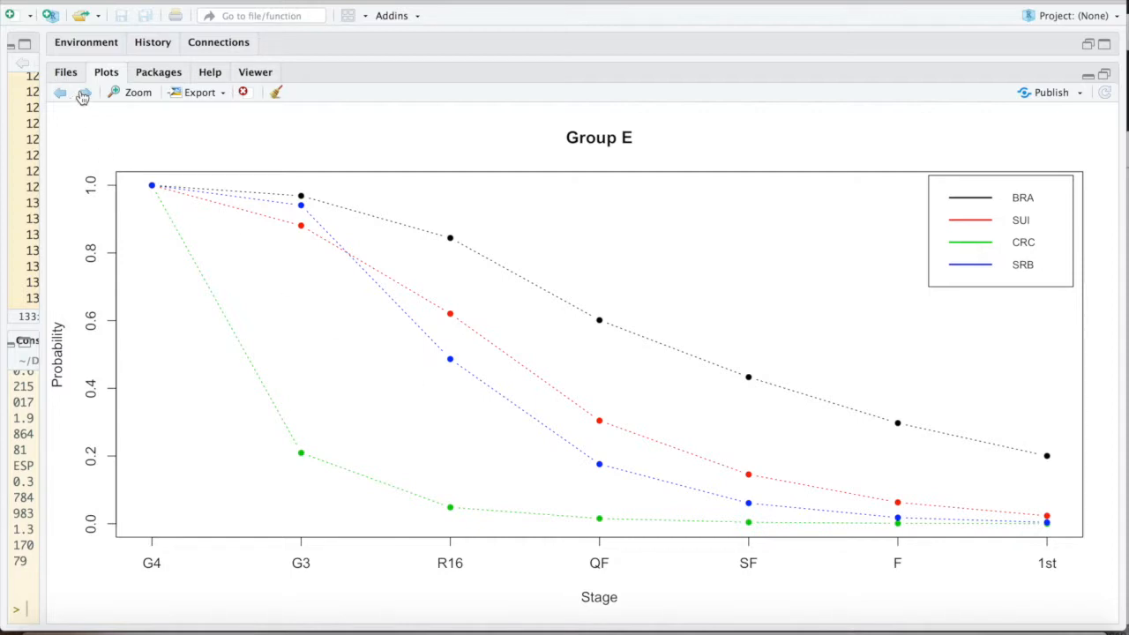
# Step: Advance the Plots pane to the Group F chart for Germany, Mexico, Sweden and South Korea
pyautogui.click(81, 92)
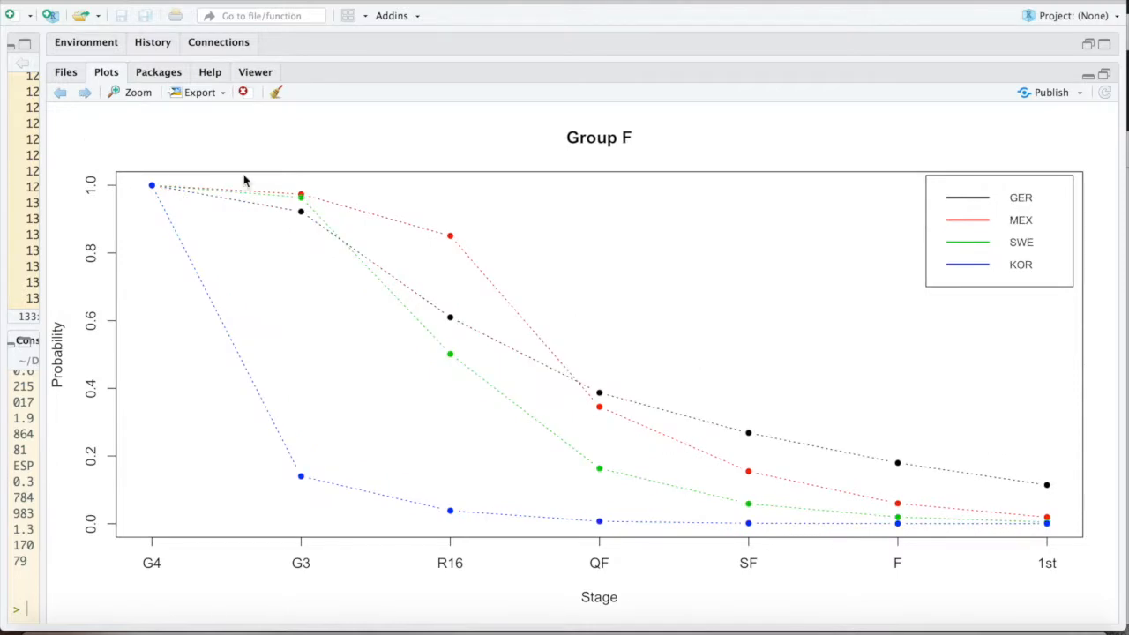
pyautogui.moveTo(300, 219)
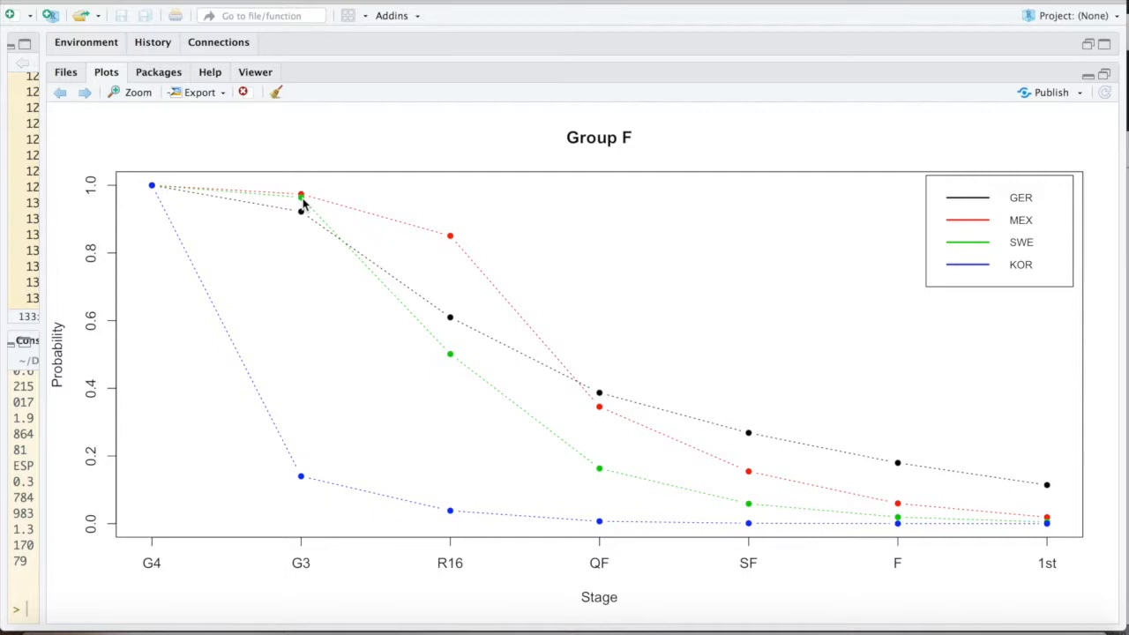
pyautogui.moveTo(453, 311)
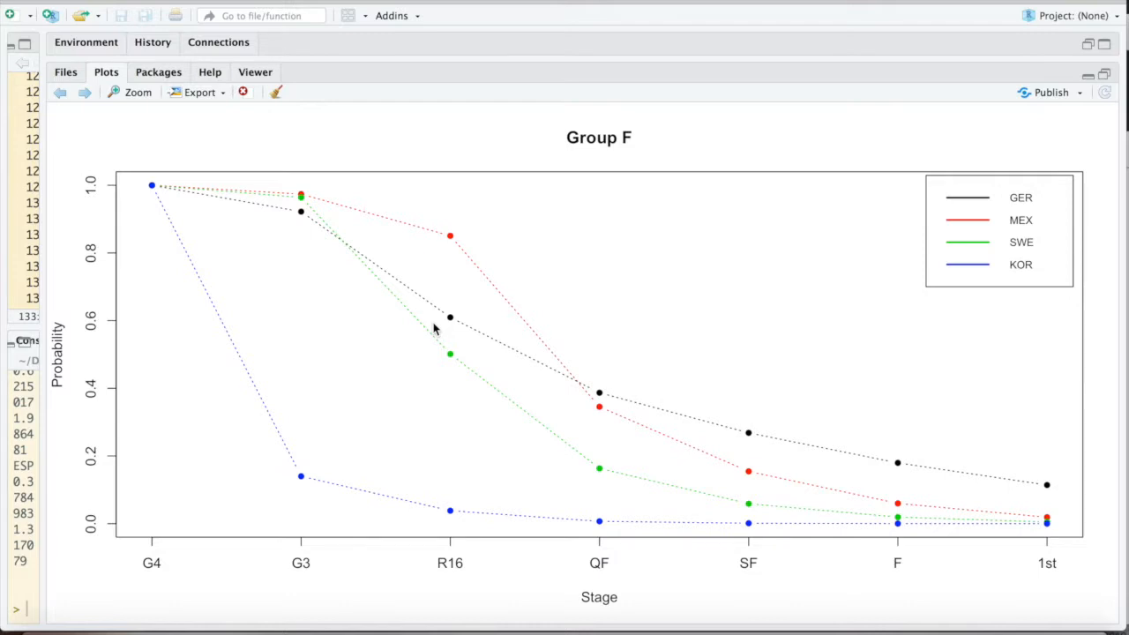
pyautogui.moveTo(452, 501)
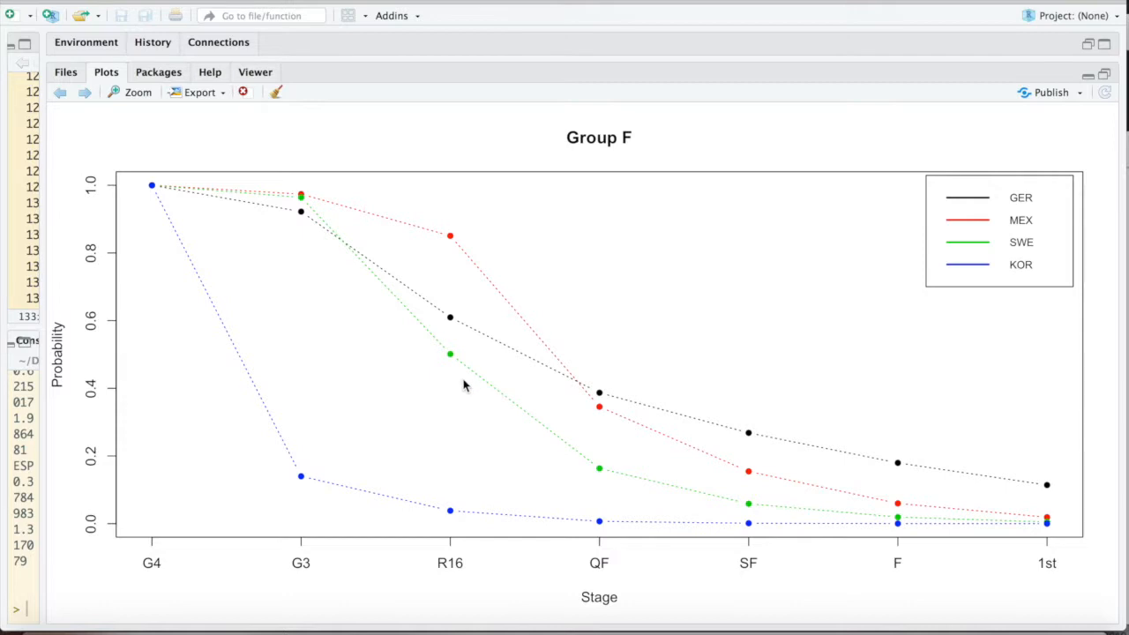
pyautogui.moveTo(451, 374)
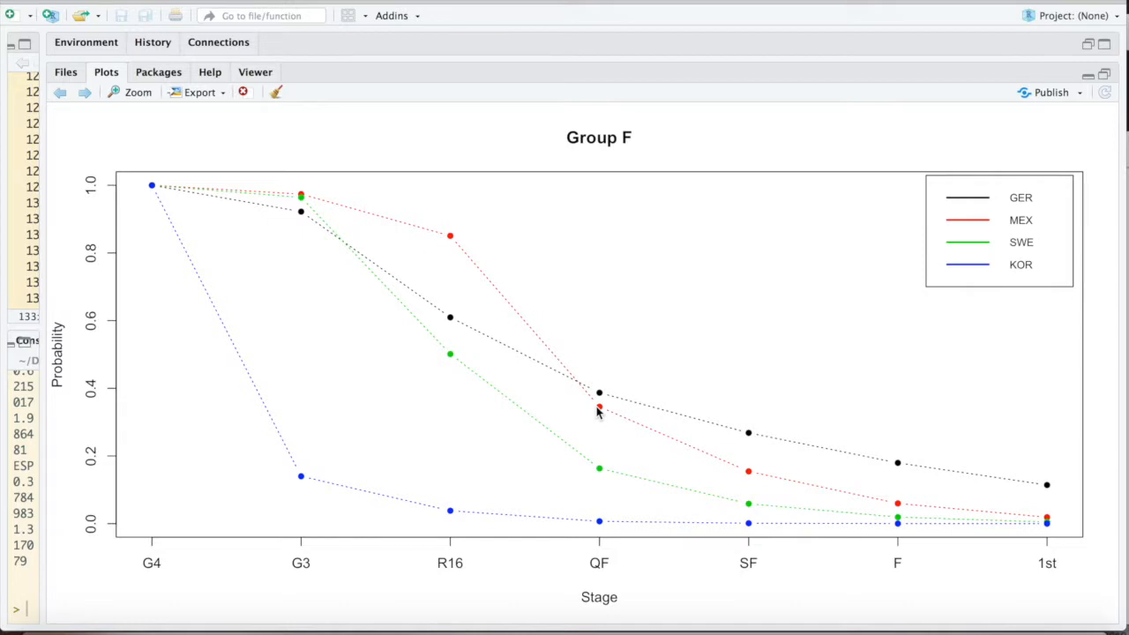
pyautogui.moveTo(575, 397)
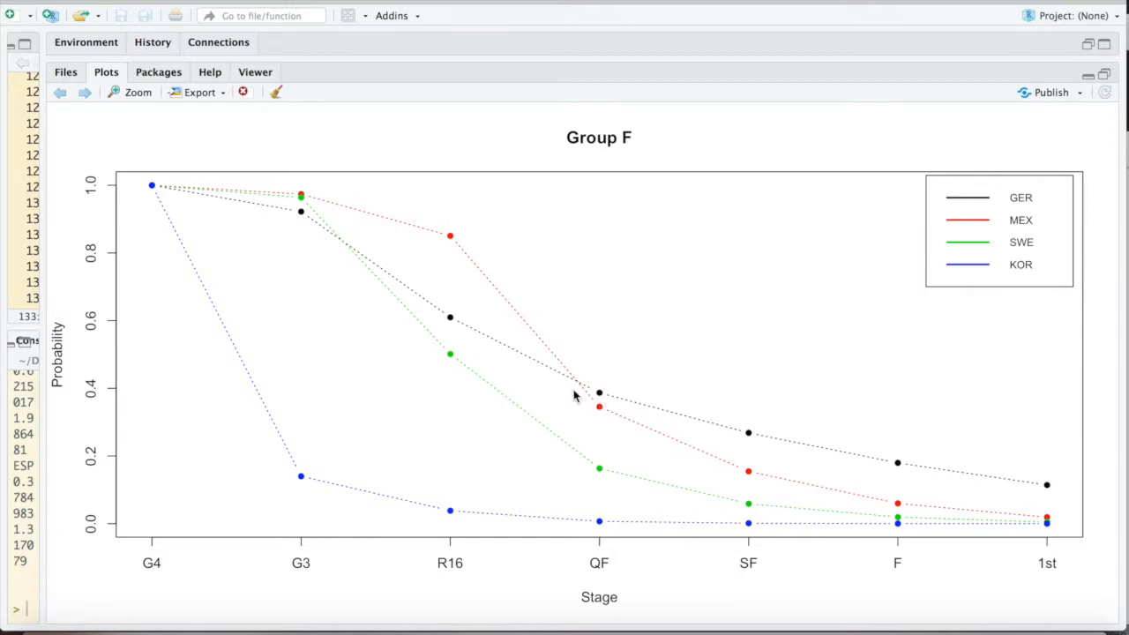
pyautogui.moveTo(858, 480)
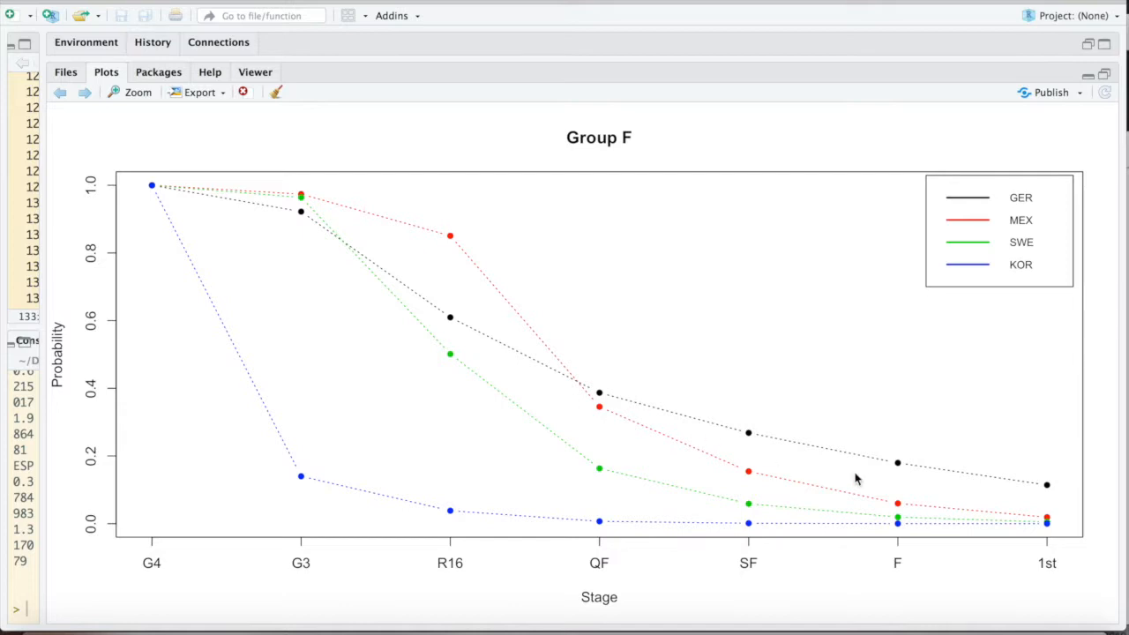
pyautogui.moveTo(1050, 461)
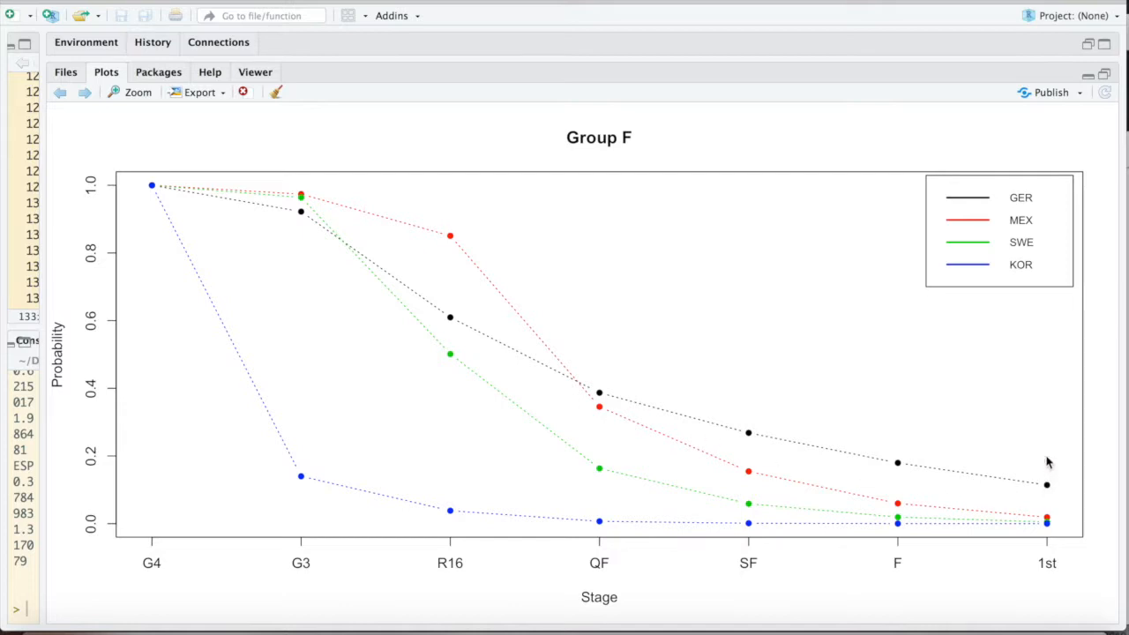
pyautogui.moveTo(1048, 459)
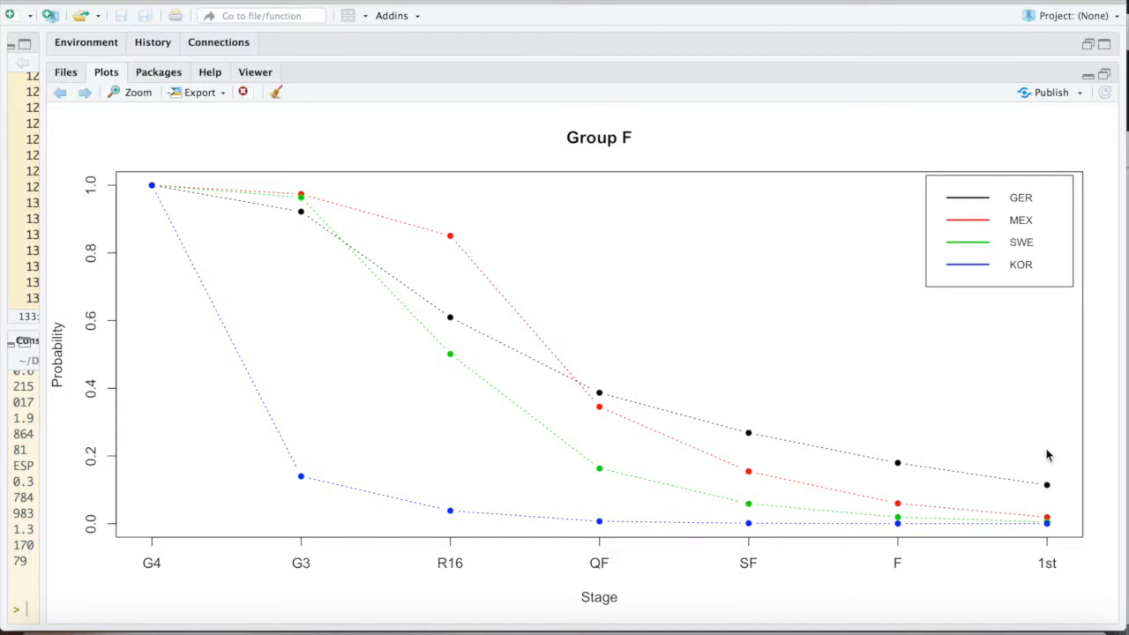
pyautogui.moveTo(155, 204)
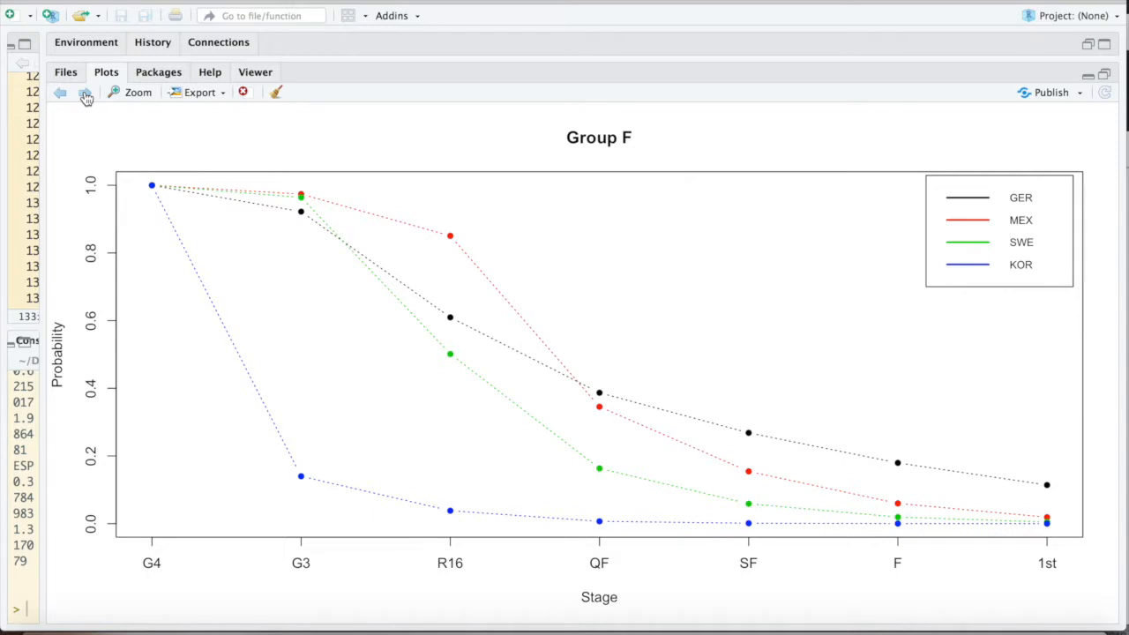
pyautogui.click(81, 93)
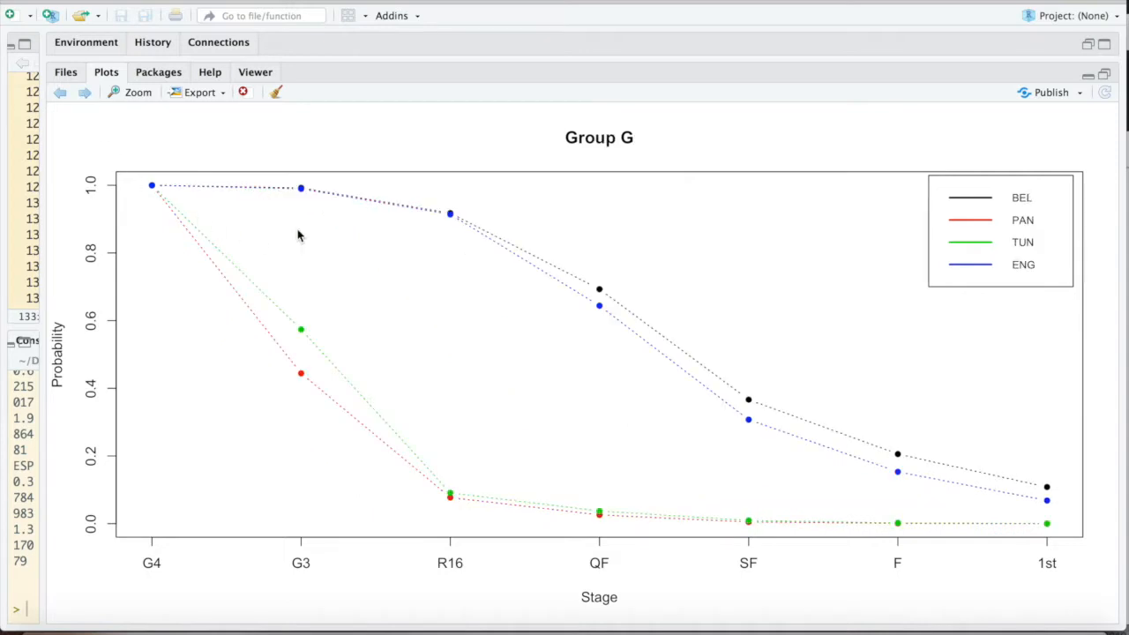
pyautogui.moveTo(494, 215)
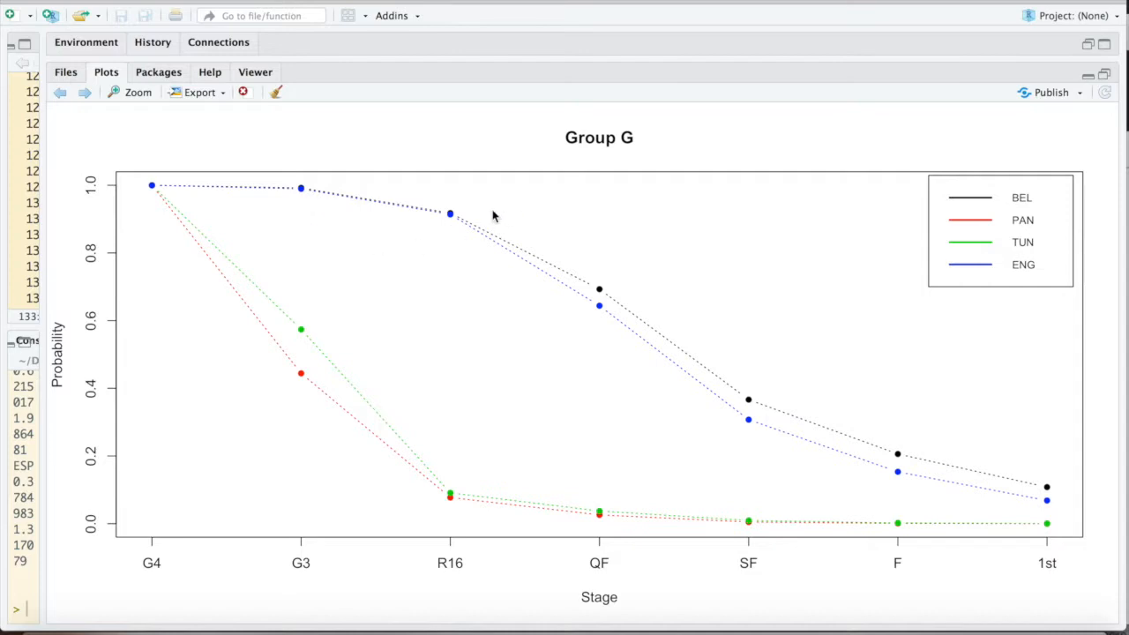
pyautogui.moveTo(459, 215)
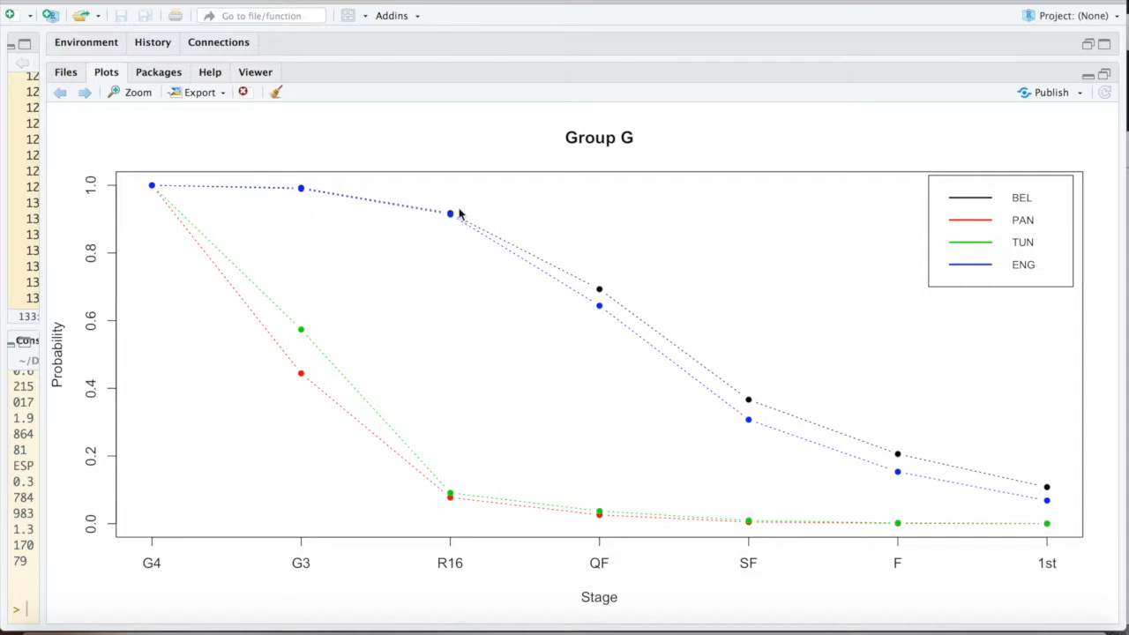
pyautogui.moveTo(445, 269)
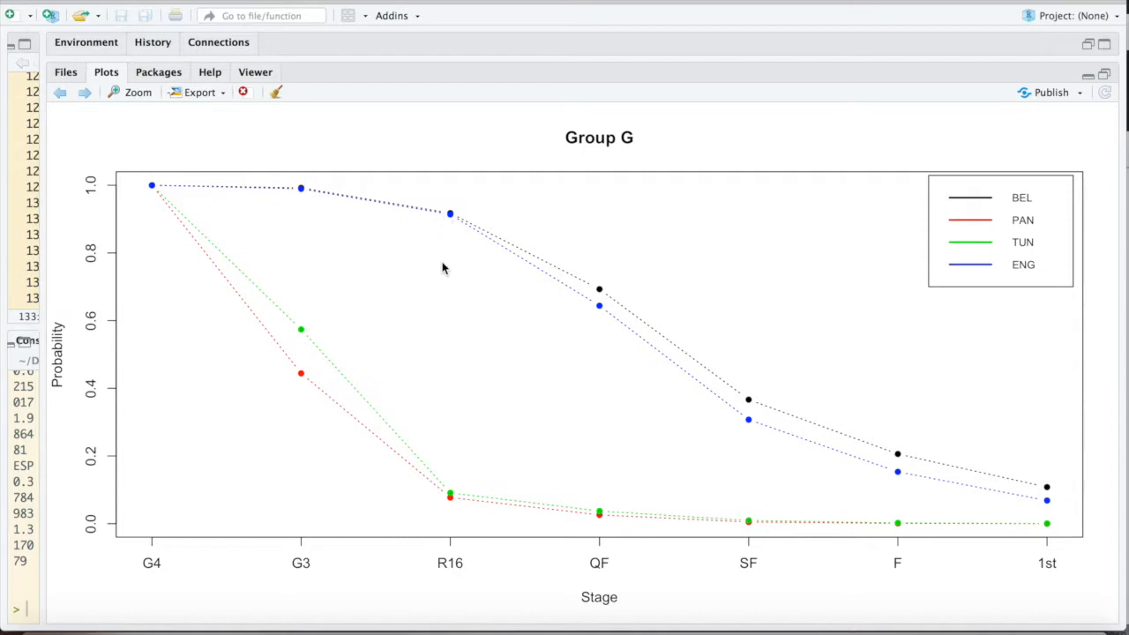
pyautogui.moveTo(448, 238)
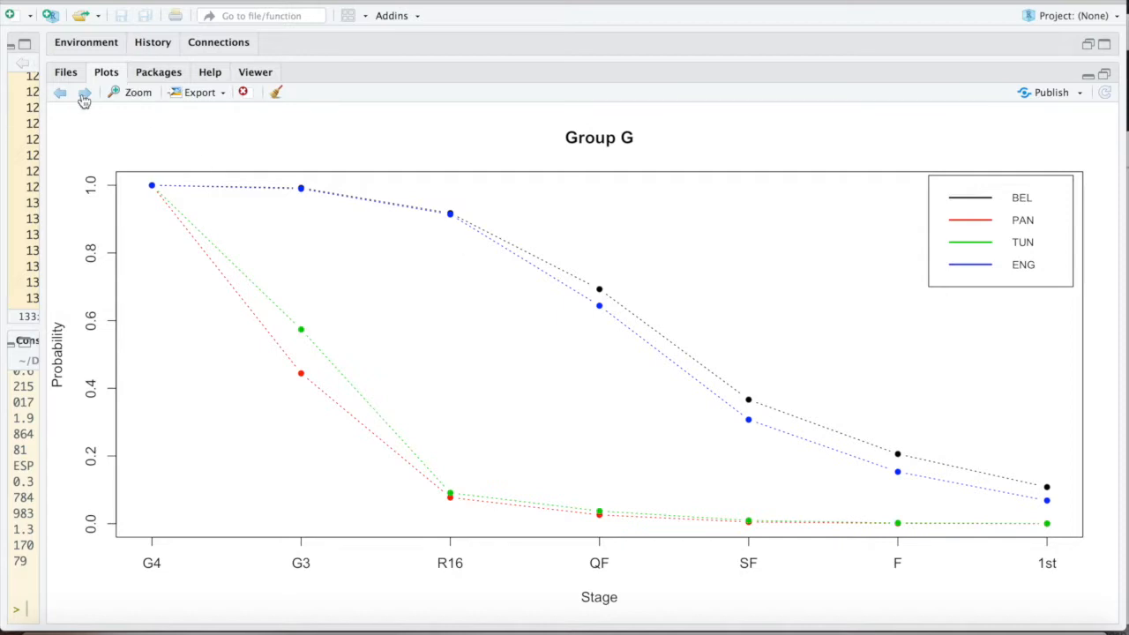
# Step: Advance the Plots pane to the Group H chart for Poland, Senegal, Colombia and Japan
pyautogui.click(84, 91)
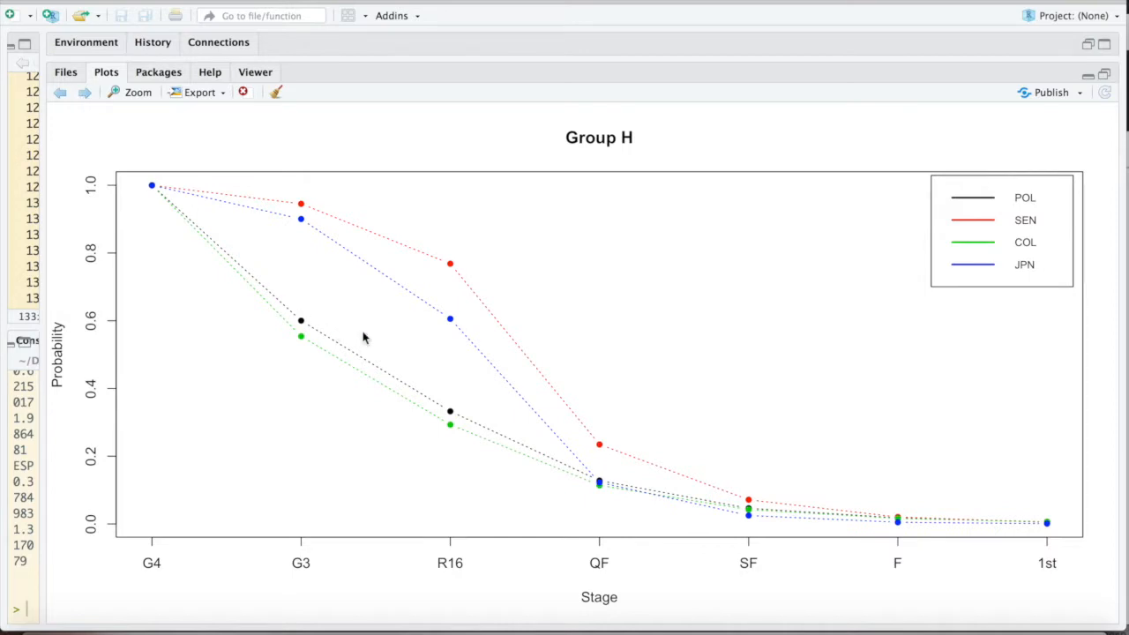
pyautogui.moveTo(374, 372)
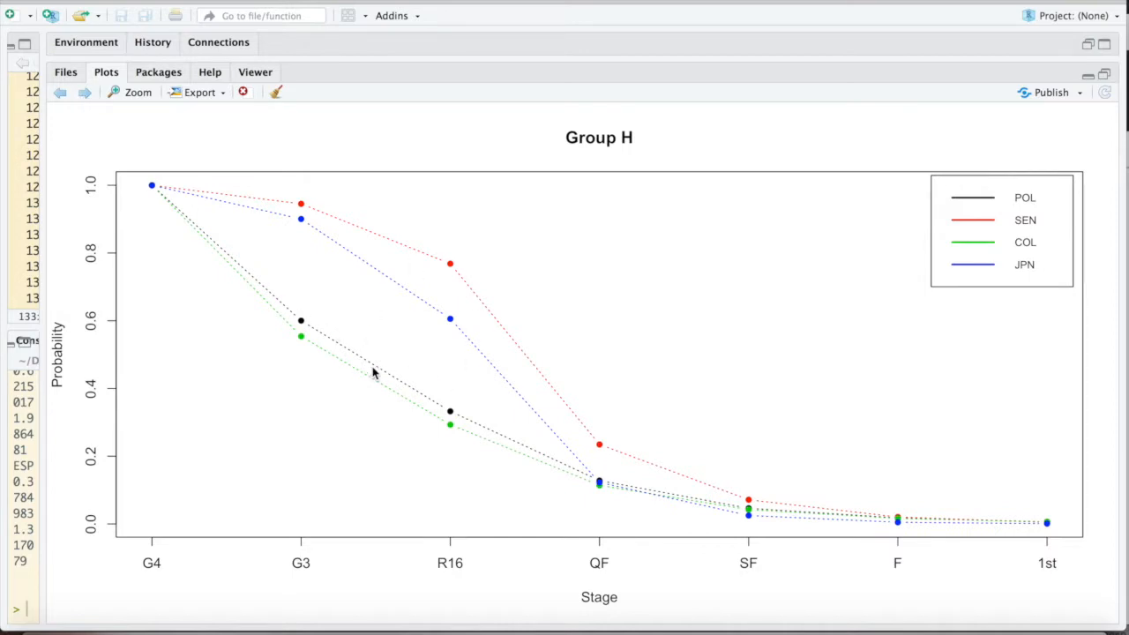
pyautogui.moveTo(433, 307)
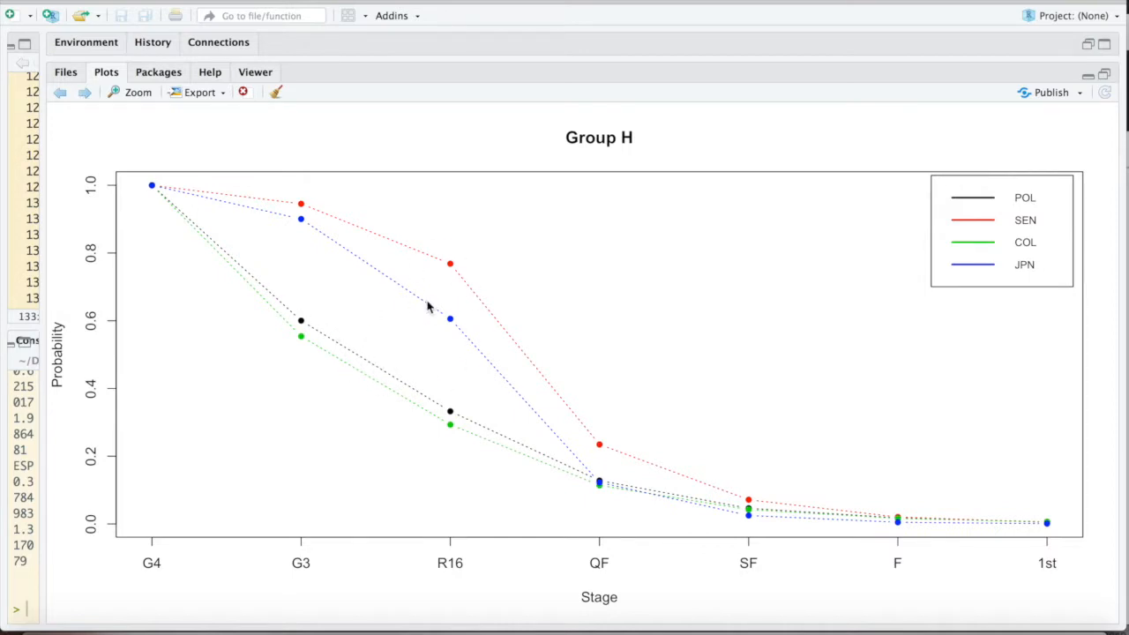
pyautogui.moveTo(467, 289)
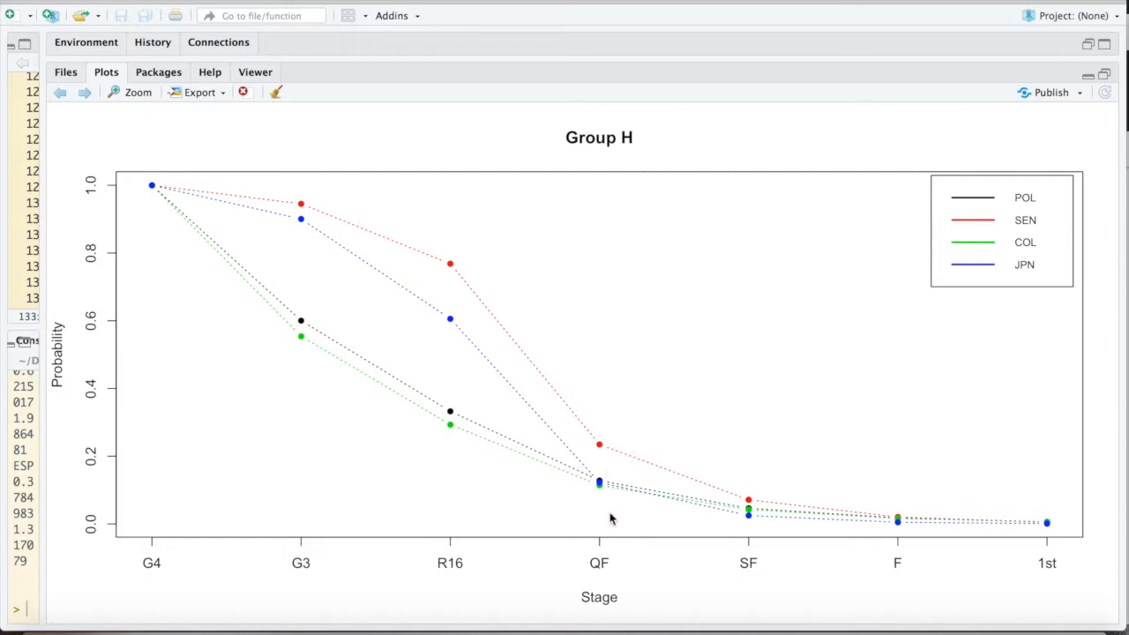
pyautogui.moveTo(478, 310)
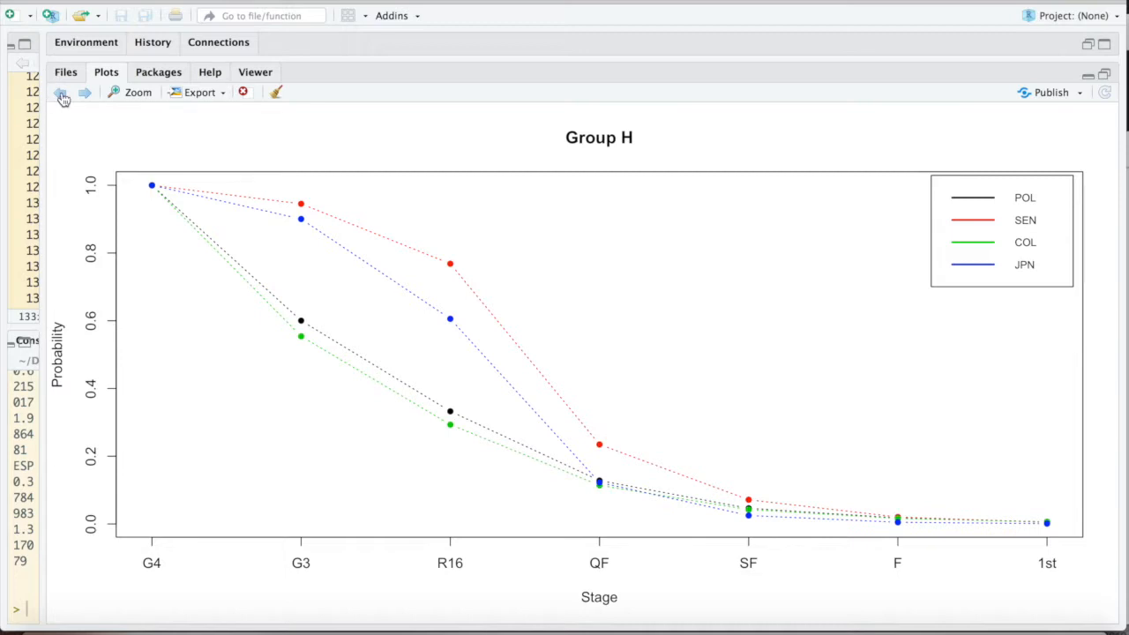
# Step: Step back through Groups G, F and E, then forward again to the Group F chart (GER, MEX, SWE, KOR)
pyautogui.click(60, 94)
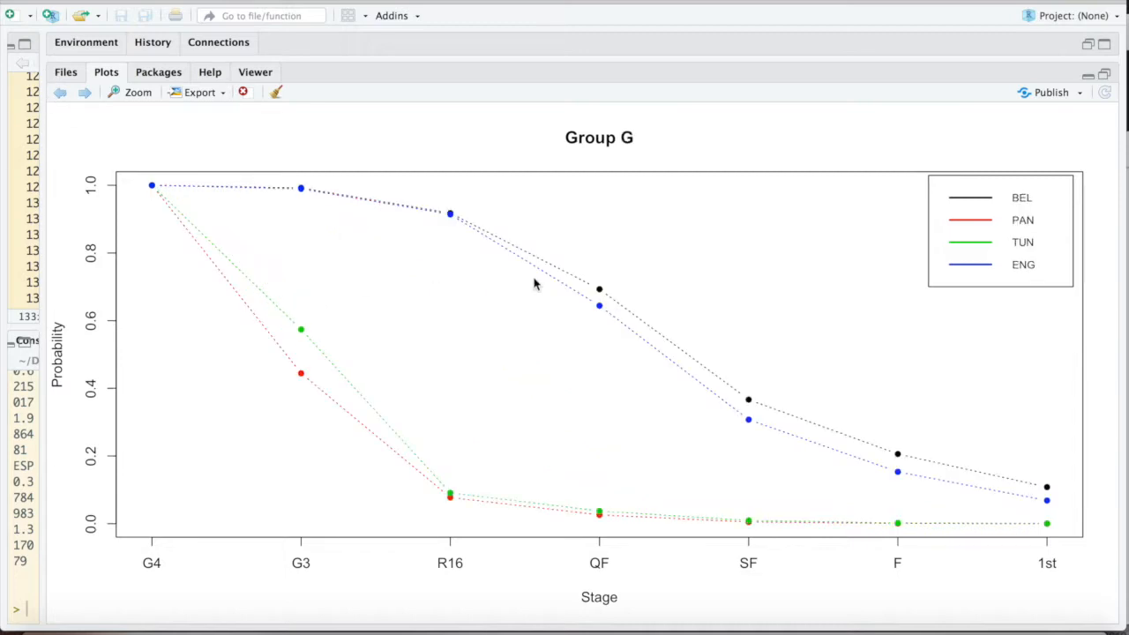
pyautogui.moveTo(104, 122)
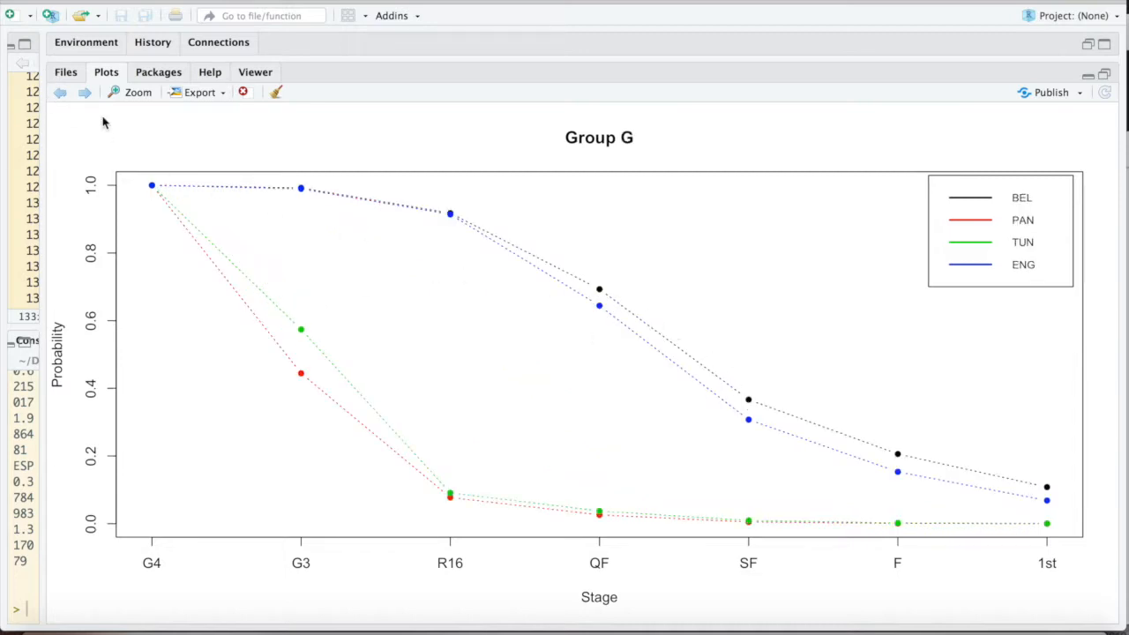
pyautogui.click(60, 91)
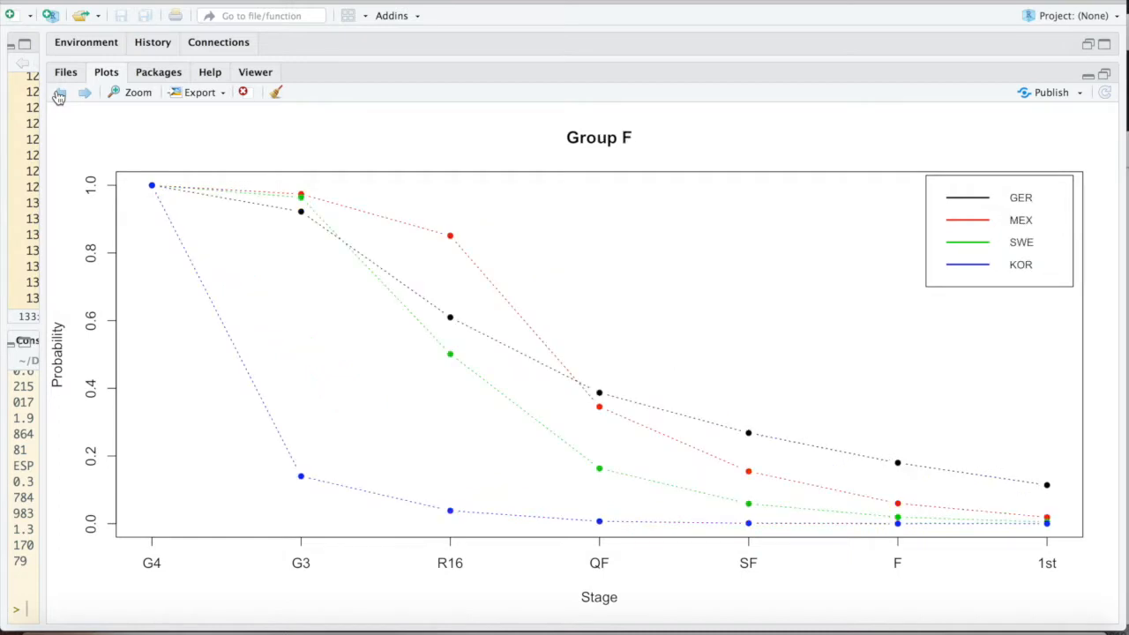
pyautogui.moveTo(428, 307)
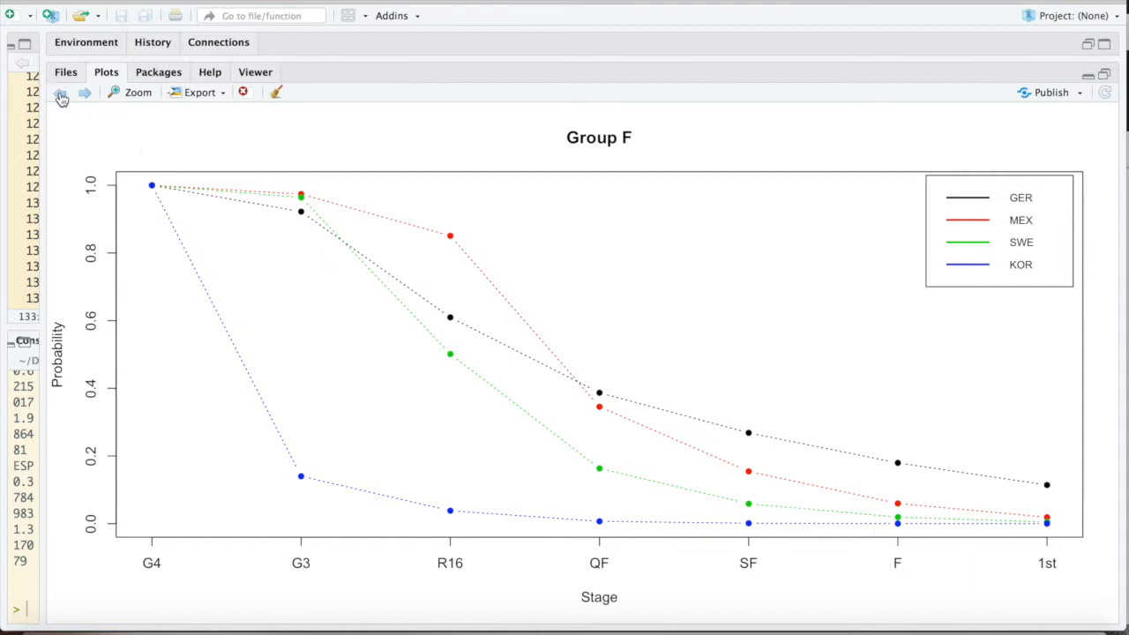
pyautogui.click(62, 92)
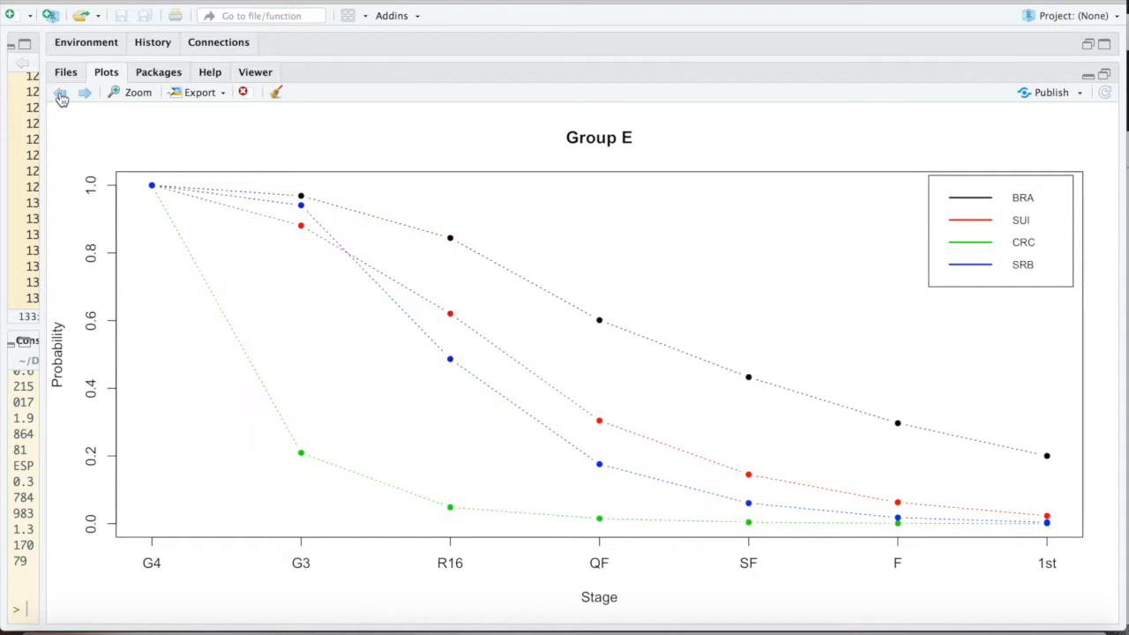
pyautogui.click(84, 92)
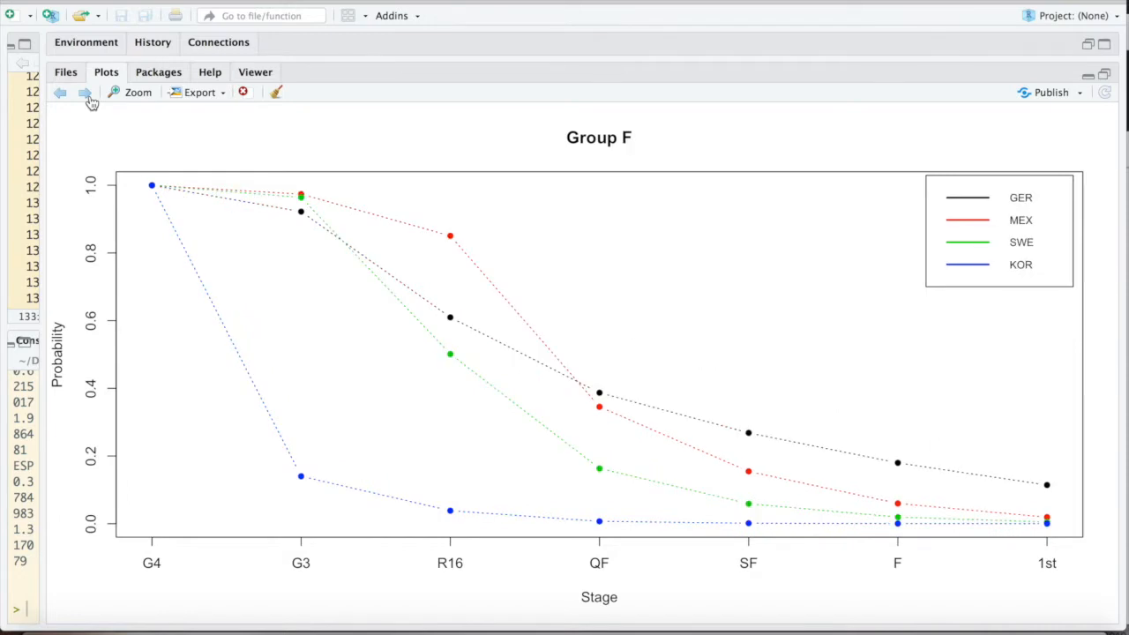
pyautogui.moveTo(60, 96)
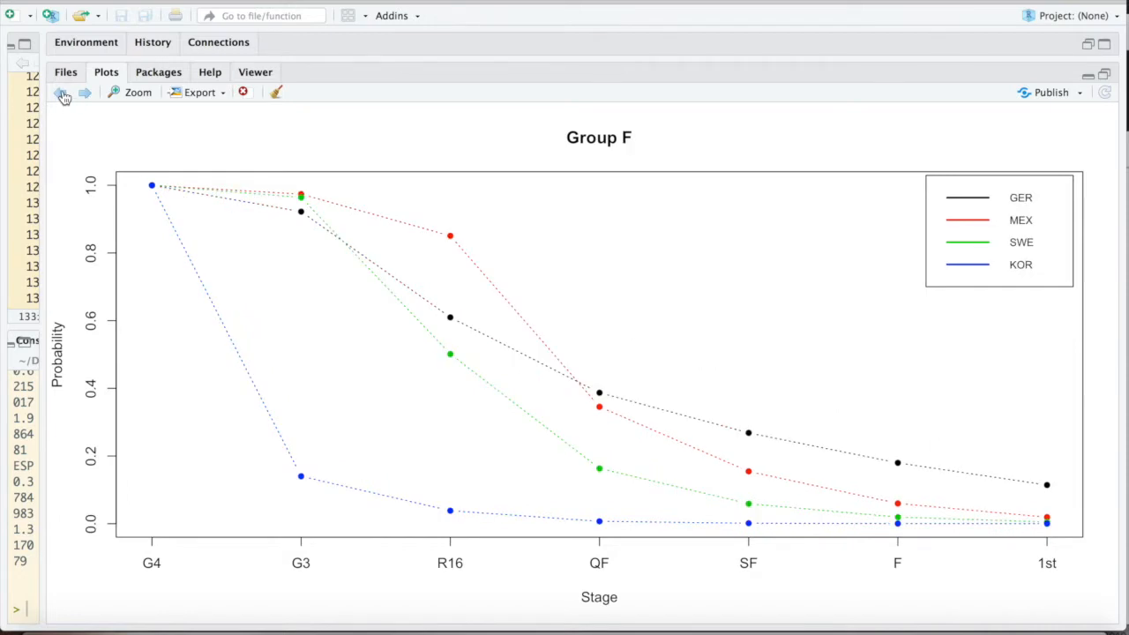
# Step: Step back past Groups D and C to the Group B chart for Portugal, Spain, Morocco and Iran
pyautogui.click(60, 96)
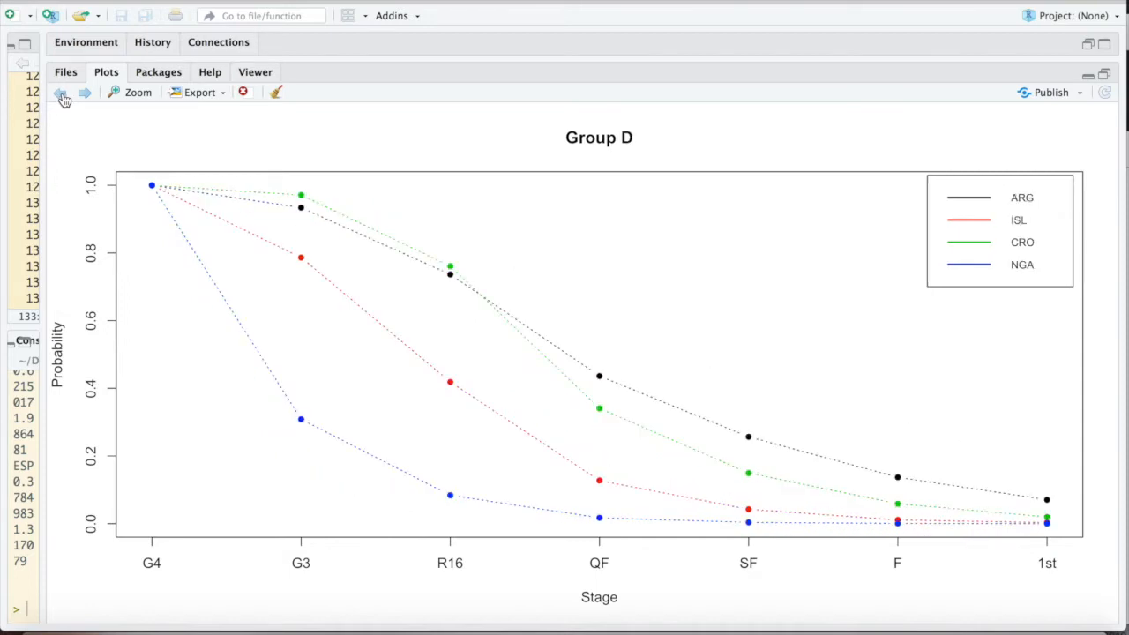
pyautogui.click(60, 92)
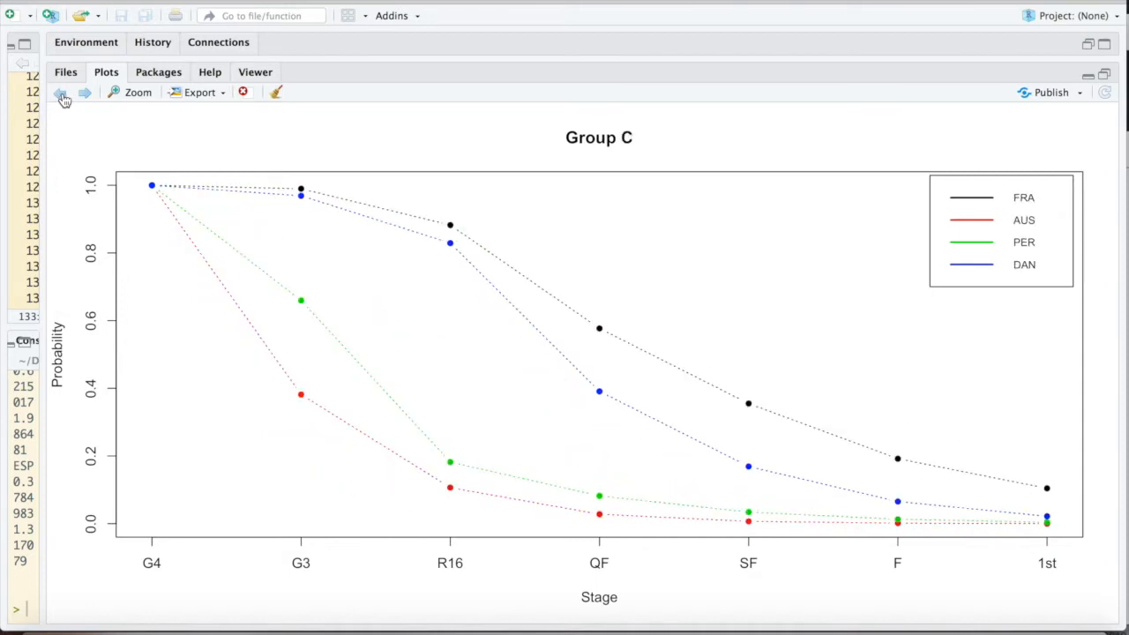
pyautogui.click(62, 95)
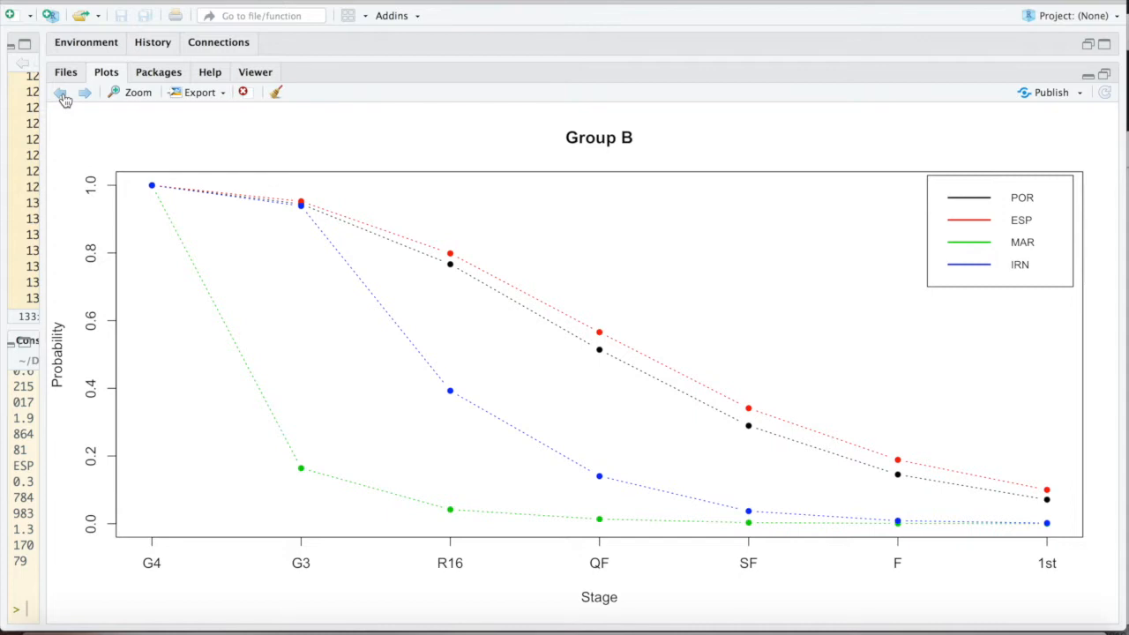
pyautogui.moveTo(794, 438)
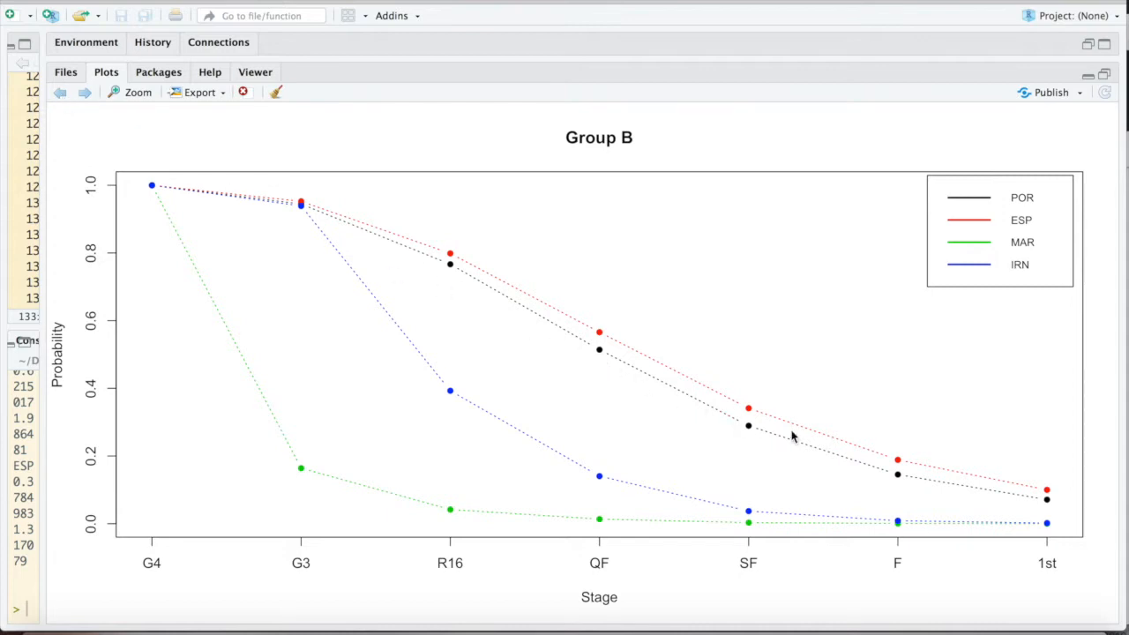
pyautogui.moveTo(226, 247)
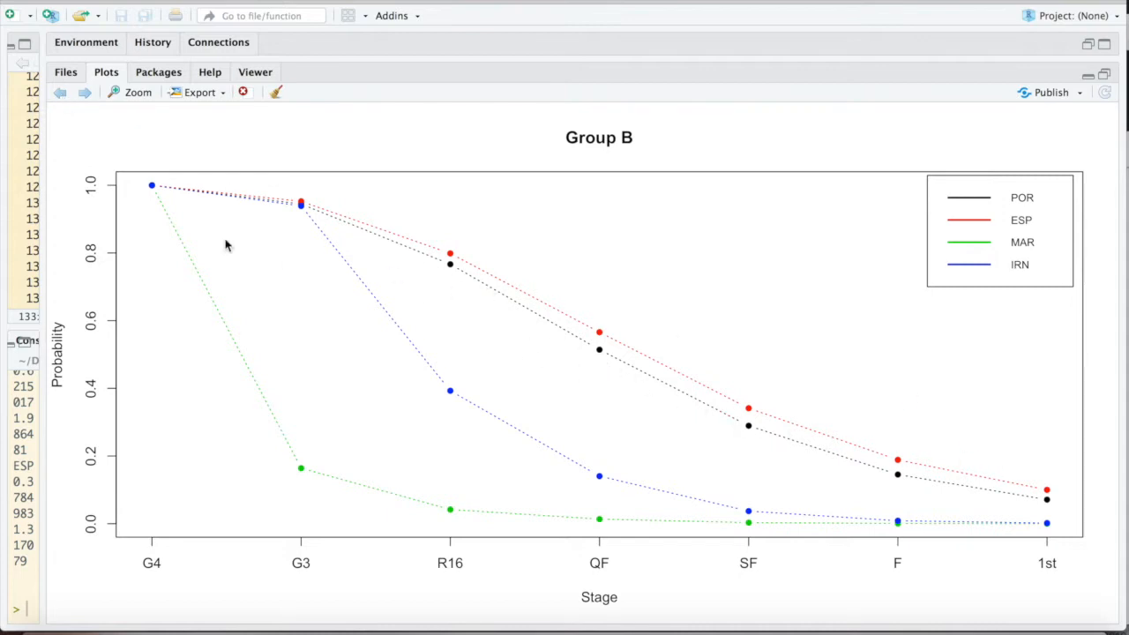
# Step: Step the Plots pane back to the Group A chart with RUS, KSA, EGY and URU curves
pyautogui.click(60, 95)
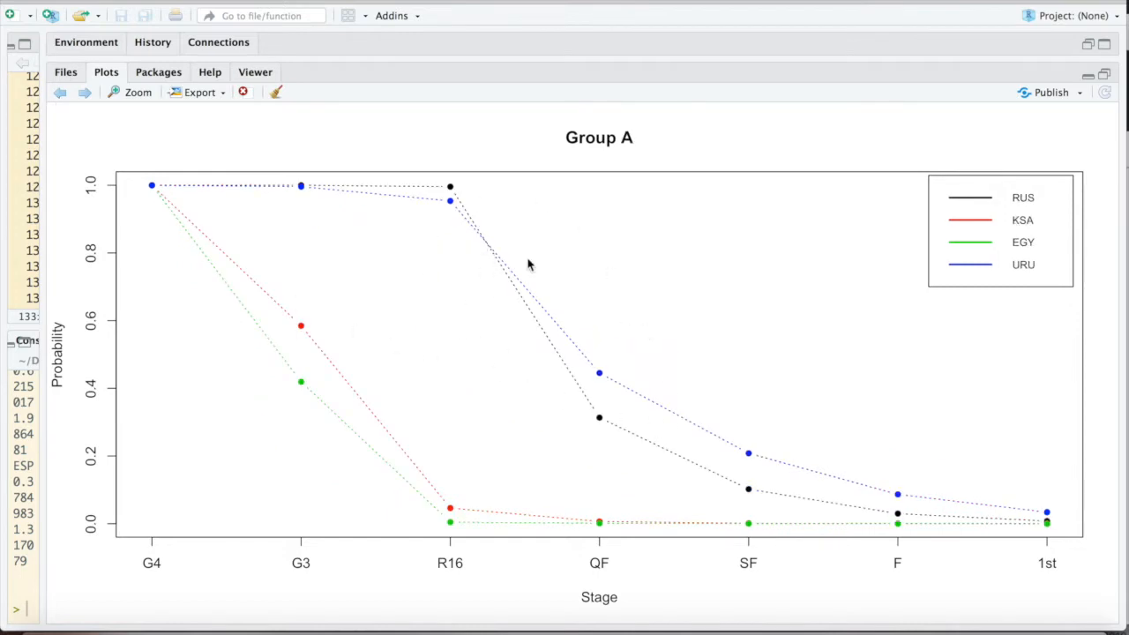
pyautogui.moveTo(515, 290)
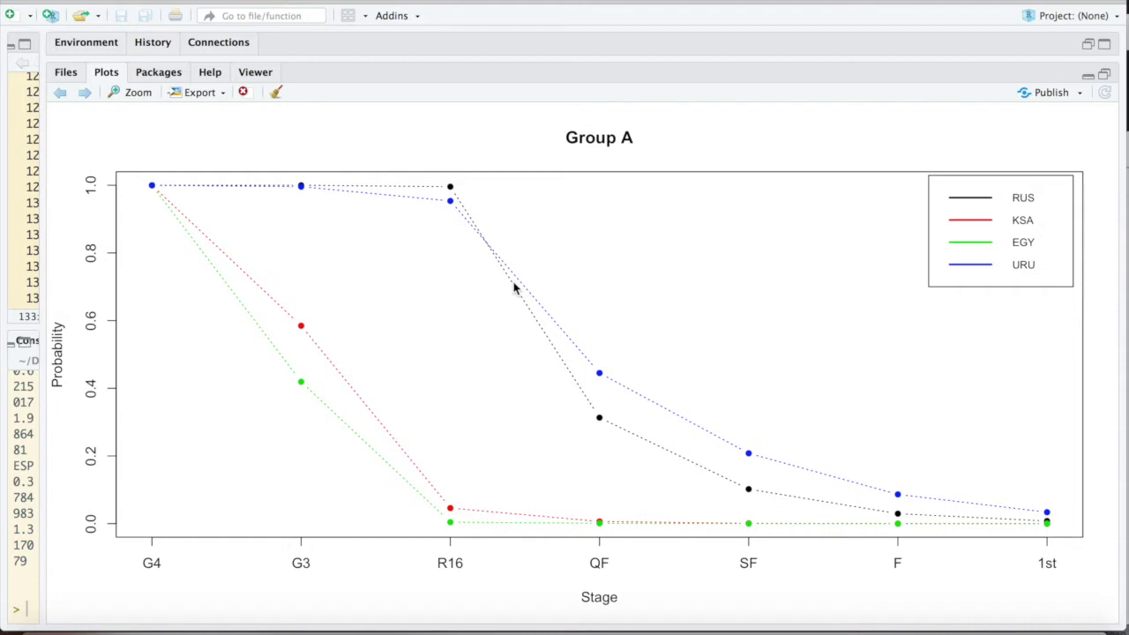
pyautogui.moveTo(575, 210)
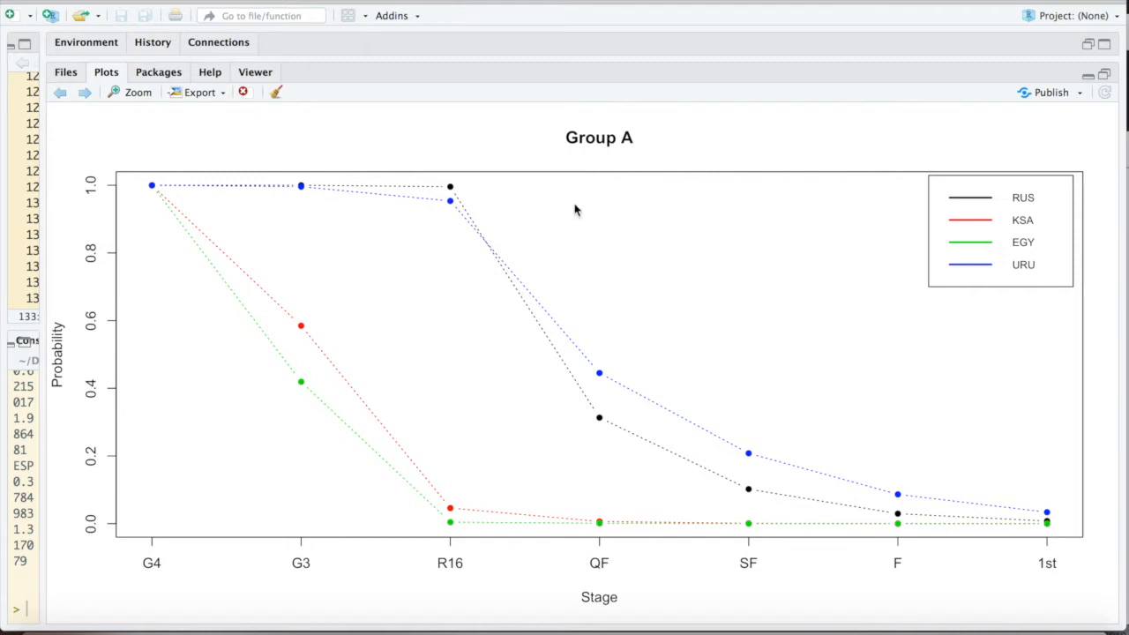
pyautogui.moveTo(610, 282)
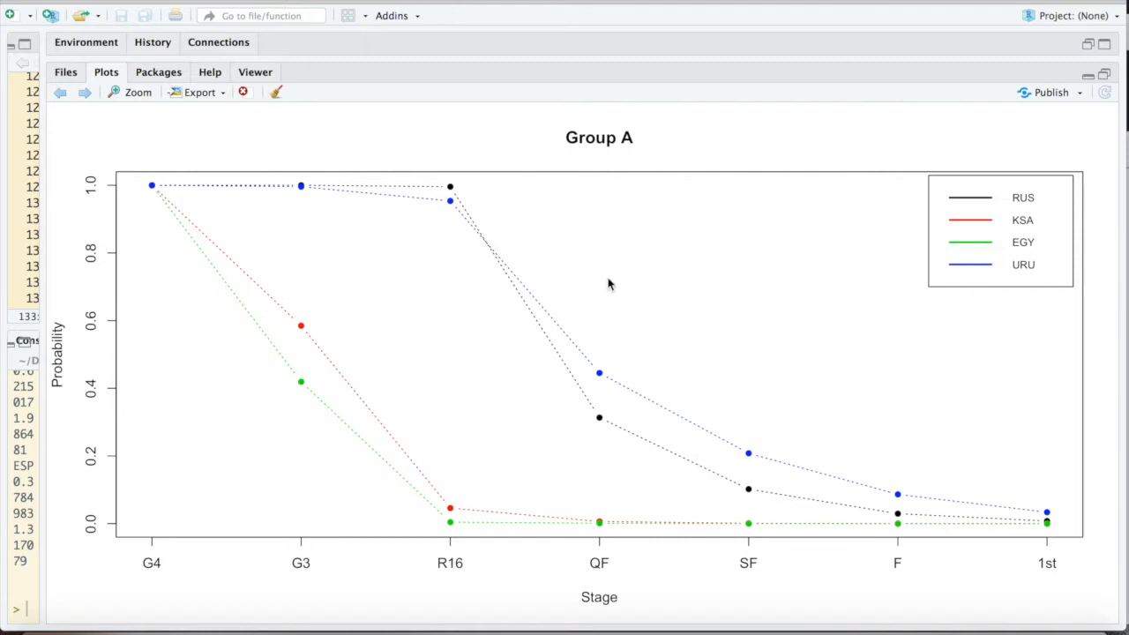